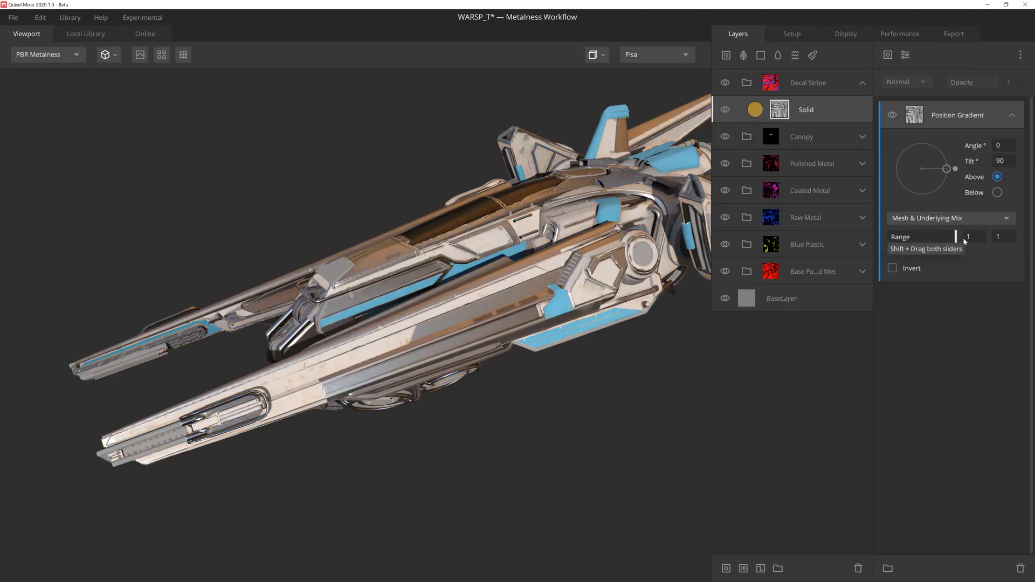
# Step: Tighten the Position Gradient mask range and apply the blue paint albedo colour
pyautogui.moveTo(954, 168); pyautogui.dragTo(939, 187)
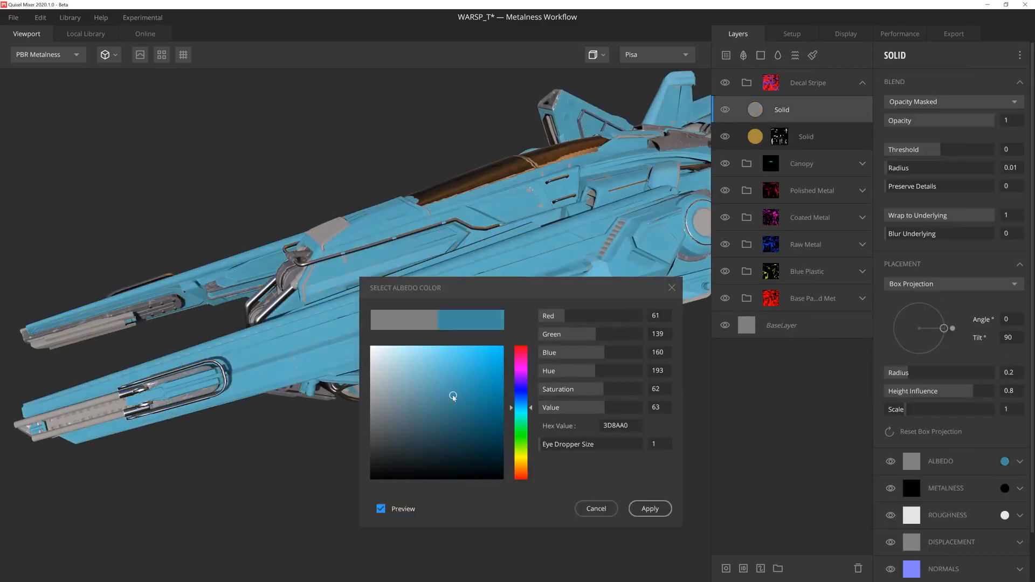
pyautogui.click(649, 508)
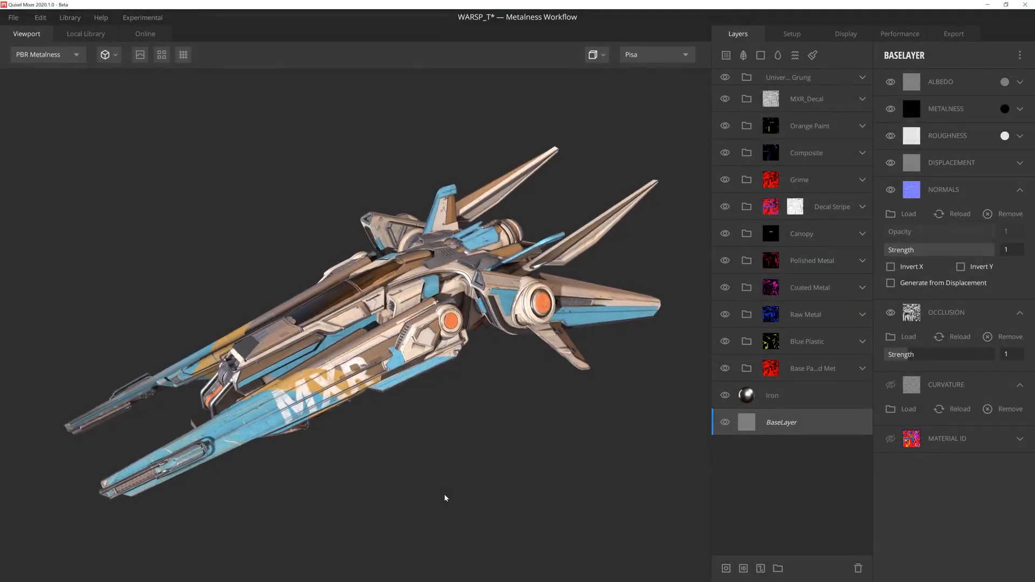
pyautogui.moveTo(445, 498); pyautogui.dragTo(452, 488)
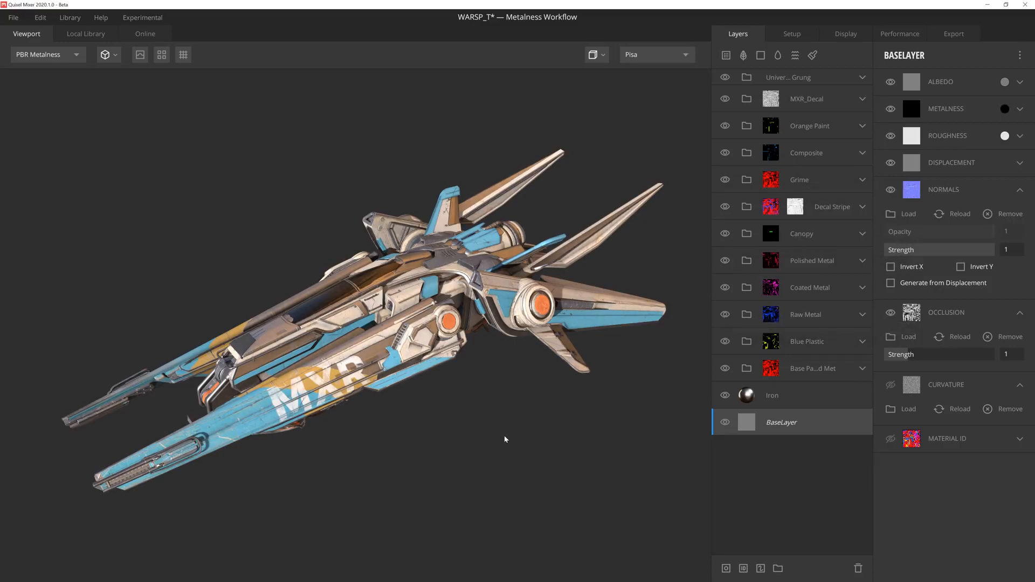
pyautogui.moveTo(505, 438); pyautogui.dragTo(464, 473)
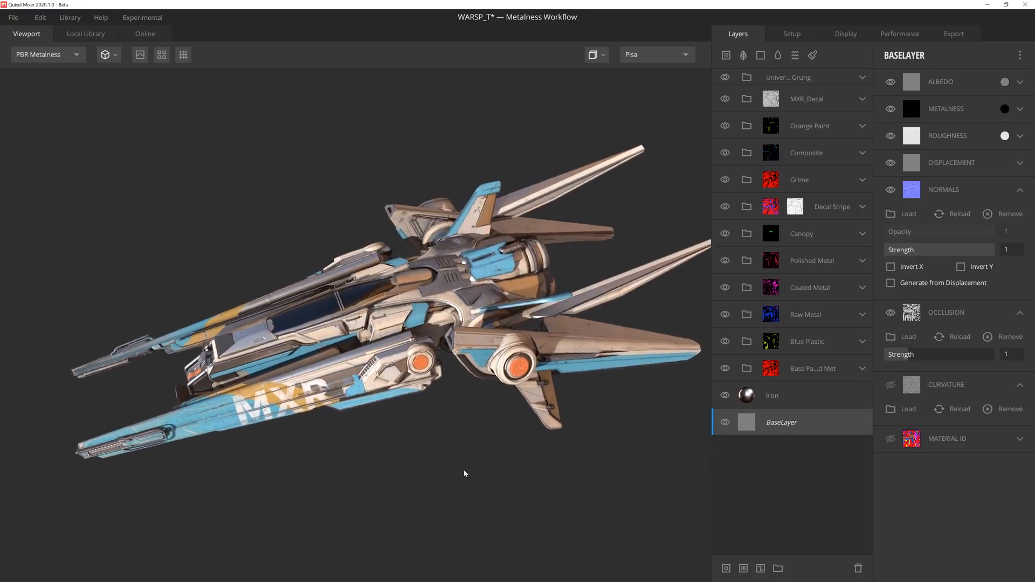
pyautogui.moveTo(463, 473); pyautogui.dragTo(435, 455)
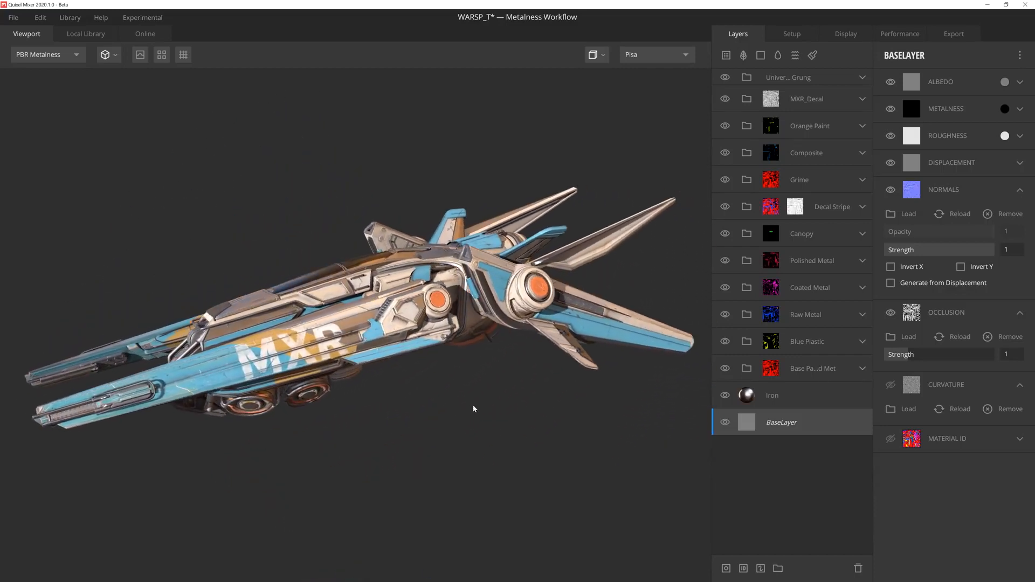
pyautogui.moveTo(473, 409); pyautogui.dragTo(499, 419)
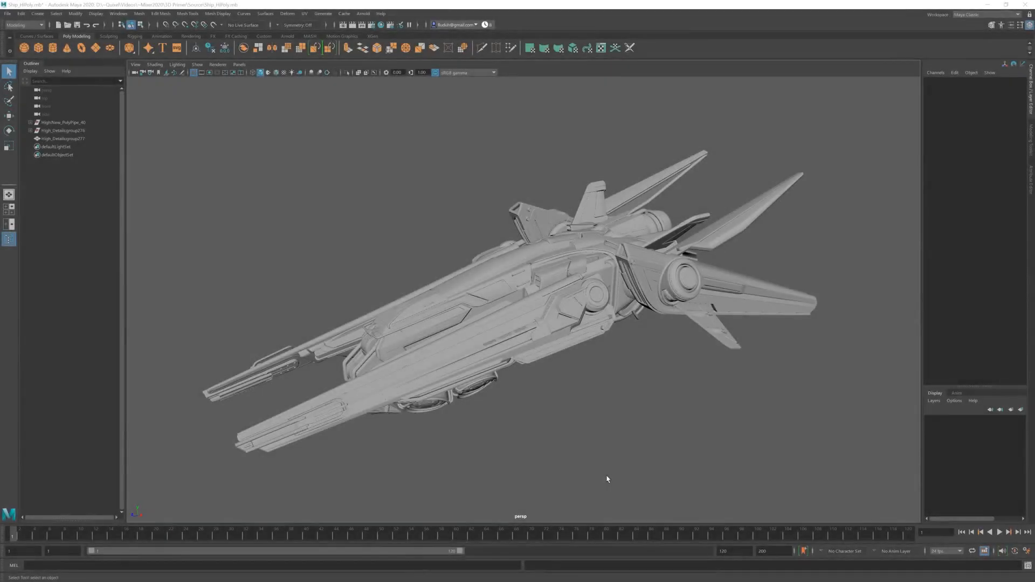
# Step: Select the High_Details group and tumble around the high-poly ship to inspect it
pyautogui.click(62, 140)
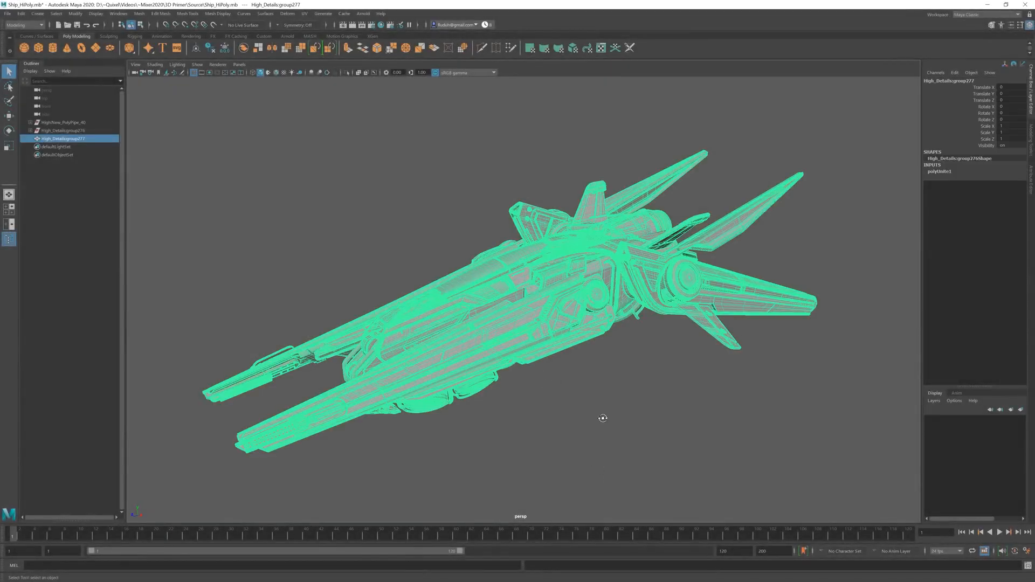
pyautogui.moveTo(602, 418); pyautogui.dragTo(565, 409)
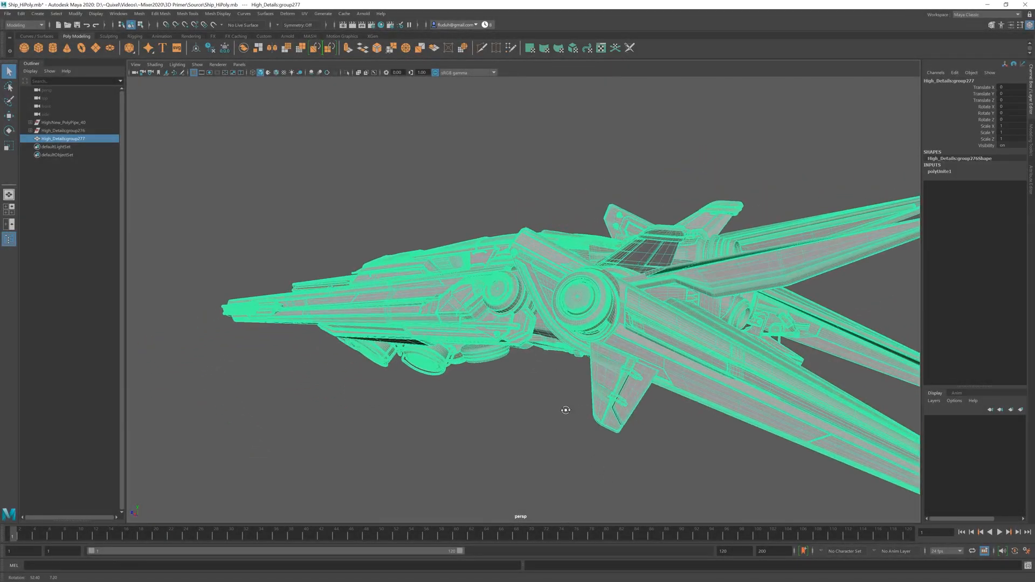
pyautogui.moveTo(565, 410); pyautogui.dragTo(613, 394)
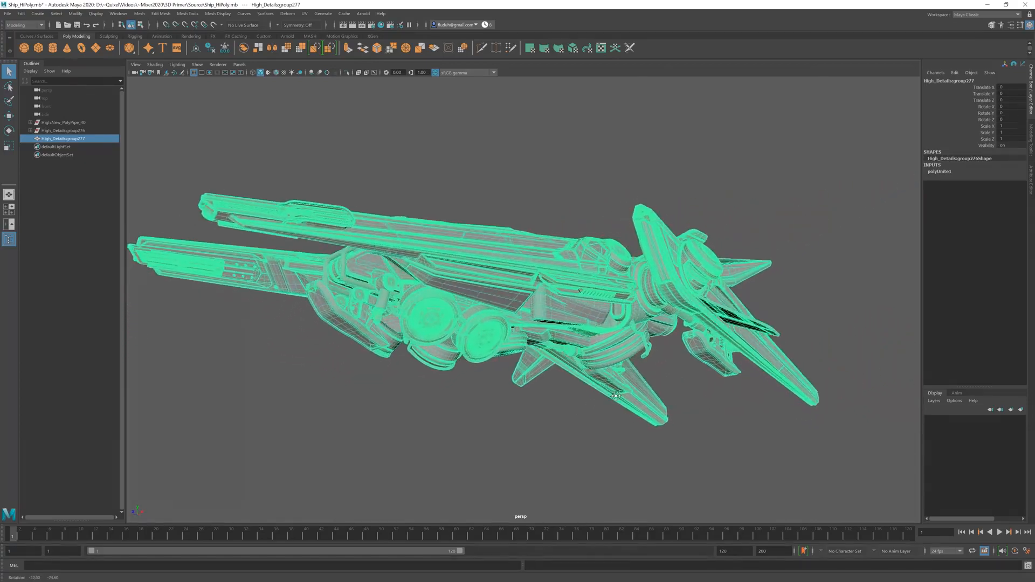
pyautogui.moveTo(617, 396); pyautogui.dragTo(597, 411)
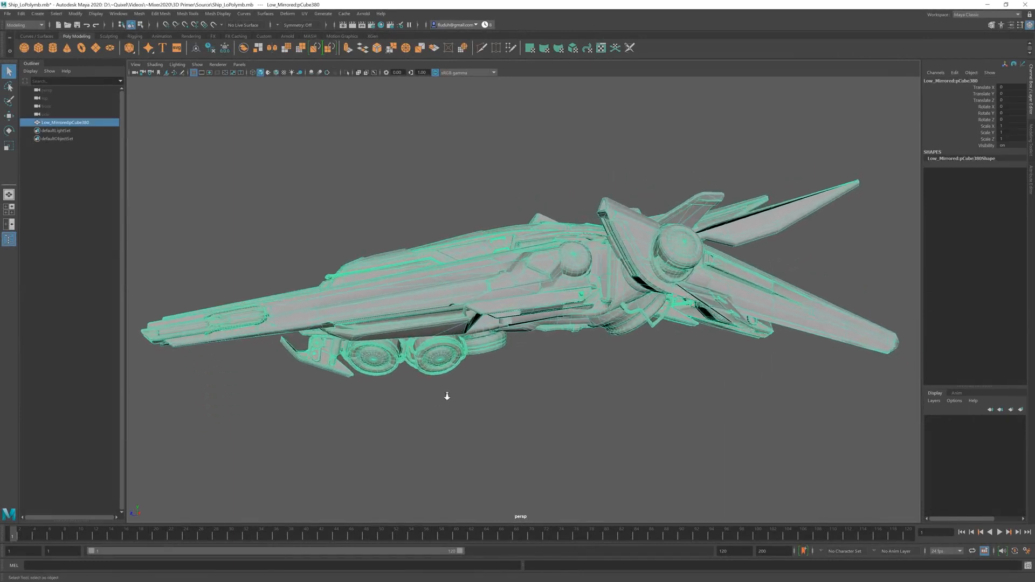
# Step: Tumble around the low-poly Ship_LoPoly.mb after it loads
pyautogui.moveTo(446, 396); pyautogui.dragTo(455, 403)
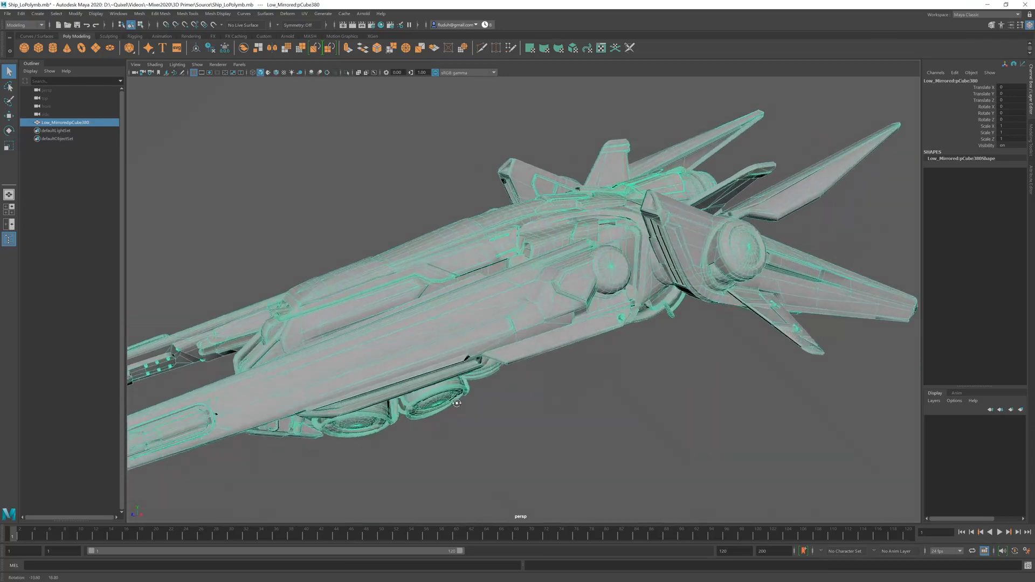
pyautogui.moveTo(455, 402); pyautogui.dragTo(431, 401)
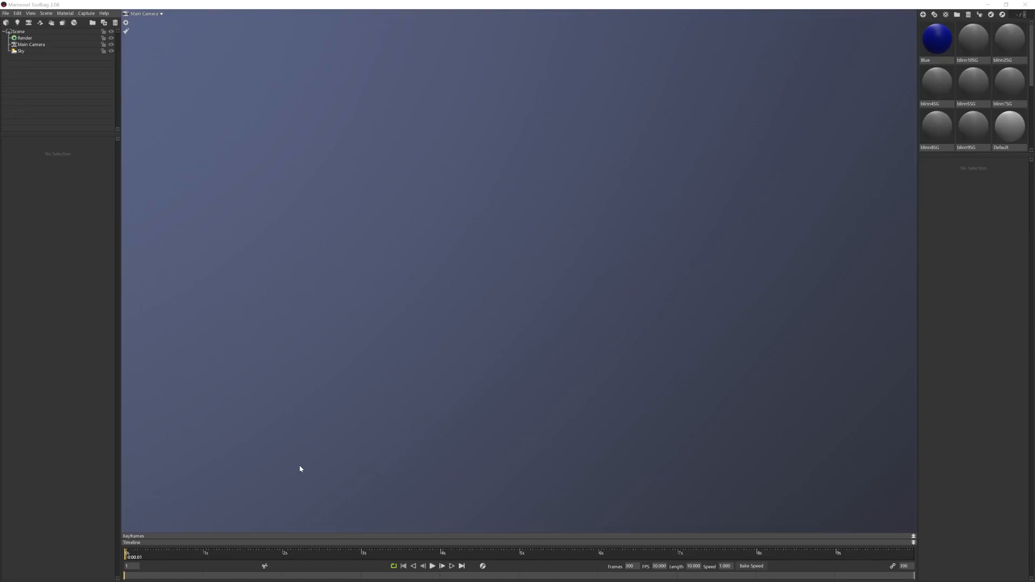
pyautogui.moveTo(113, 131)
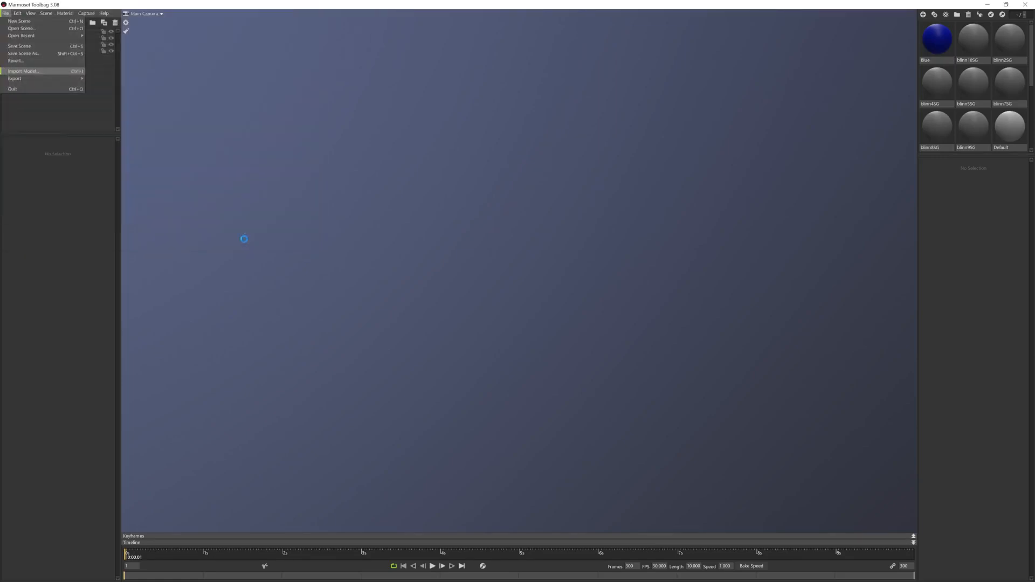
# Step: Import the ship into a Baker, raise the Low group's Cage Max Offset and select Baker 1
pyautogui.click(23, 71)
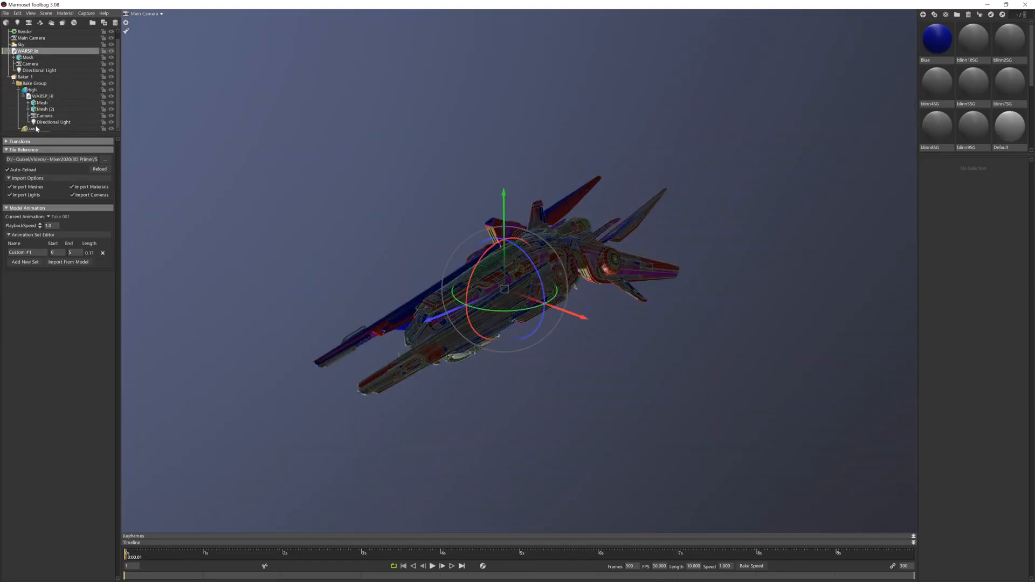
pyautogui.click(31, 104)
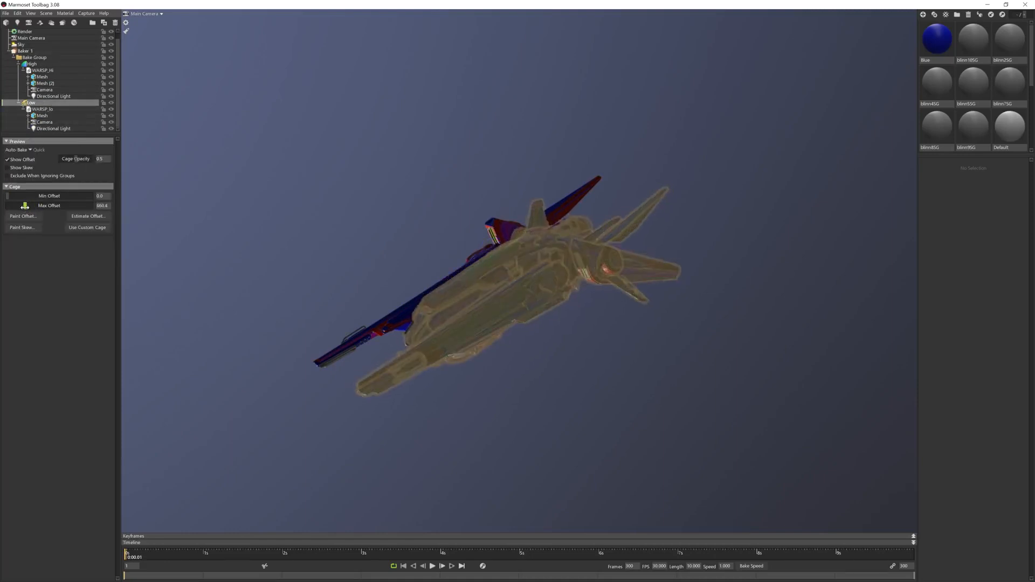
pyautogui.moveTo(26, 205); pyautogui.dragTo(46, 204)
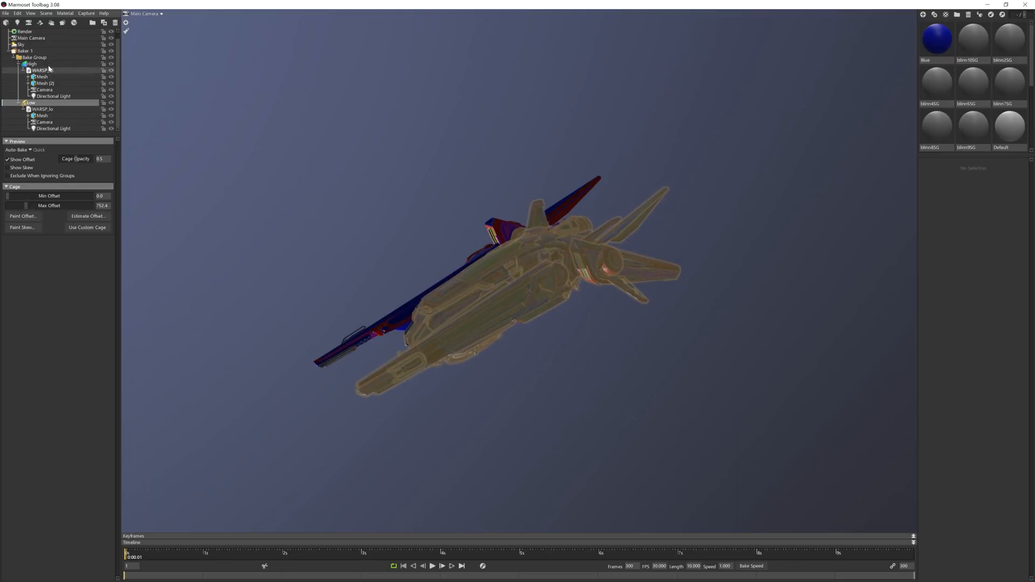
pyautogui.click(26, 51)
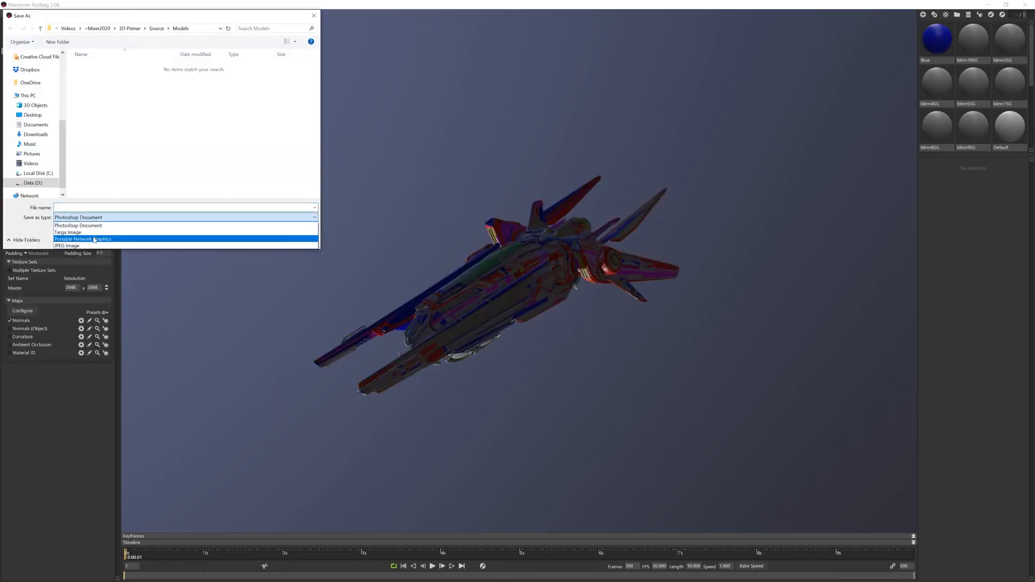
# Step: Save the bake output as Portable Network Graphics and include the Material ID map
pyautogui.click(84, 240)
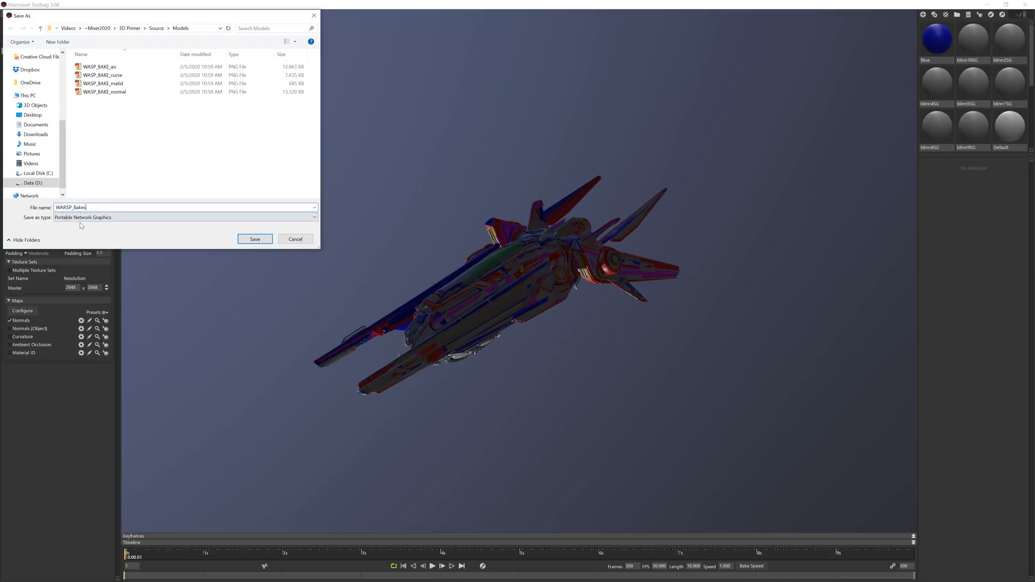
pyautogui.click(254, 239)
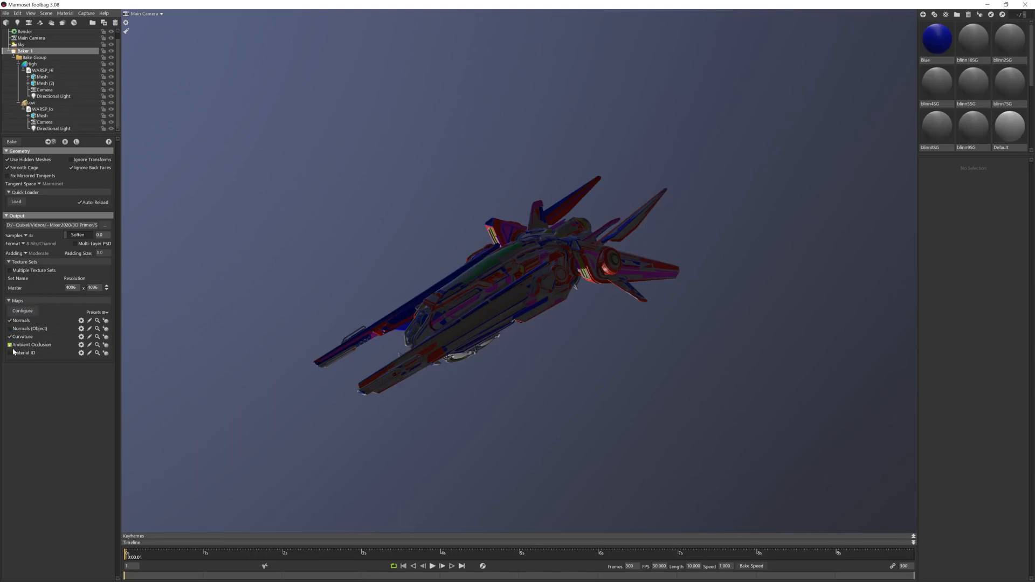
pyautogui.click(8, 352)
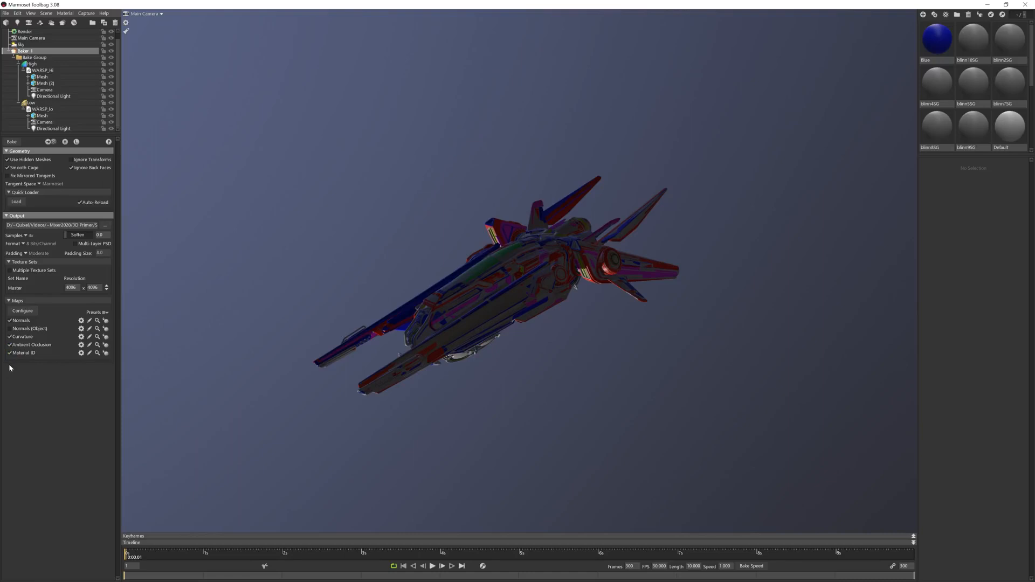
pyautogui.moveTo(11, 363)
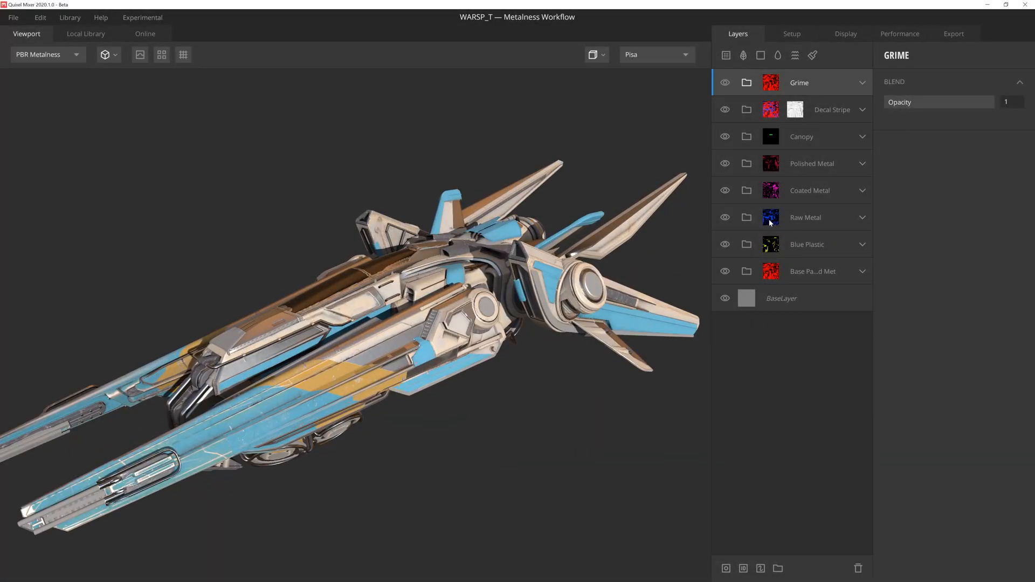
# Step: Tick Bright Cyan in the Raw Metal layer's Material ID Mask and check the result on the ship
pyautogui.click(805, 216)
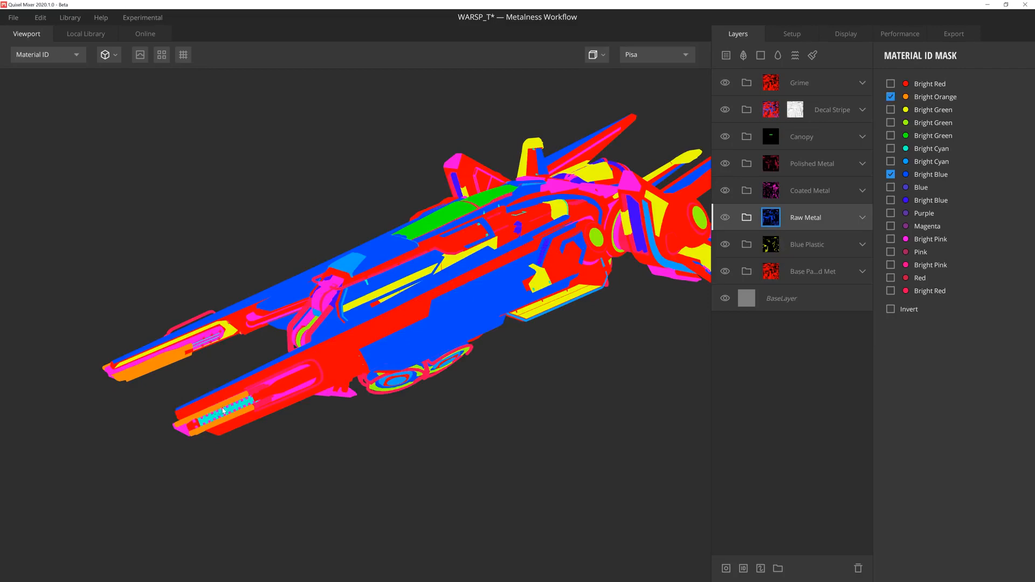
pyautogui.click(47, 54)
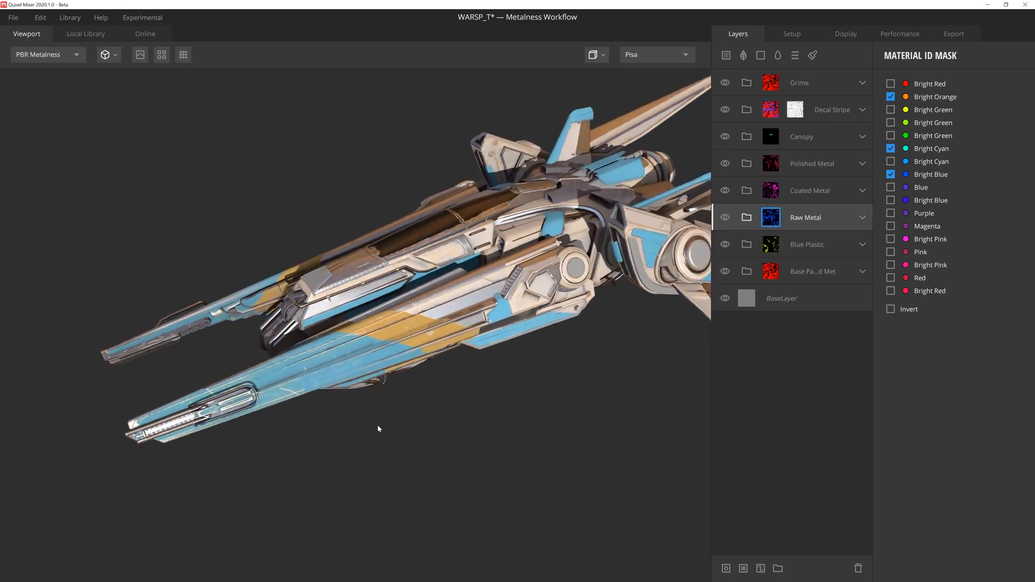
pyautogui.moveTo(378, 429); pyautogui.dragTo(330, 469)
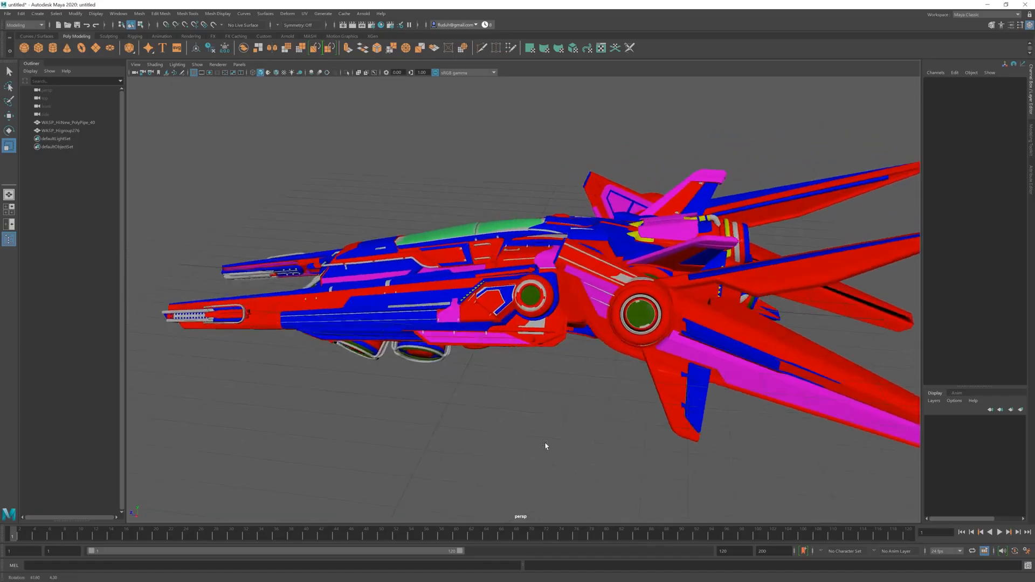
pyautogui.moveTo(546, 446); pyautogui.dragTo(581, 440)
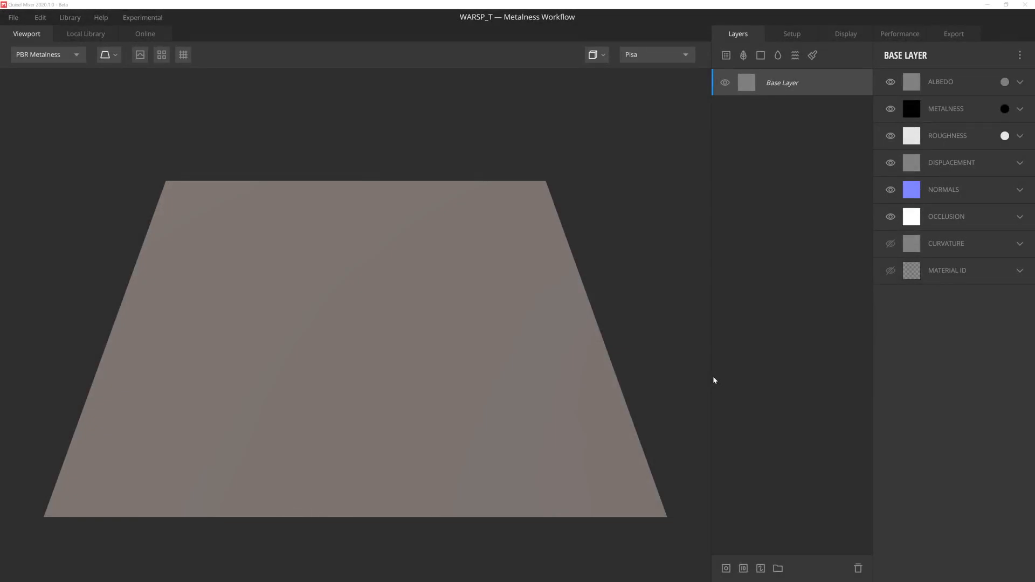
# Step: In Setup, switch Type to Custom Mesh and load WARSP_lo_mirrored.obj at 2048 px
pyautogui.click(790, 33)
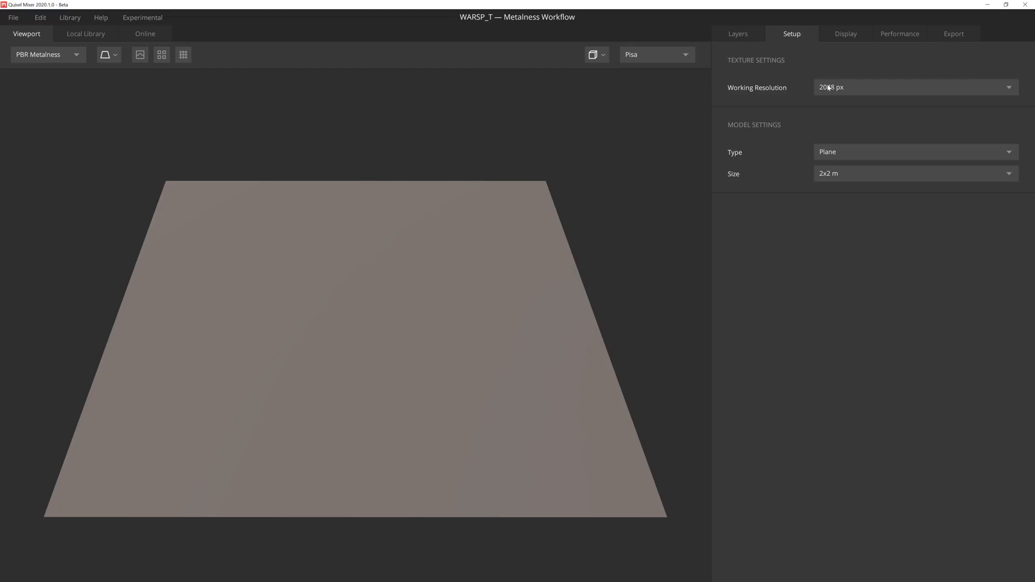
pyautogui.click(914, 152)
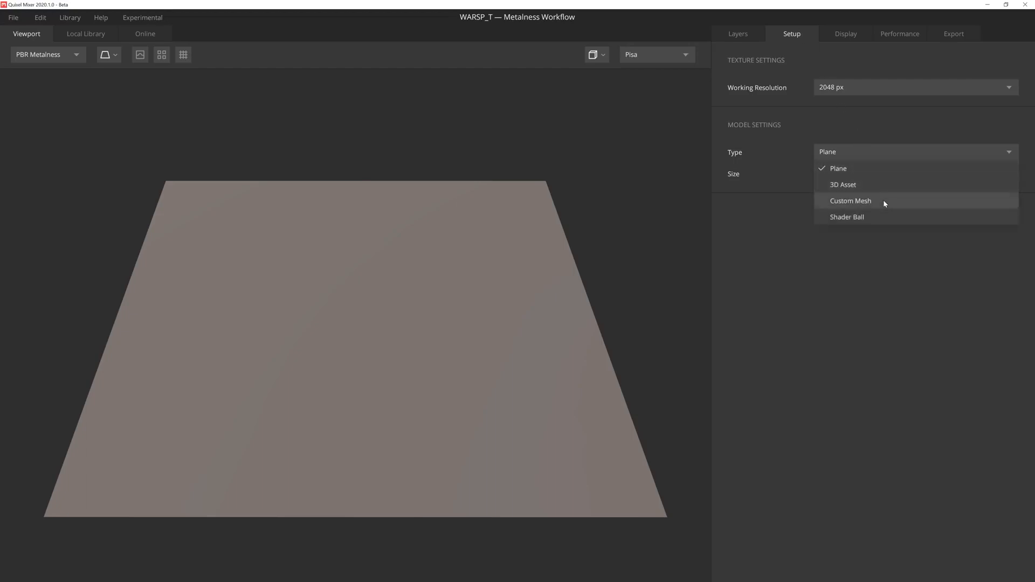
pyautogui.click(850, 201)
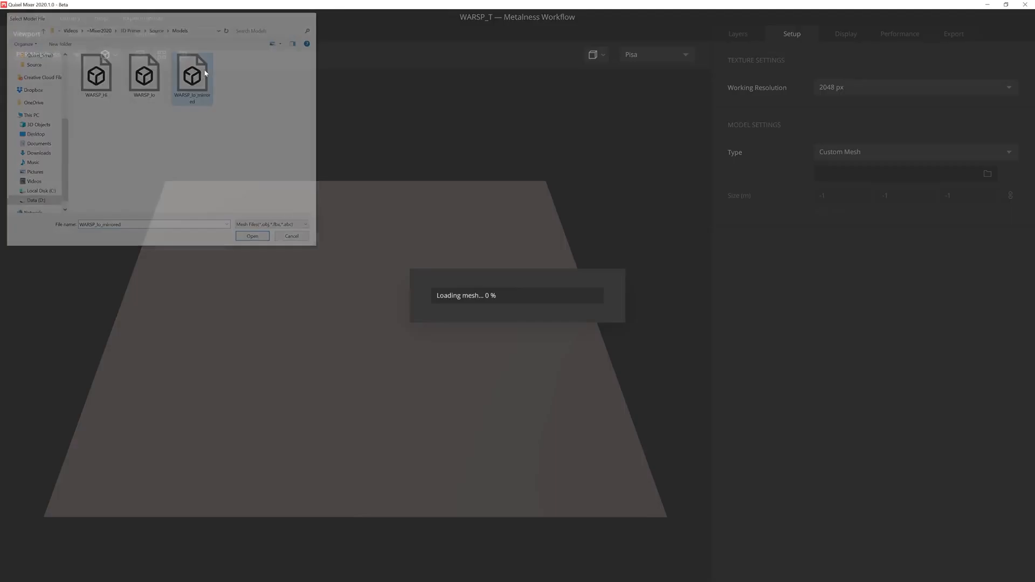
pyautogui.click(252, 236)
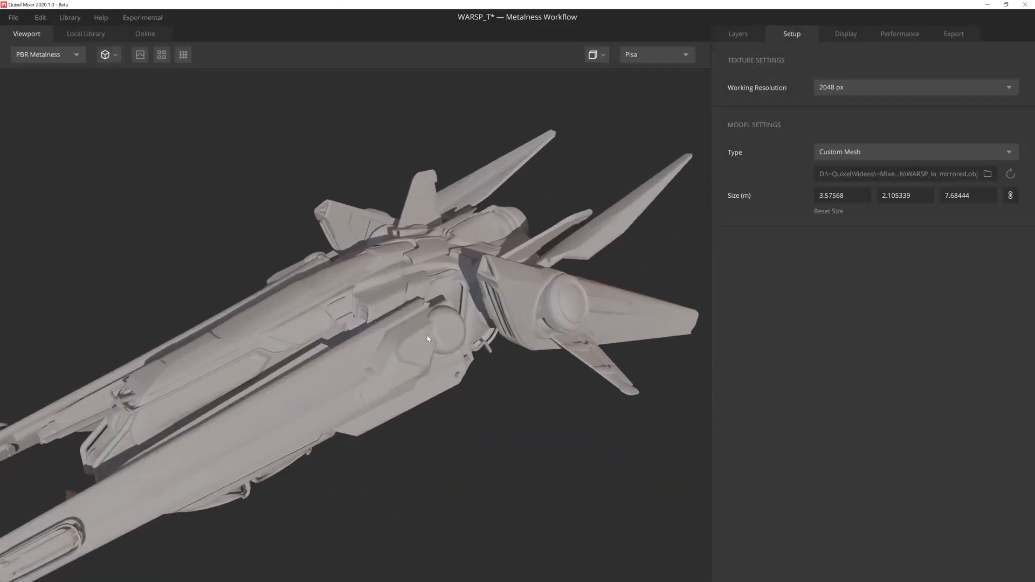
pyautogui.moveTo(426, 339); pyautogui.dragTo(484, 308)
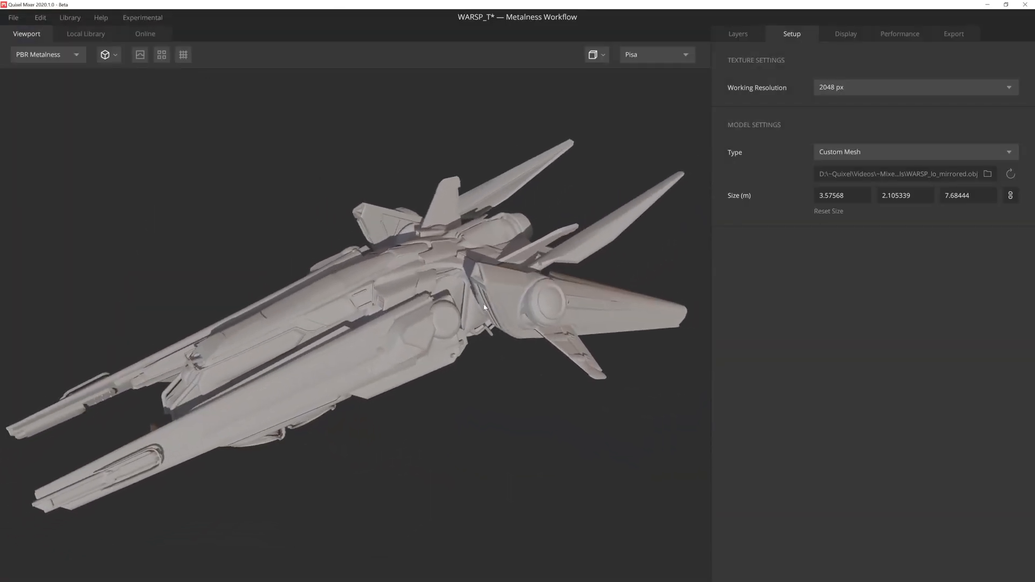
pyautogui.click(737, 34)
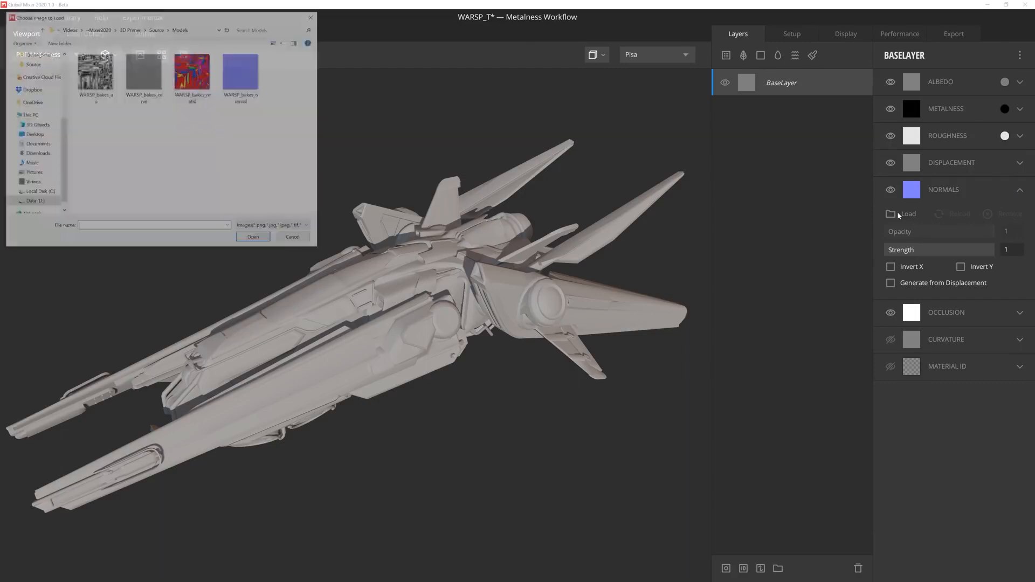
# Step: Load the baked WARSP ambient occlusion and material ID maps onto BaseLayer and preview the ID colours
pyautogui.click(293, 236)
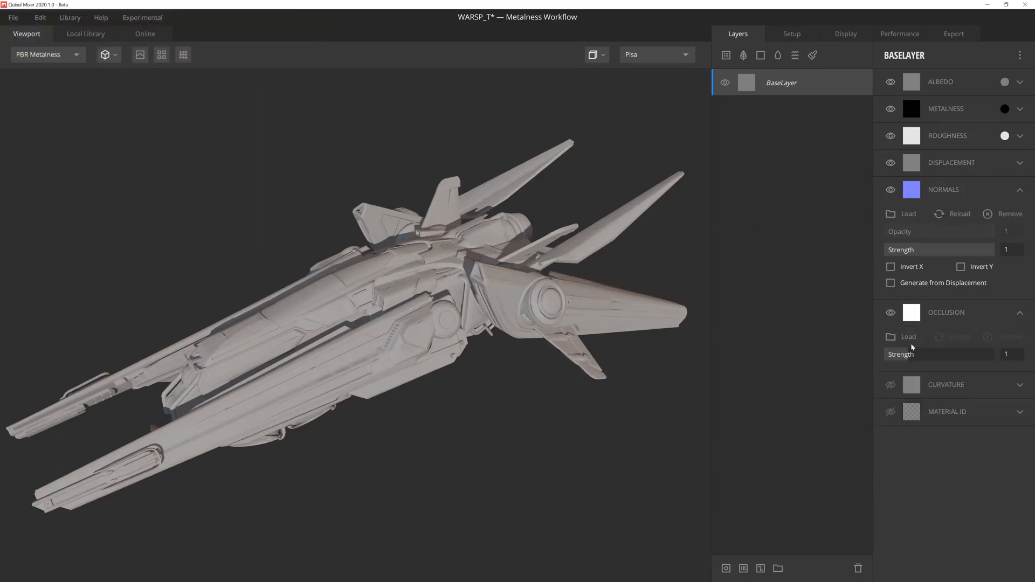
pyautogui.click(908, 336)
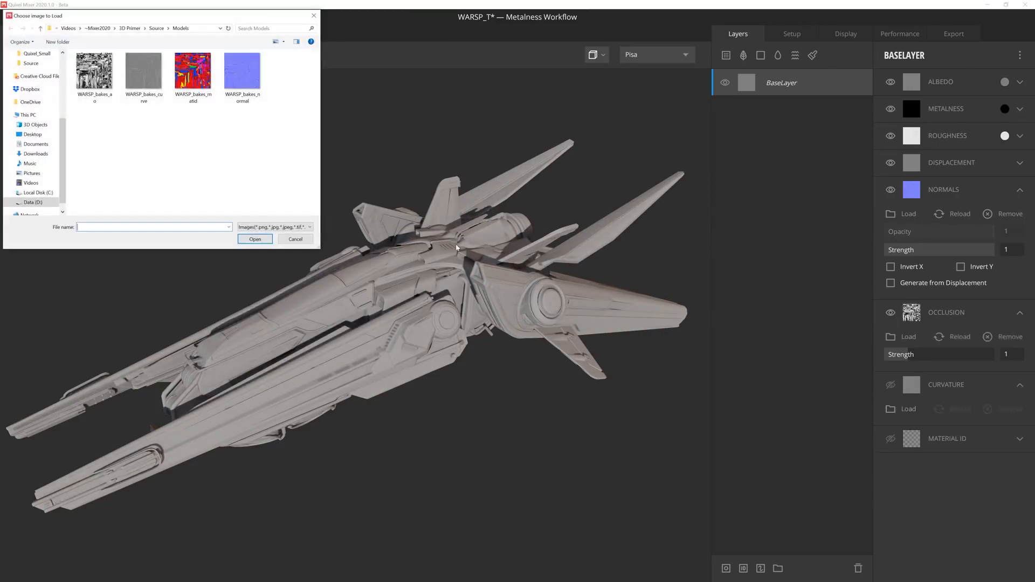
pyautogui.click(296, 240)
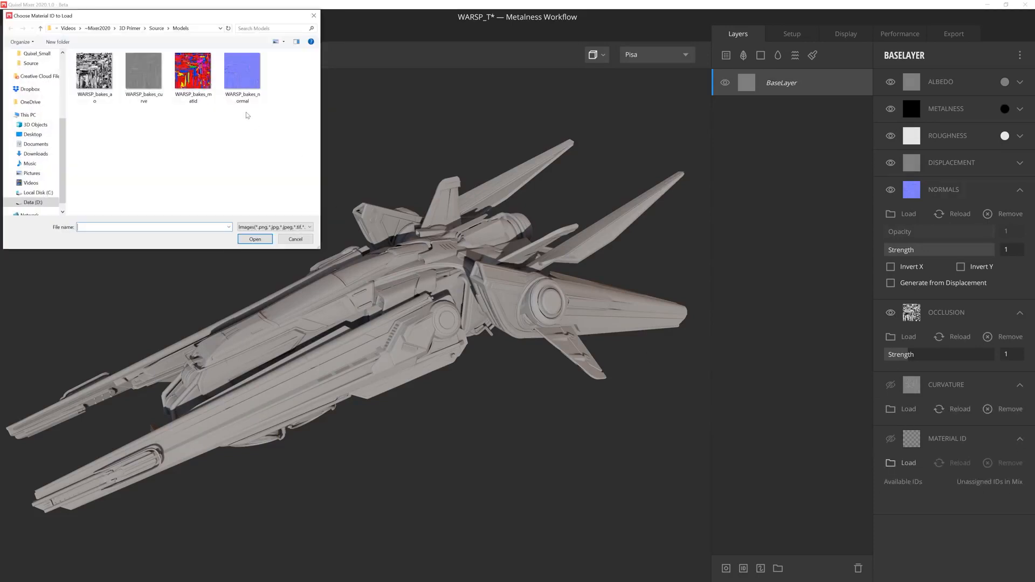
pyautogui.click(296, 239)
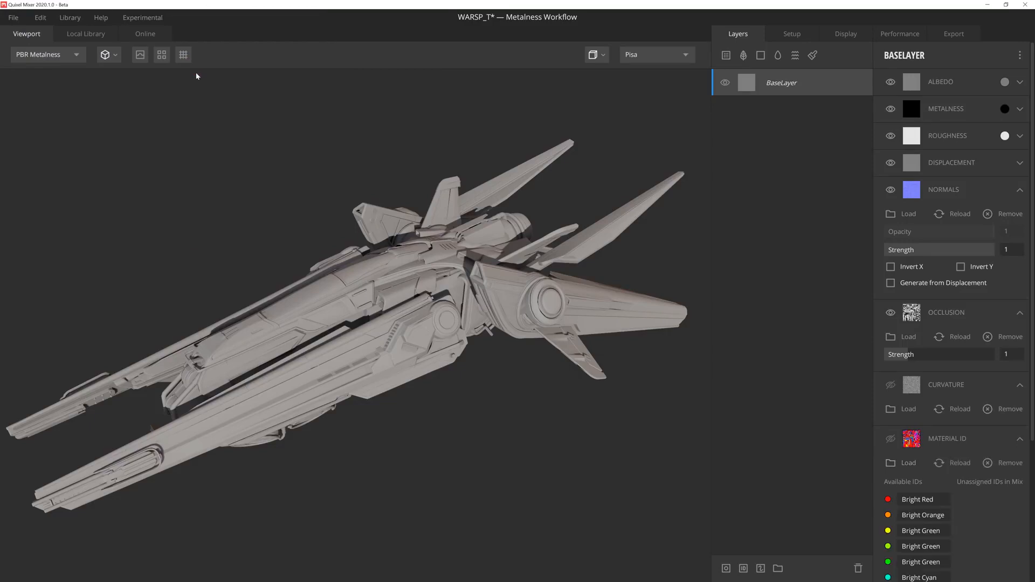
pyautogui.click(43, 54)
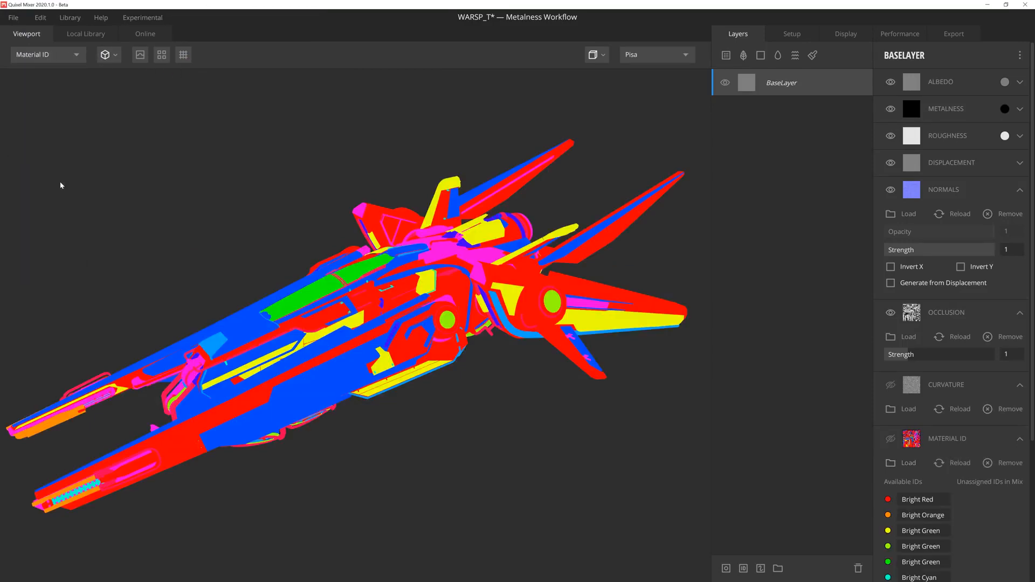
pyautogui.click(48, 54)
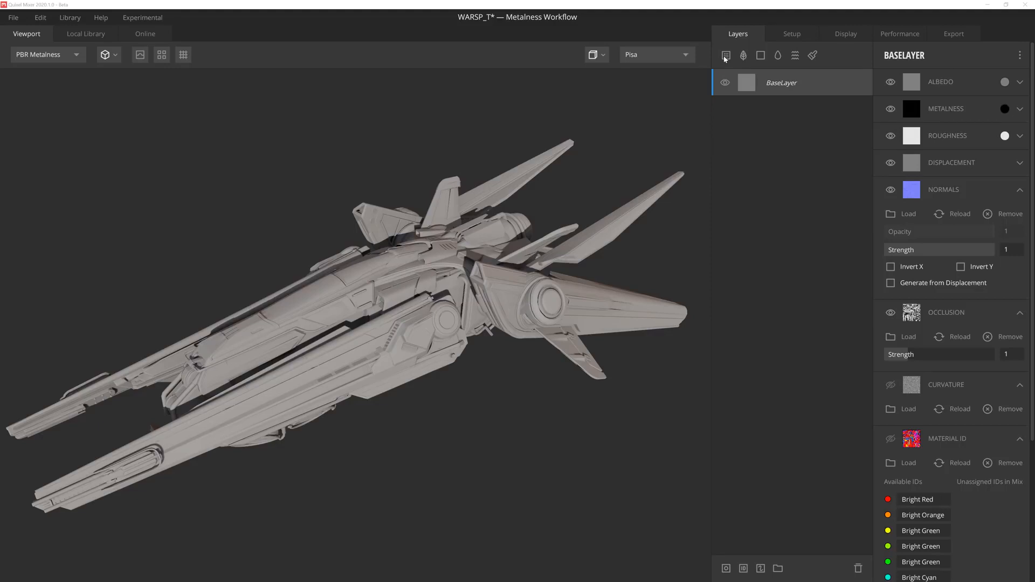
# Step: Add the Iron surface from the Local Library as a layer
pyautogui.click(85, 34)
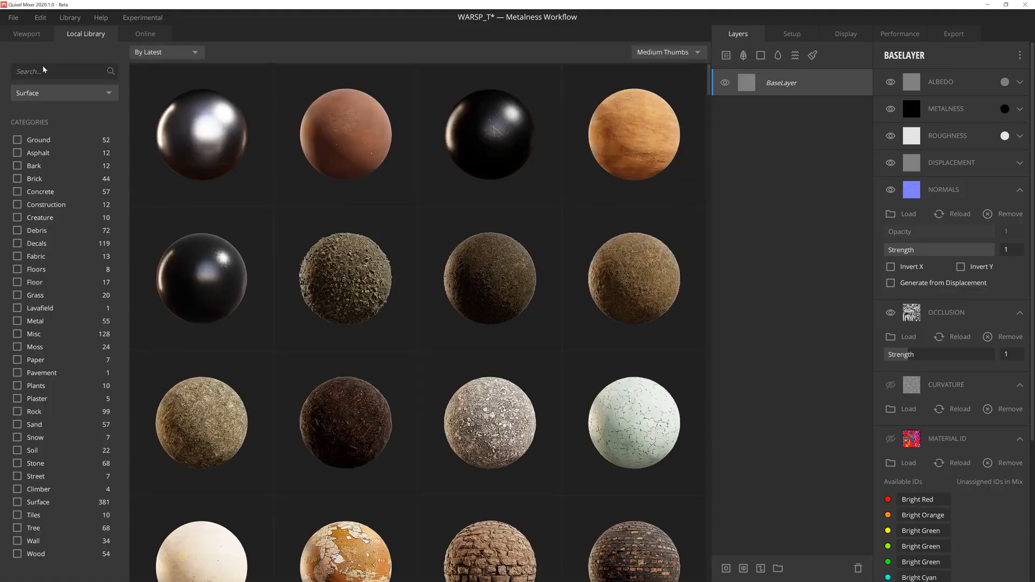
pyautogui.write('iron')
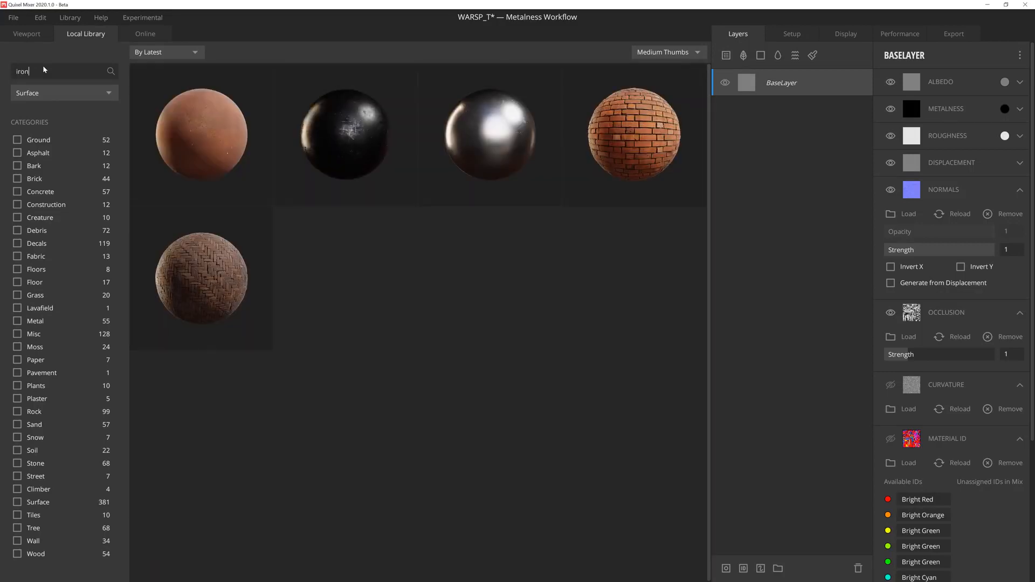
pyautogui.moveTo(513, 130)
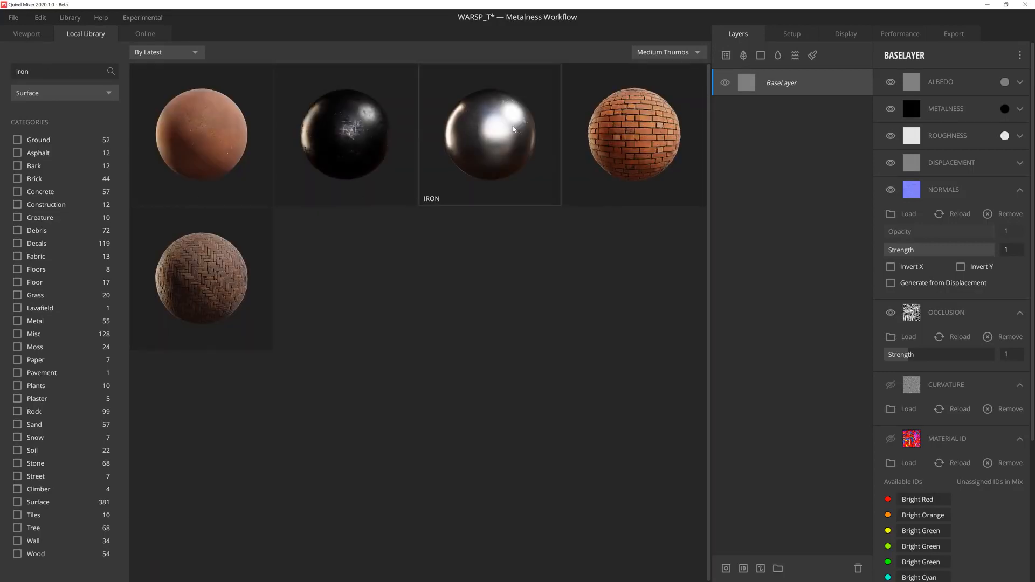
pyautogui.doubleClick(490, 135)
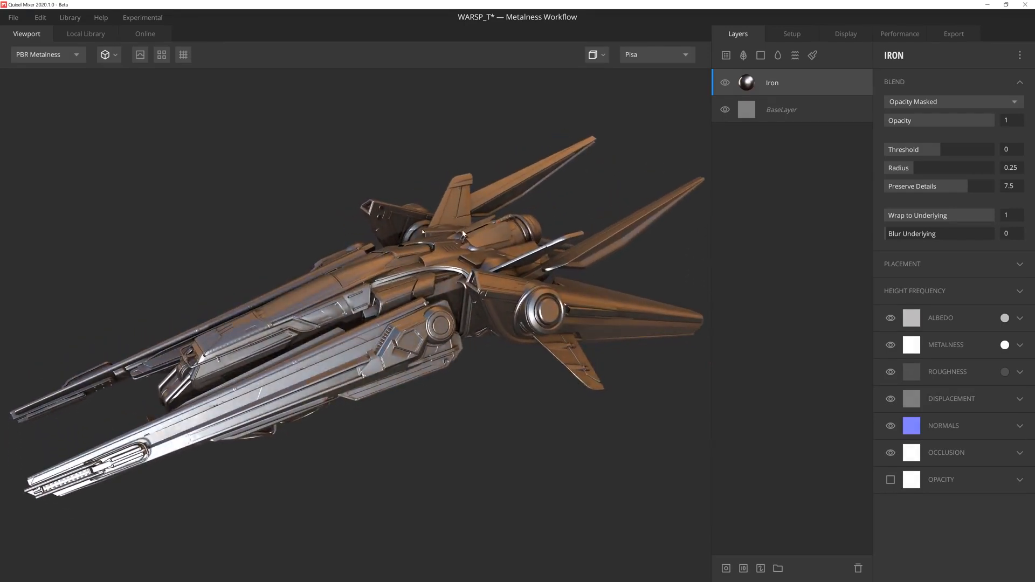
# Step: Add the Rusted Painted metal surface, recolour its albedo and lower Normals Strength to 0.49
pyautogui.click(85, 34)
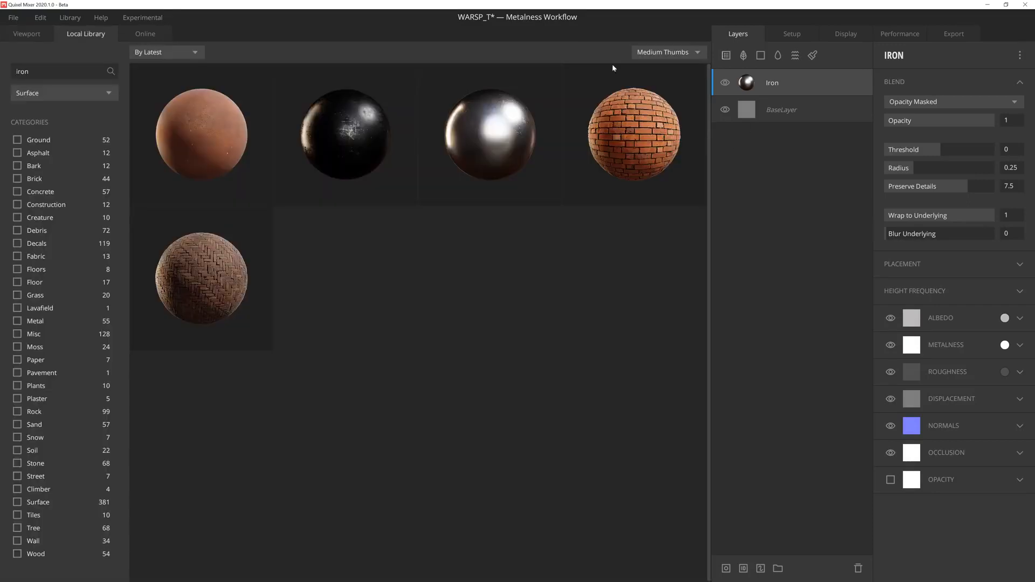
pyautogui.write('Metal')
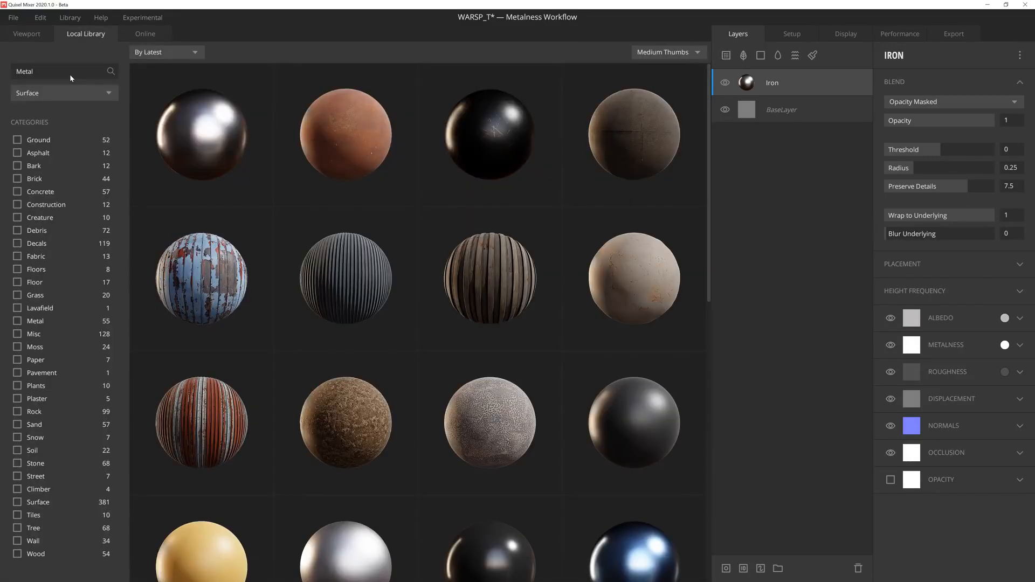
pyautogui.click(27, 33)
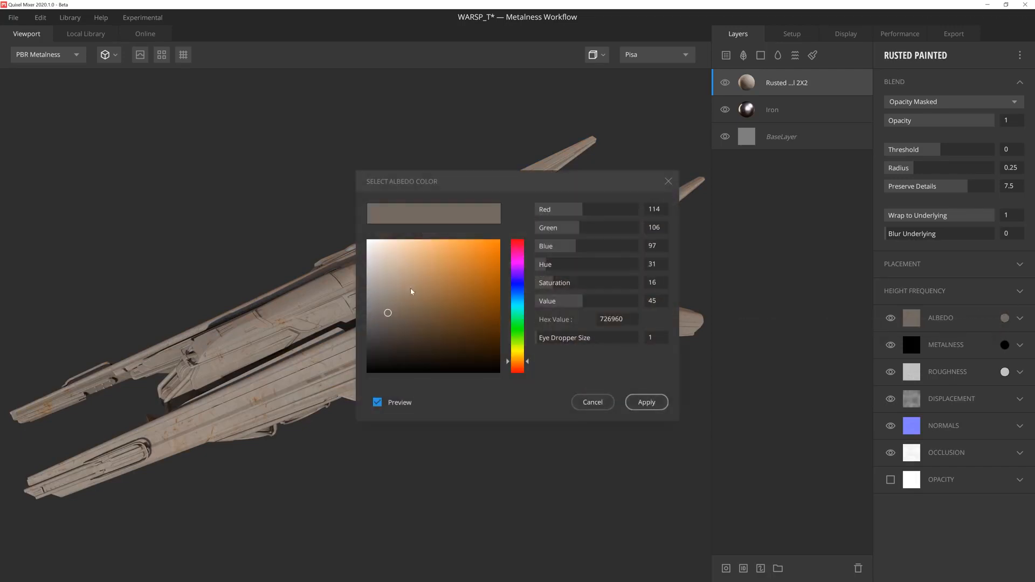
pyautogui.click(377, 277)
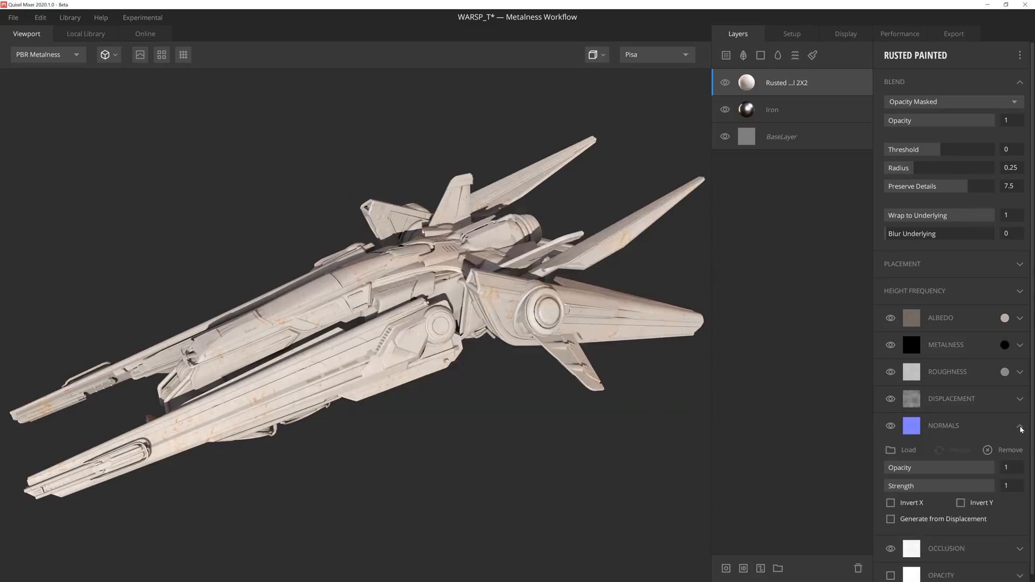
pyautogui.moveTo(990, 485); pyautogui.dragTo(937, 485)
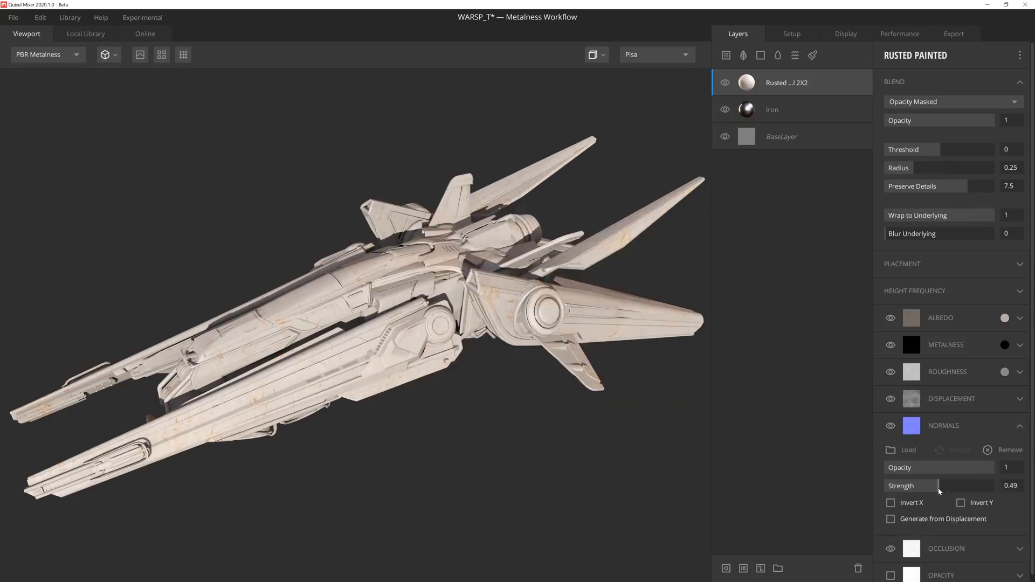
pyautogui.click(1020, 426)
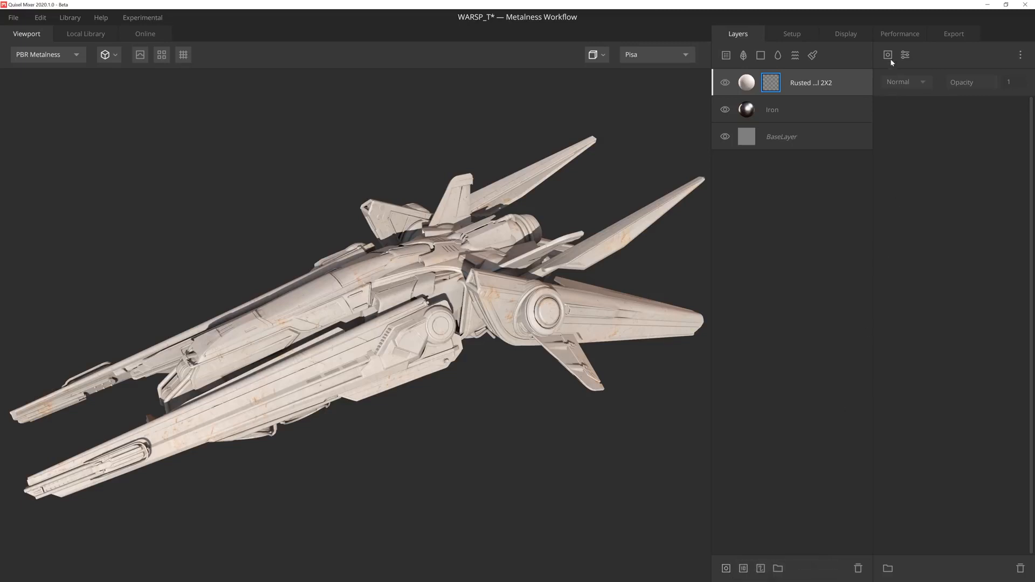
# Step: Add an inverted Edges Only Curvature component and drag its Levels to about 0.175–0.405
pyautogui.click(888, 55)
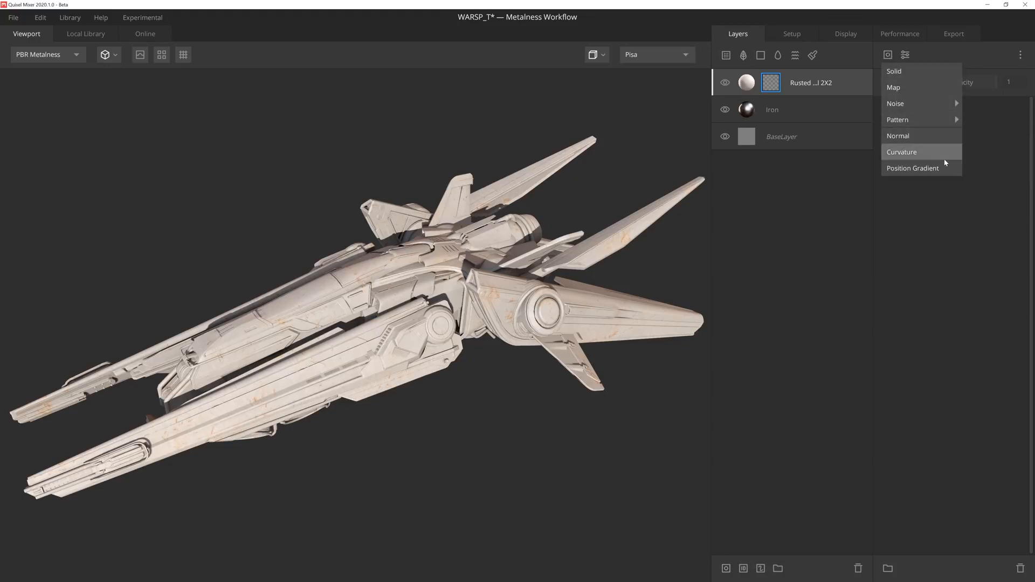
pyautogui.click(901, 152)
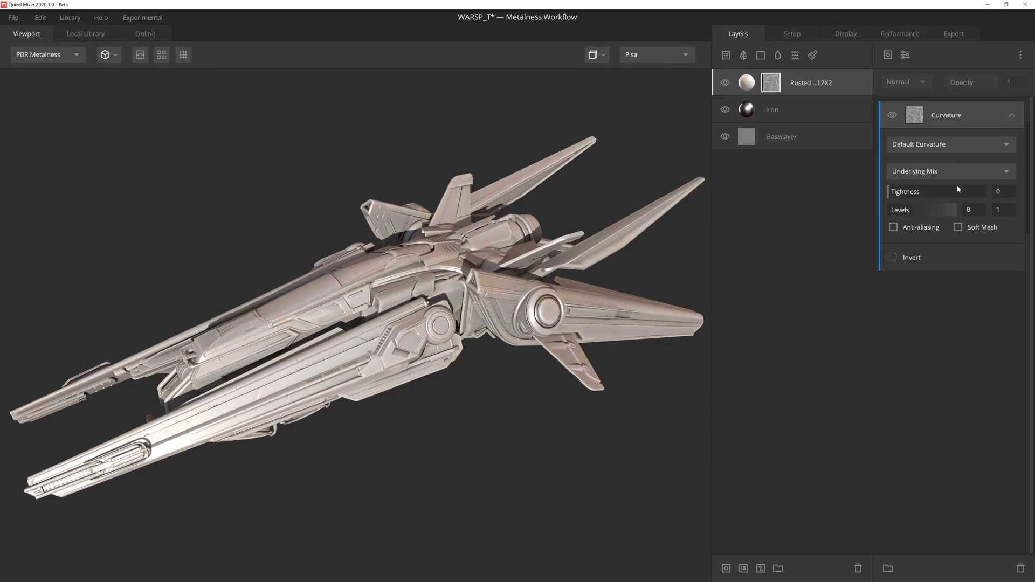
pyautogui.click(892, 256)
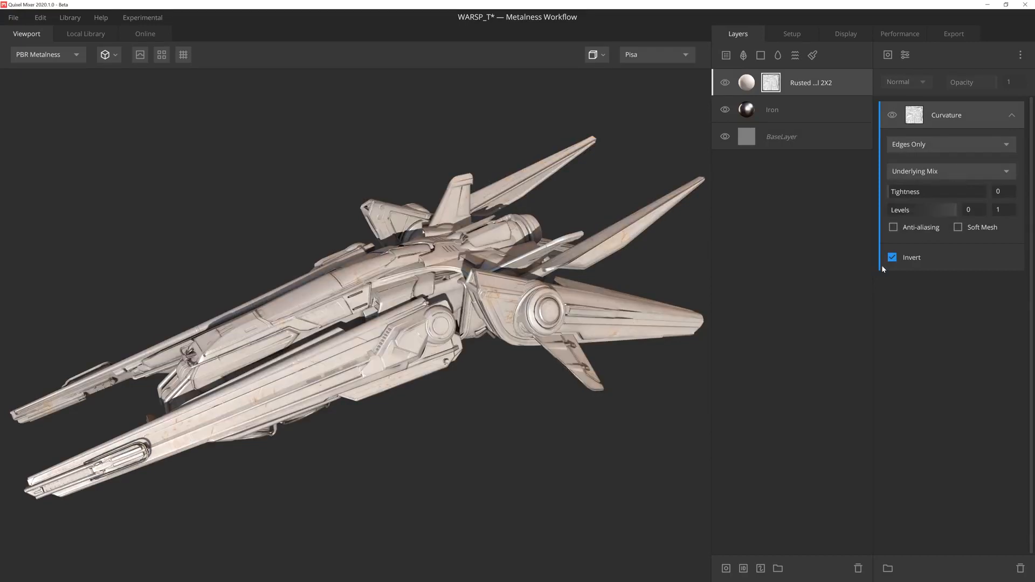
pyautogui.click(47, 54)
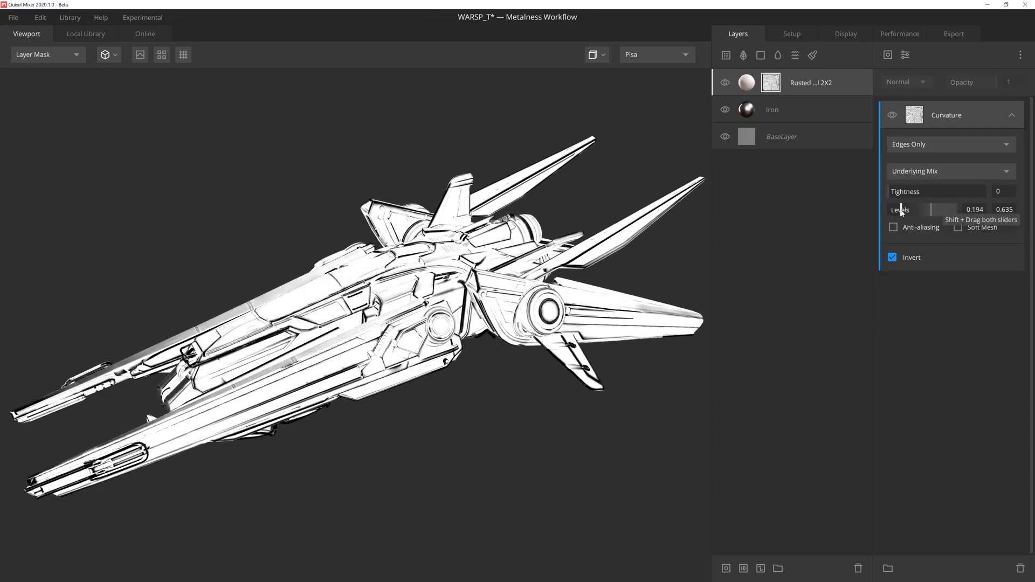
pyautogui.moveTo(951, 209); pyautogui.dragTo(924, 209)
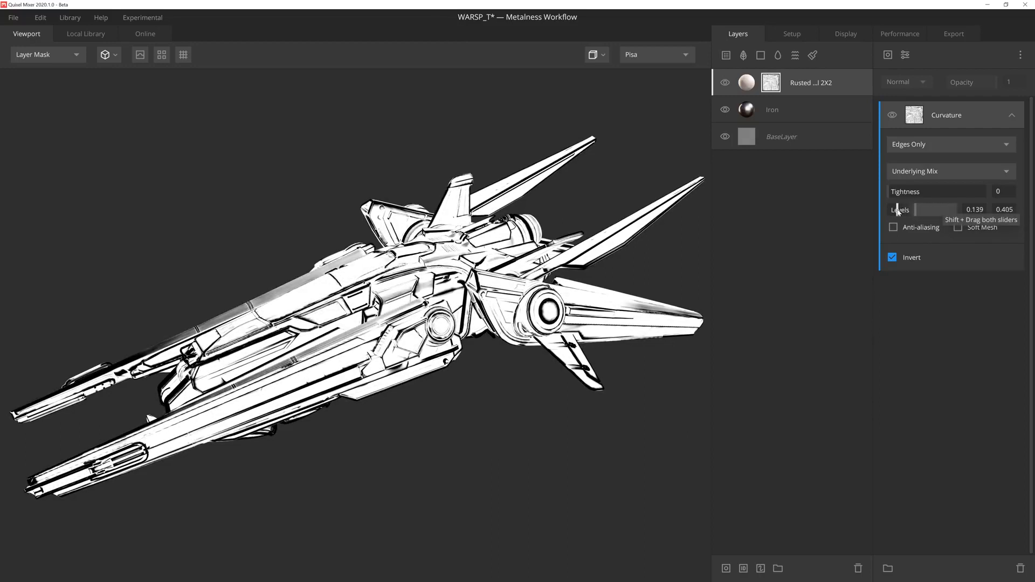
pyautogui.moveTo(923, 209); pyautogui.dragTo(931, 209)
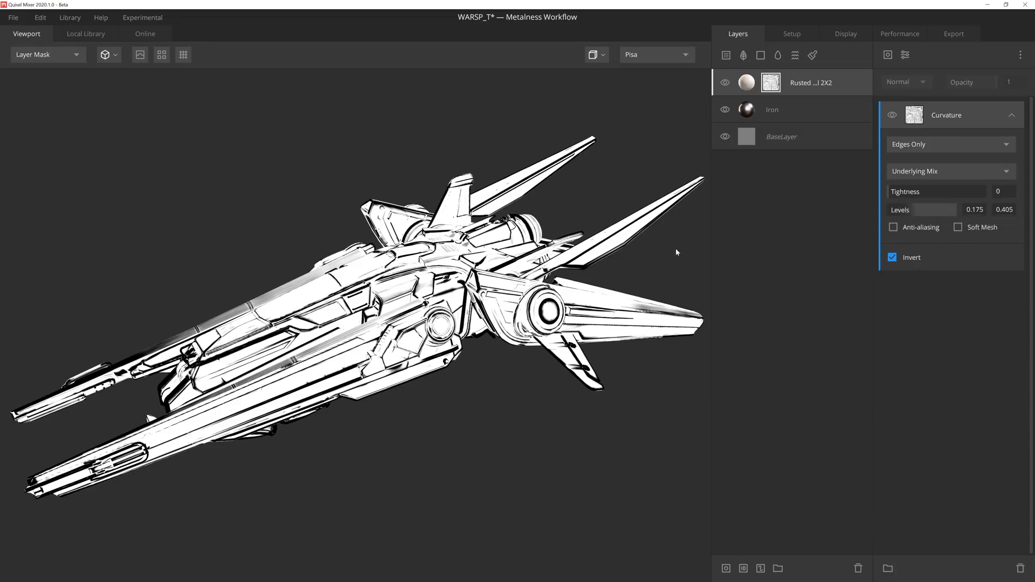
pyautogui.click(47, 54)
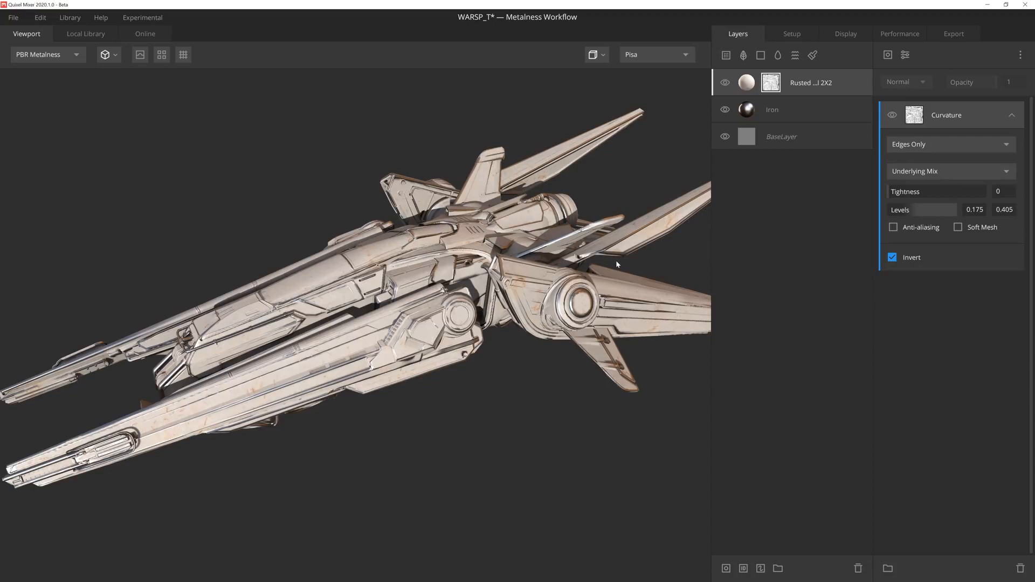
# Step: Add a Solid layer masked by the base layer's inverted AO map
pyautogui.click(760, 54)
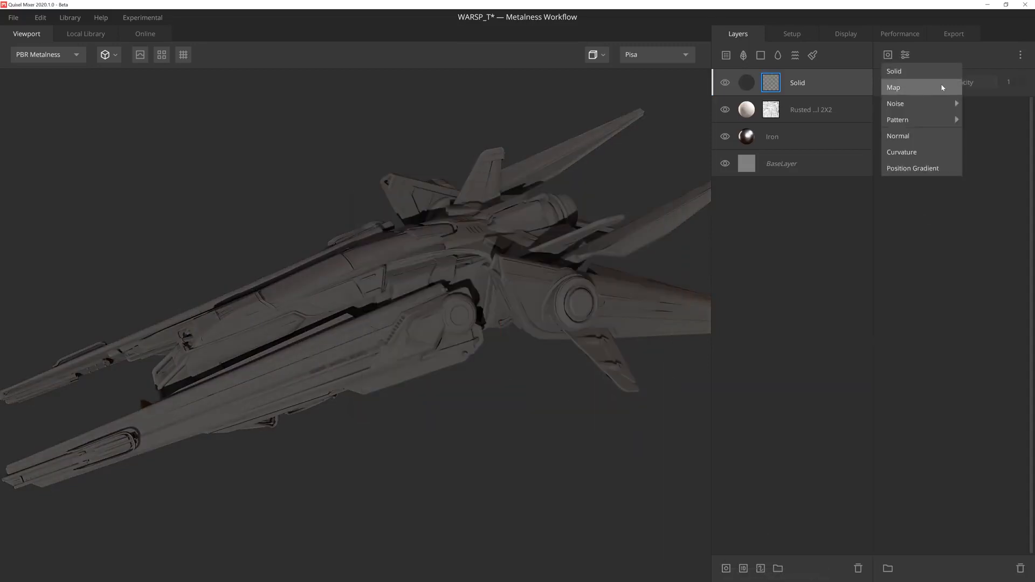
pyautogui.click(893, 86)
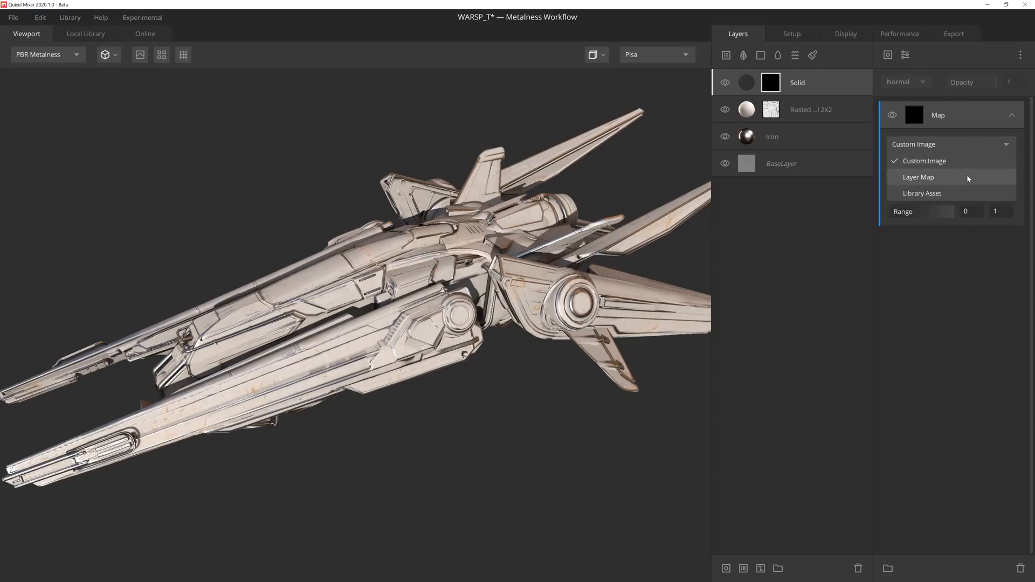
pyautogui.click(918, 177)
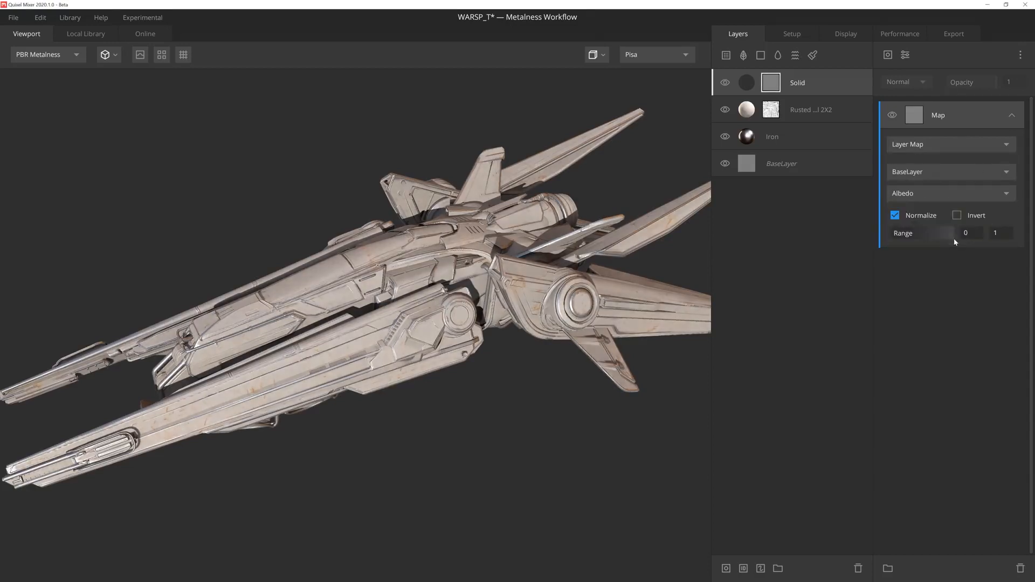
pyautogui.click(948, 193)
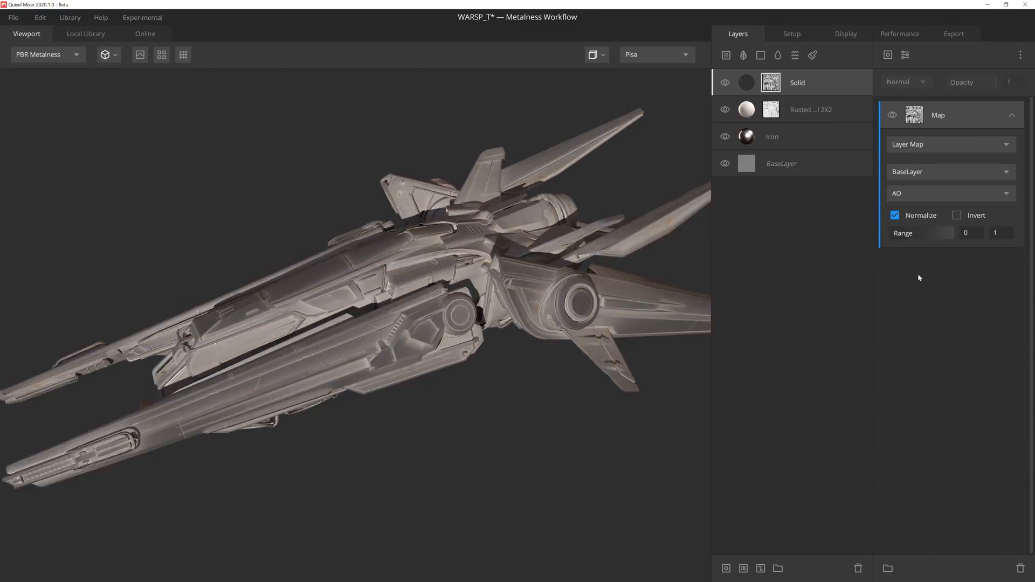
pyautogui.click(957, 216)
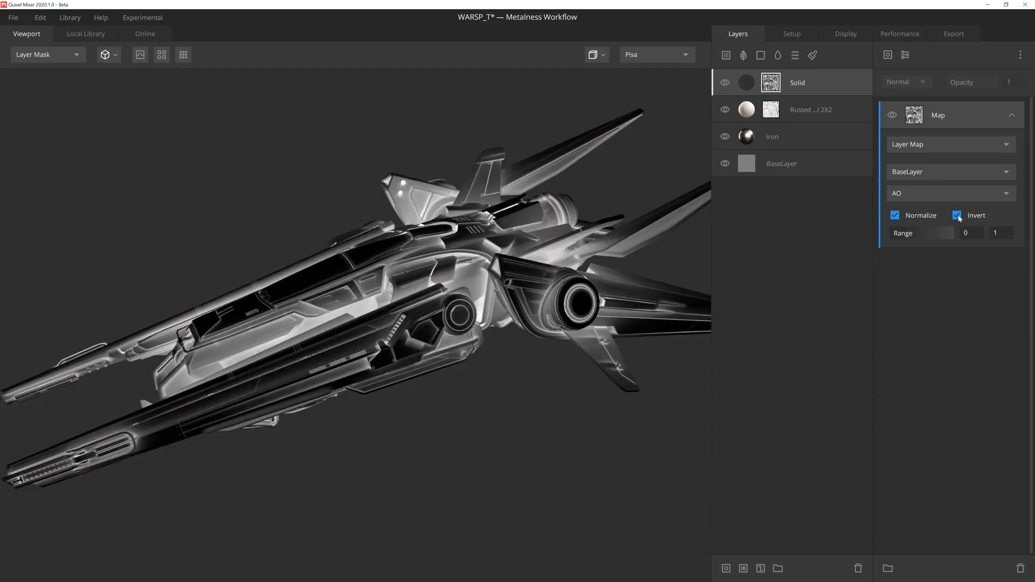
# Step: Narrow the AO Layer Map Range to roughly 0.431–0.767
pyautogui.moveTo(996, 233); pyautogui.dragTo(940, 233)
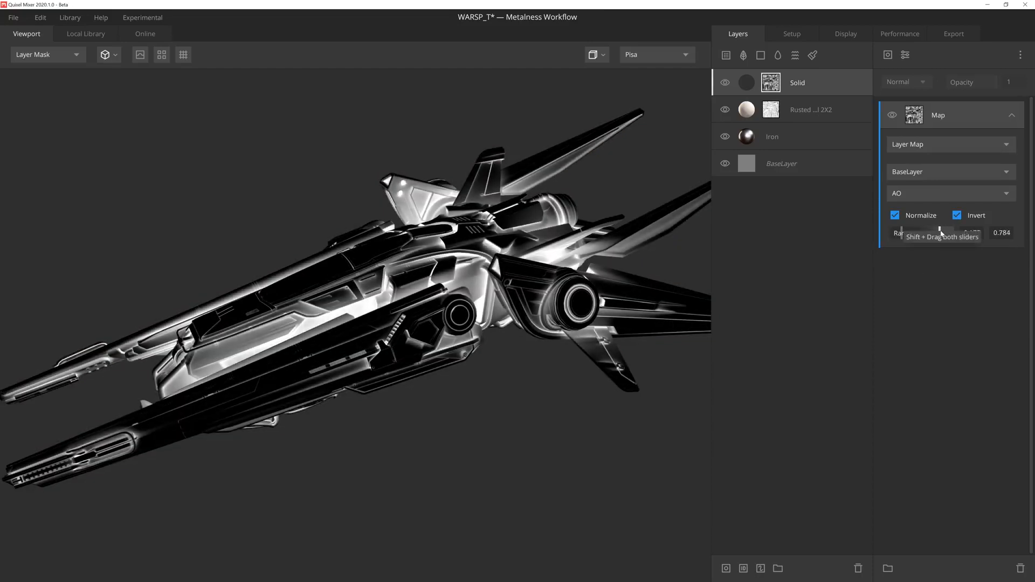
pyautogui.moveTo(940, 232); pyautogui.dragTo(964, 233)
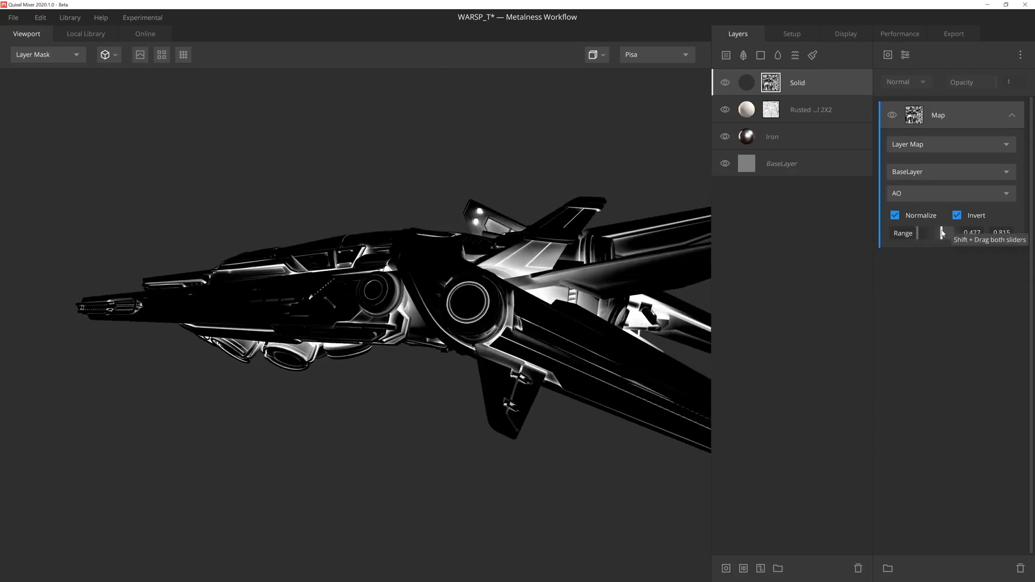
pyautogui.click(47, 54)
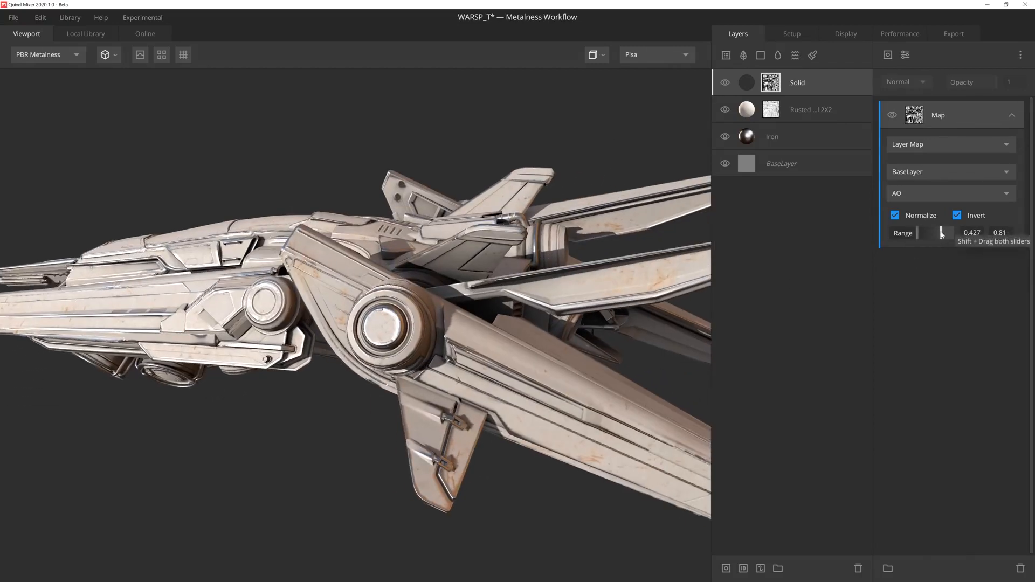
pyautogui.moveTo(947, 233); pyautogui.dragTo(939, 233)
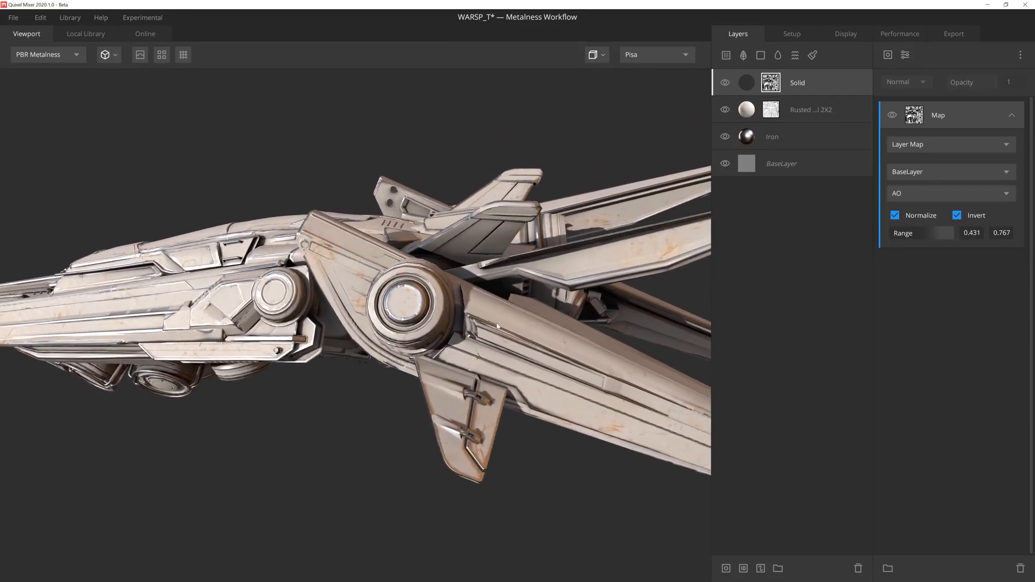
# Step: Add a Map mask component sourced from the Iron layer's roughness, blended as Multiply
pyautogui.click(887, 55)
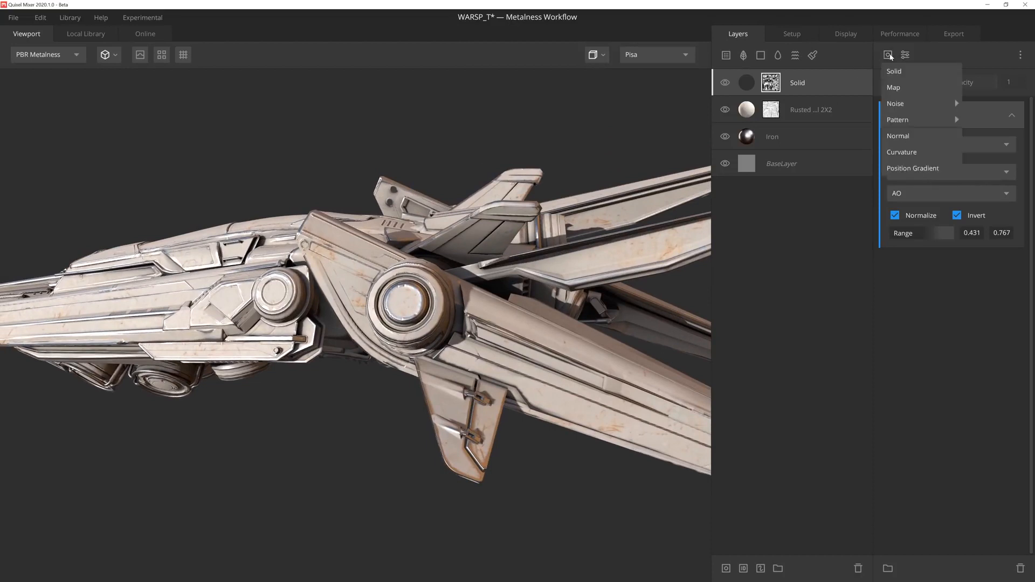
pyautogui.click(893, 87)
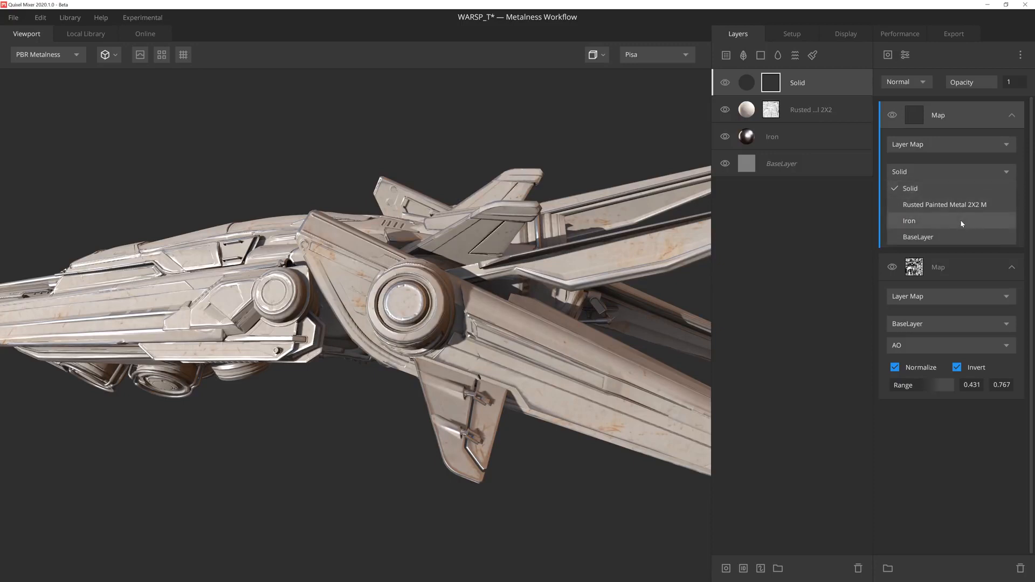
pyautogui.click(909, 220)
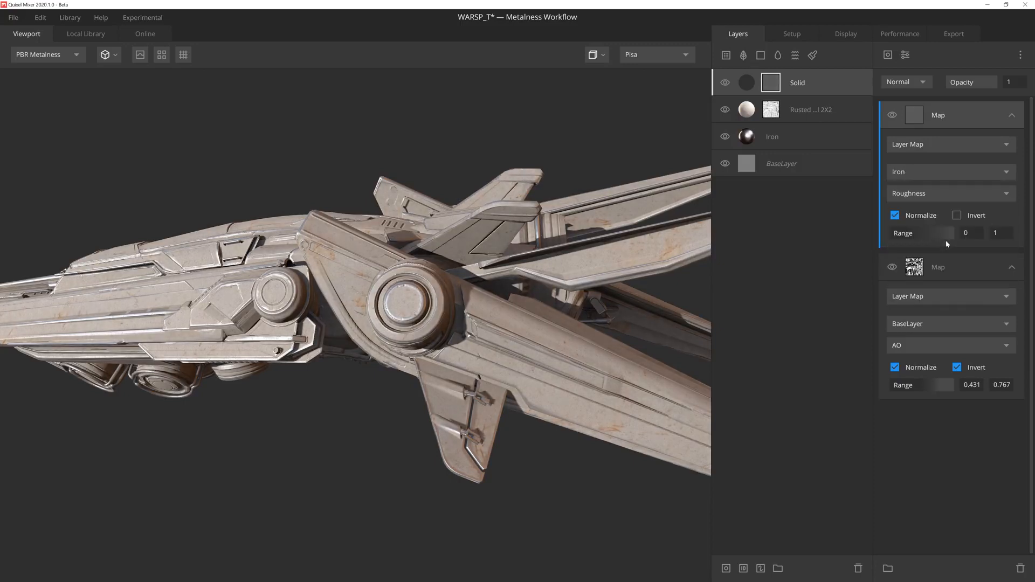
pyautogui.click(905, 82)
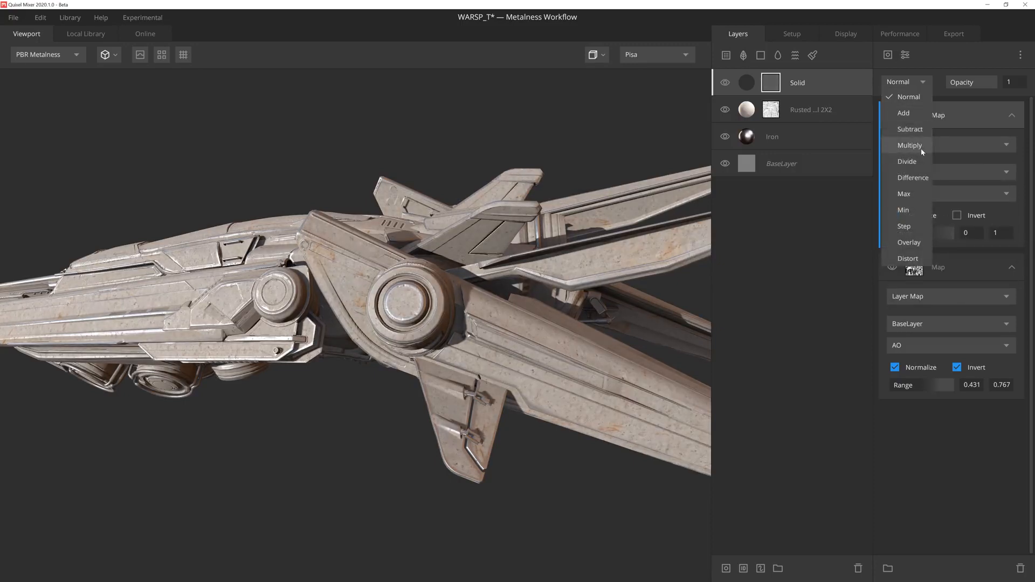
pyautogui.click(909, 144)
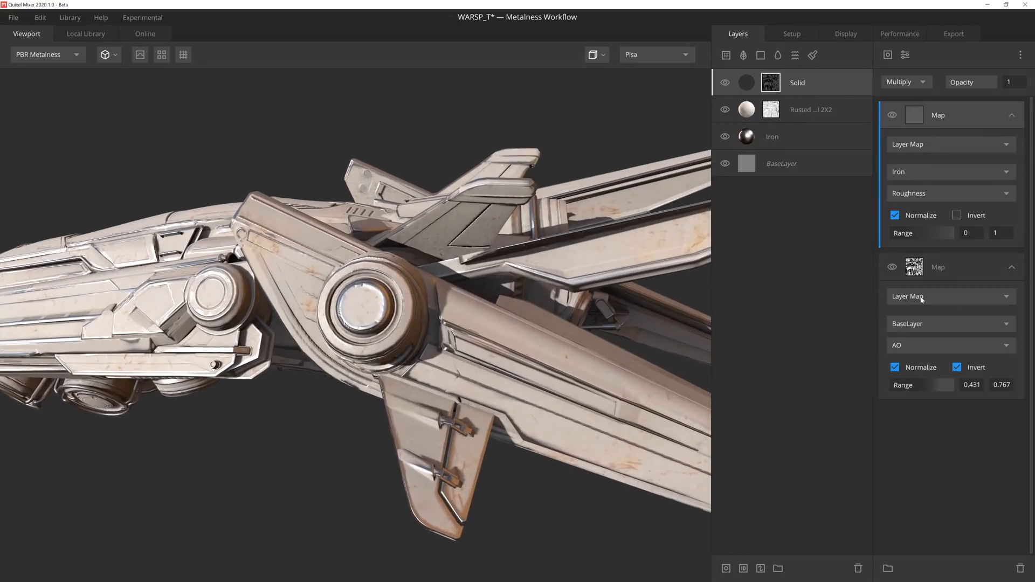
# Step: Narrow the roughness map's range to about 0.142–0.629 and return to the layer stack
pyautogui.moveTo(940, 233); pyautogui.dragTo(898, 233)
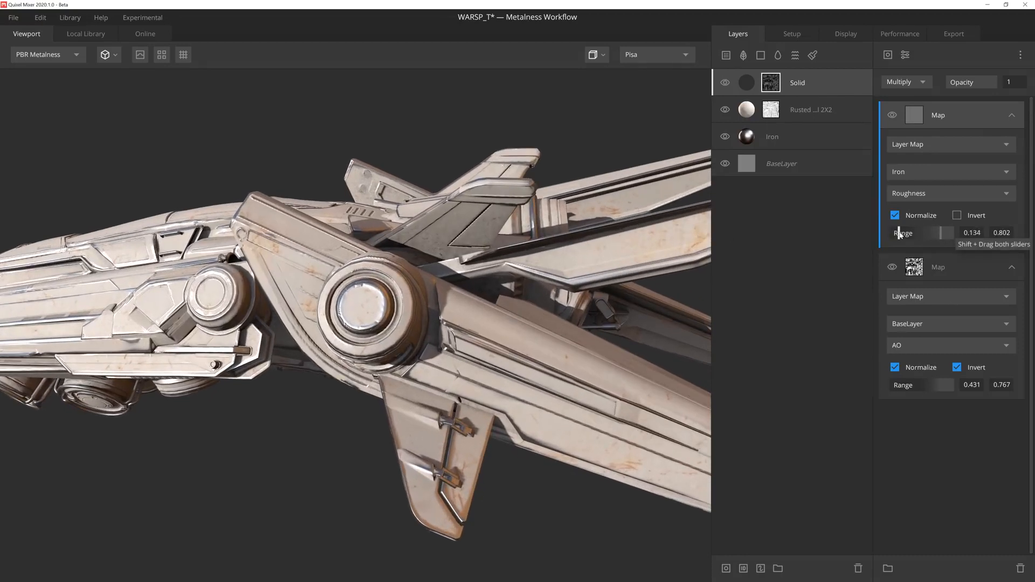
pyautogui.moveTo(934, 233); pyautogui.dragTo(937, 232)
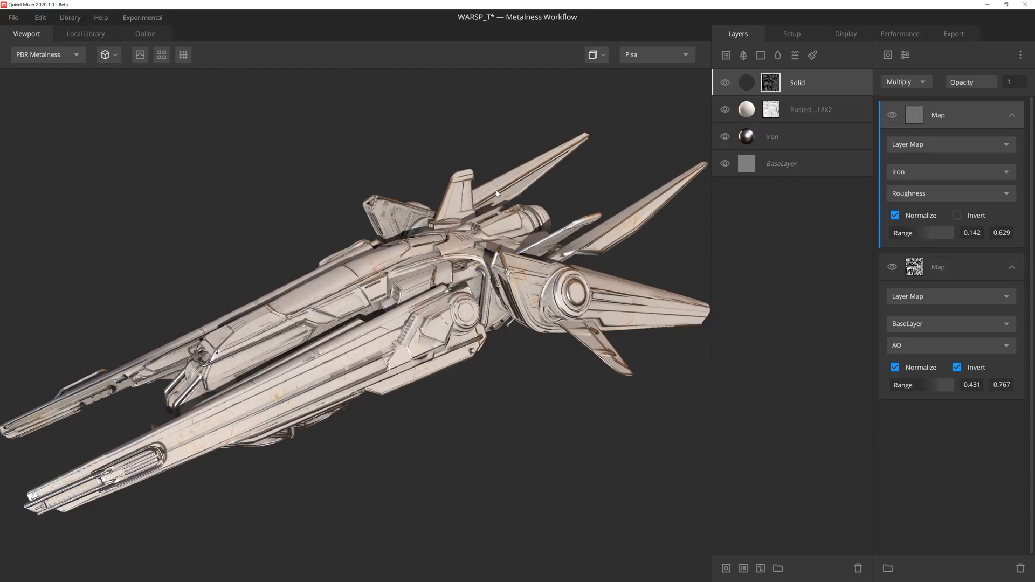
pyautogui.click(796, 82)
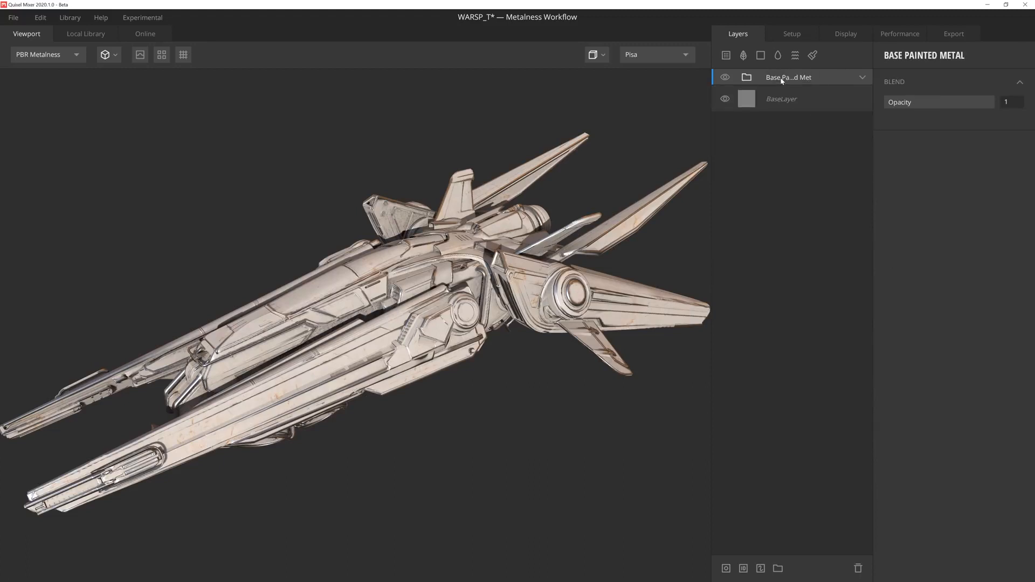
# Step: Export the Base Painted Metal folder as a smart material under the same name
pyautogui.rightClick(787, 78)
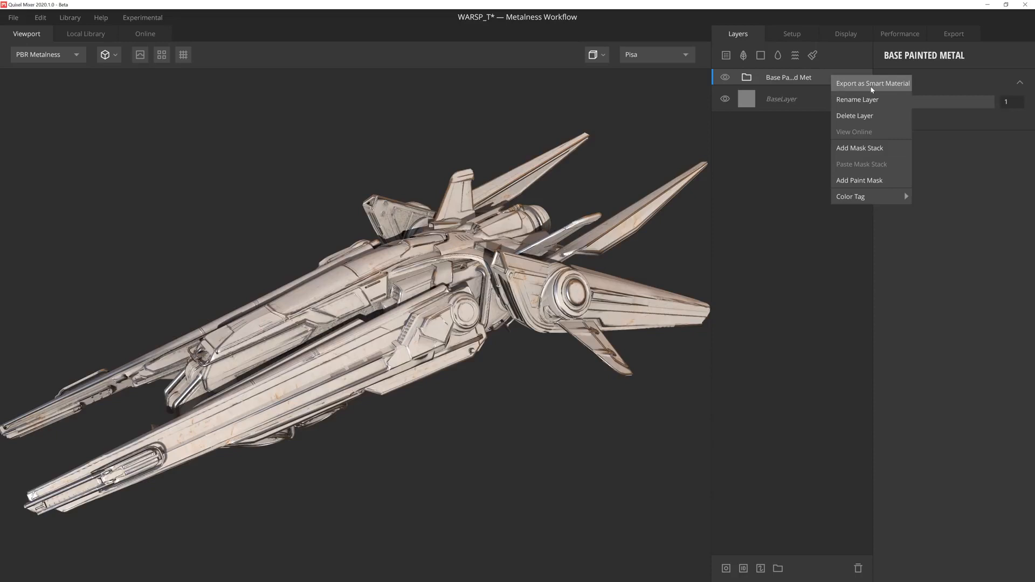
pyautogui.click(872, 83)
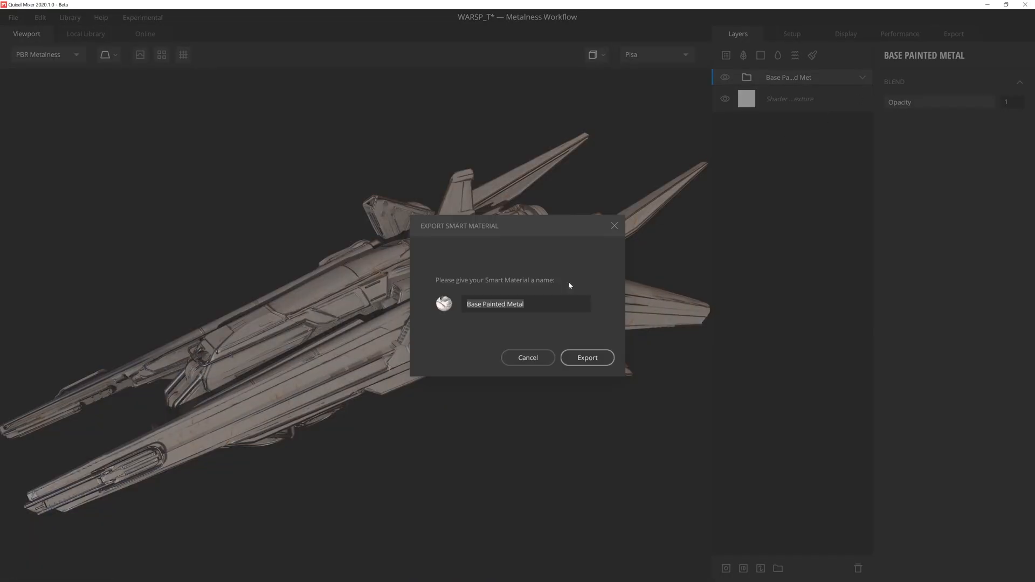
pyautogui.click(586, 357)
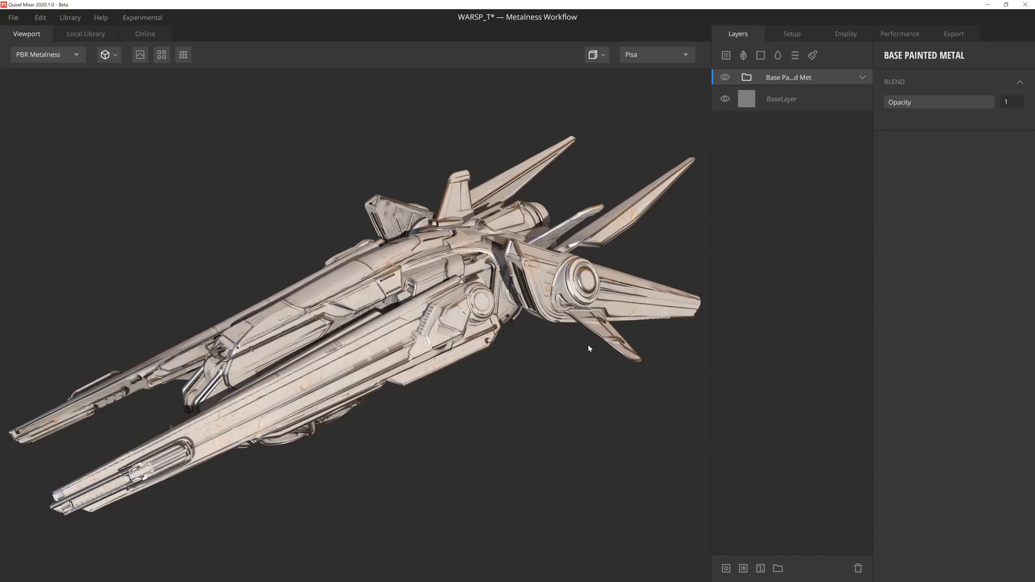
# Step: Add a Material ID Mask to the group and tick Bright Red, then view the local library
pyautogui.click(725, 568)
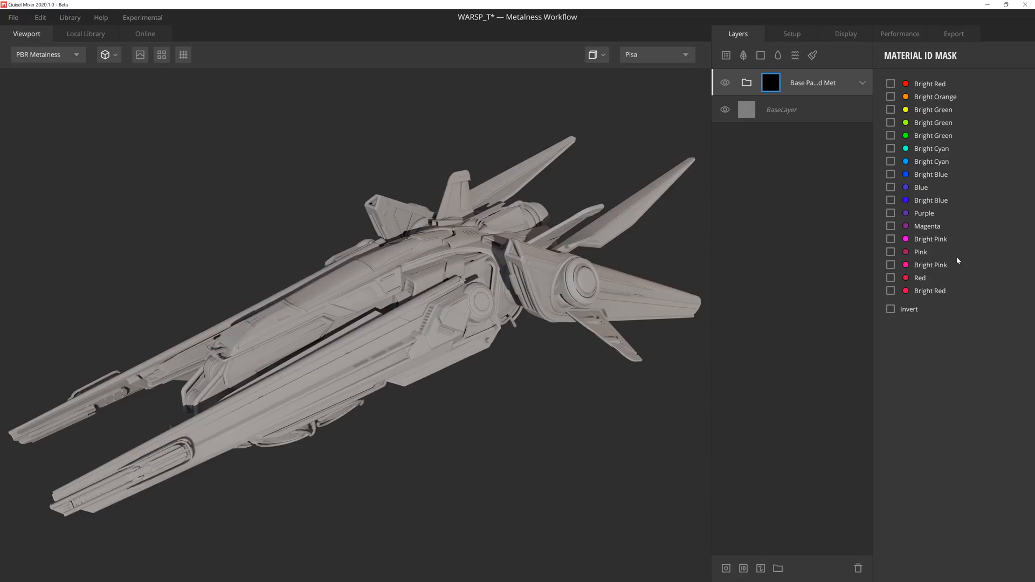
pyautogui.moveTo(825, 131)
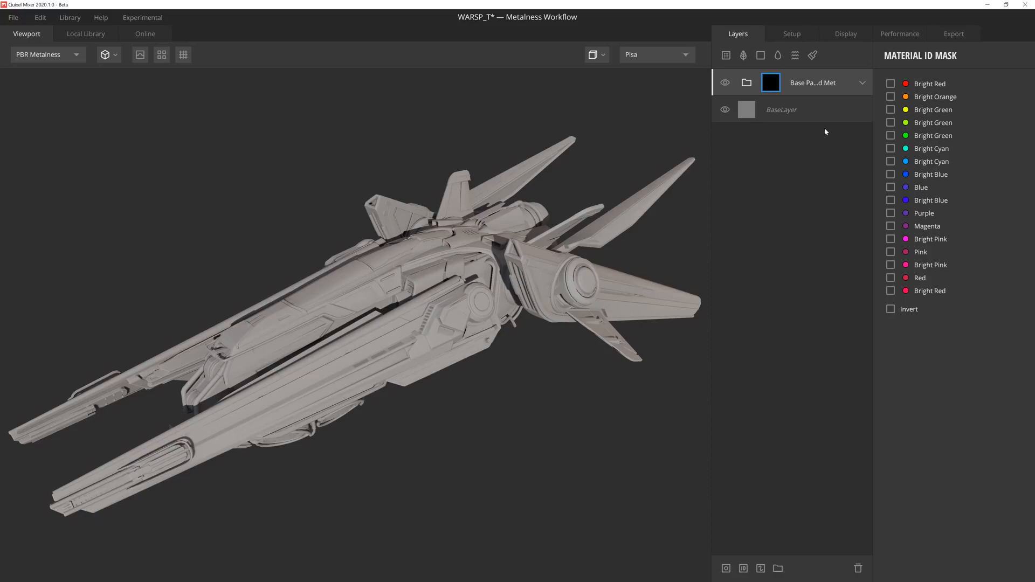
pyautogui.moveTo(379, 338)
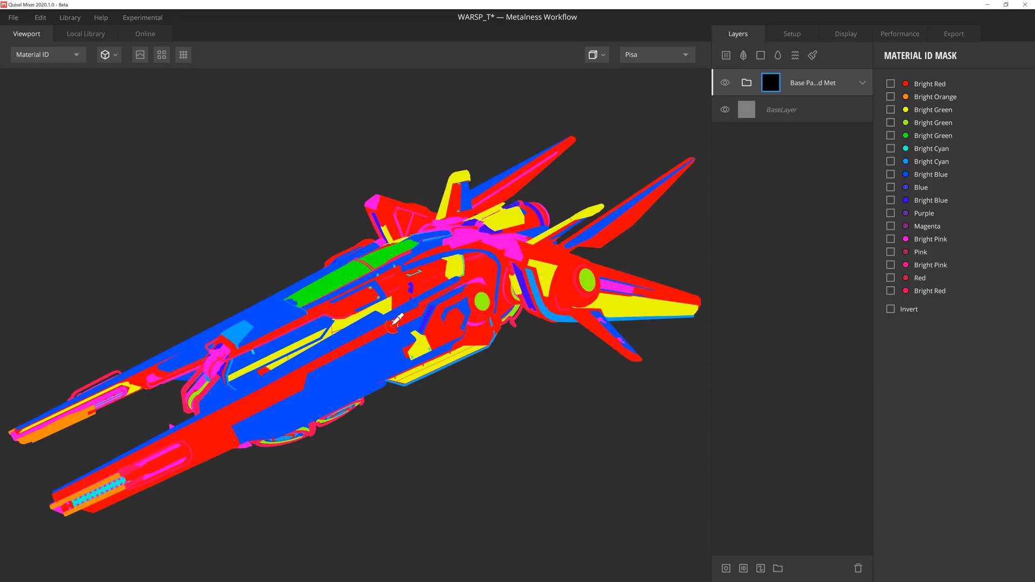
pyautogui.click(890, 83)
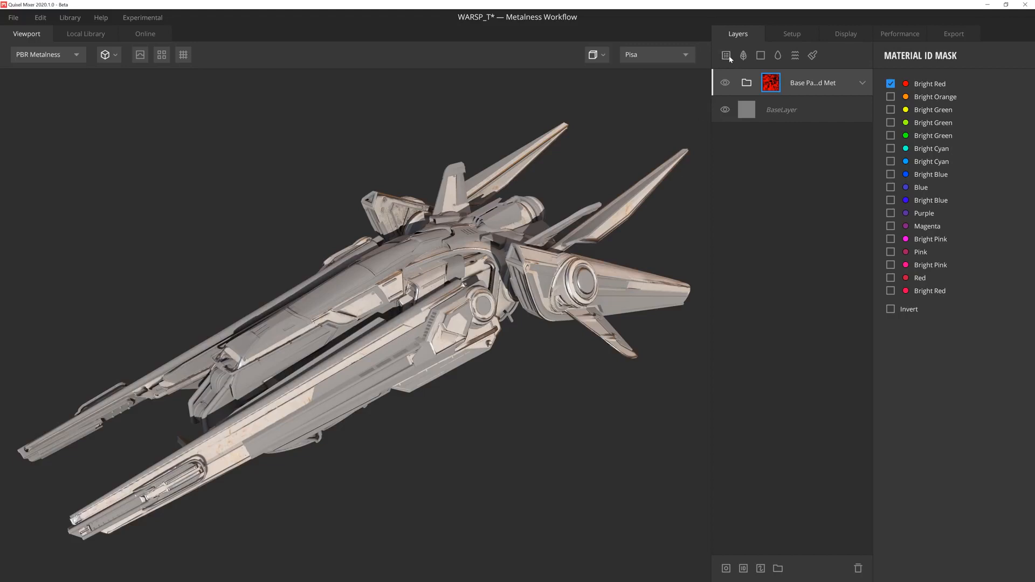
pyautogui.click(85, 33)
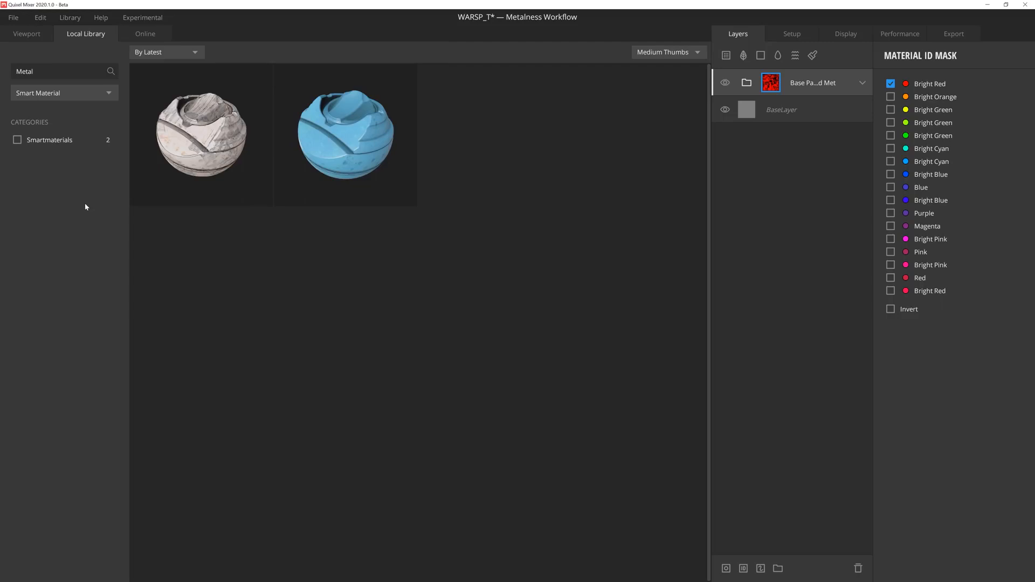
# Step: Add the Blue Plastic smart material and mask it to the blue material ID areas
pyautogui.click(27, 33)
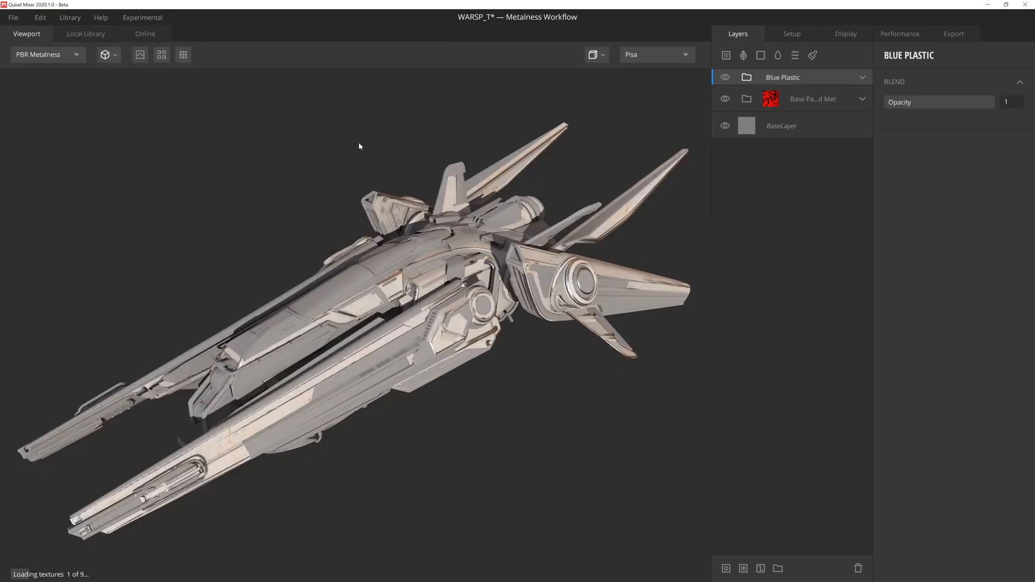
pyautogui.click(46, 54)
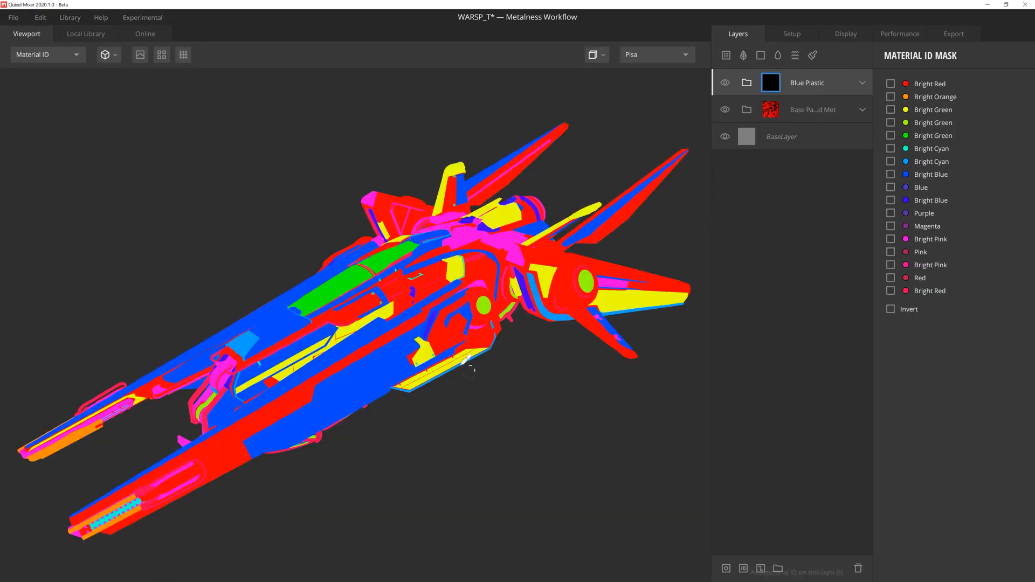
pyautogui.click(890, 110)
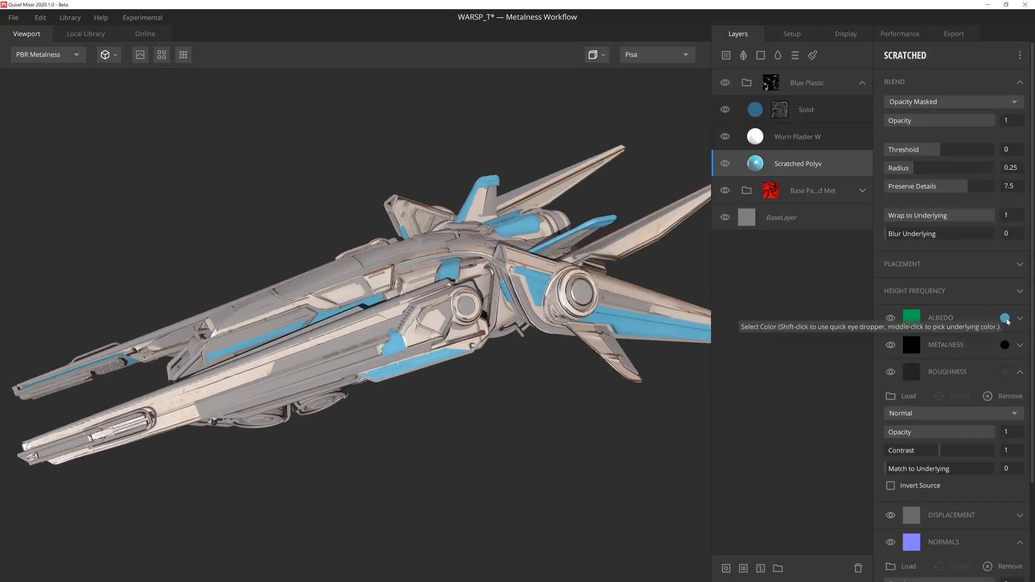
# Step: Set the Solid layer's edges-only curvature mask blur strength to 0.019
pyautogui.click(1003, 317)
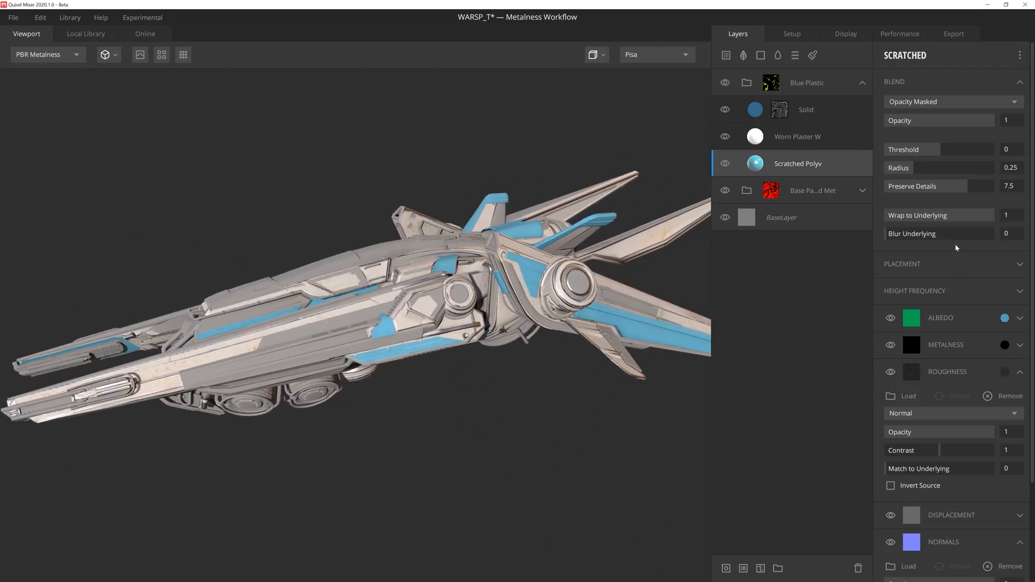
pyautogui.click(778, 110)
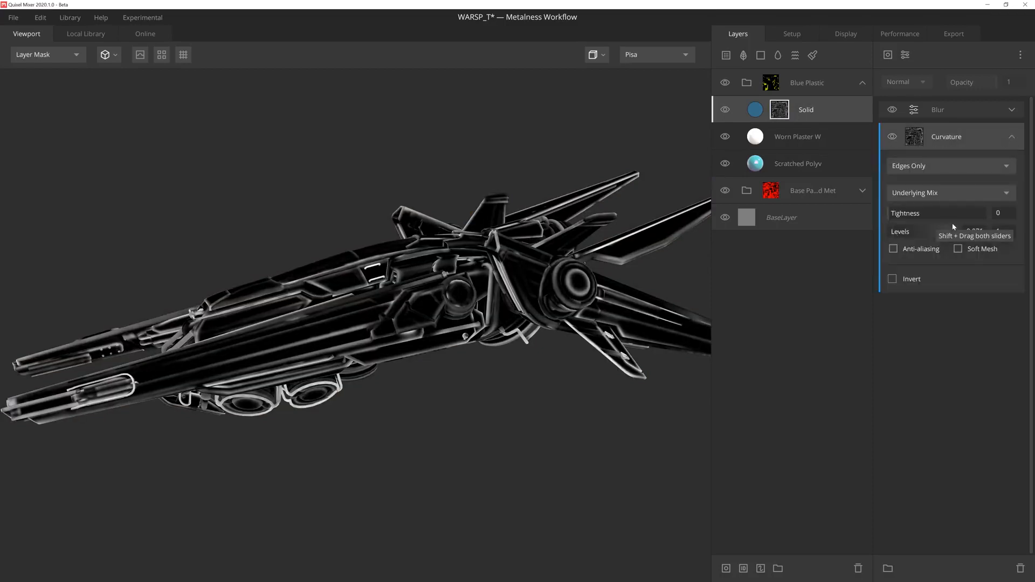
pyautogui.click(937, 109)
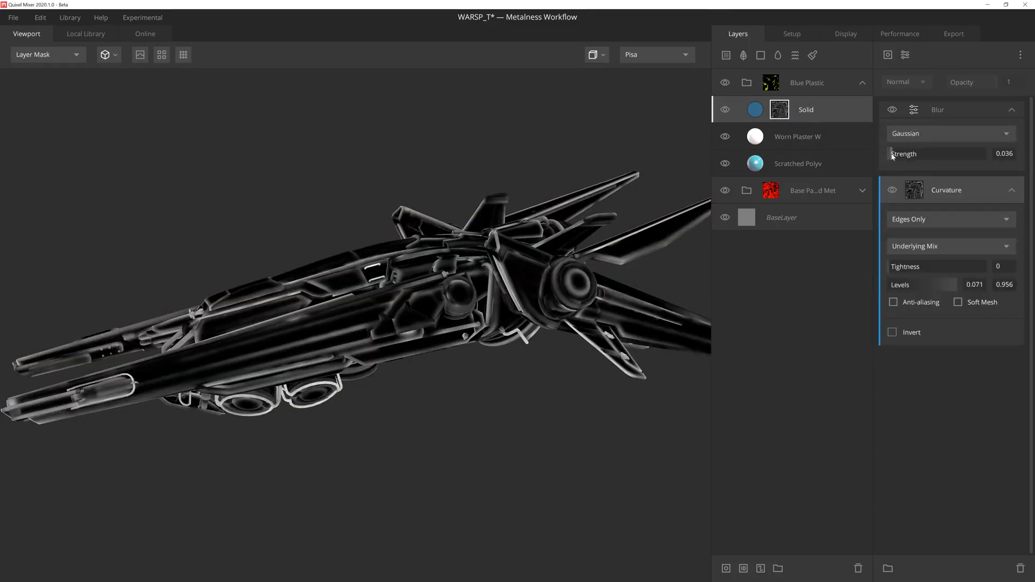
pyautogui.click(46, 54)
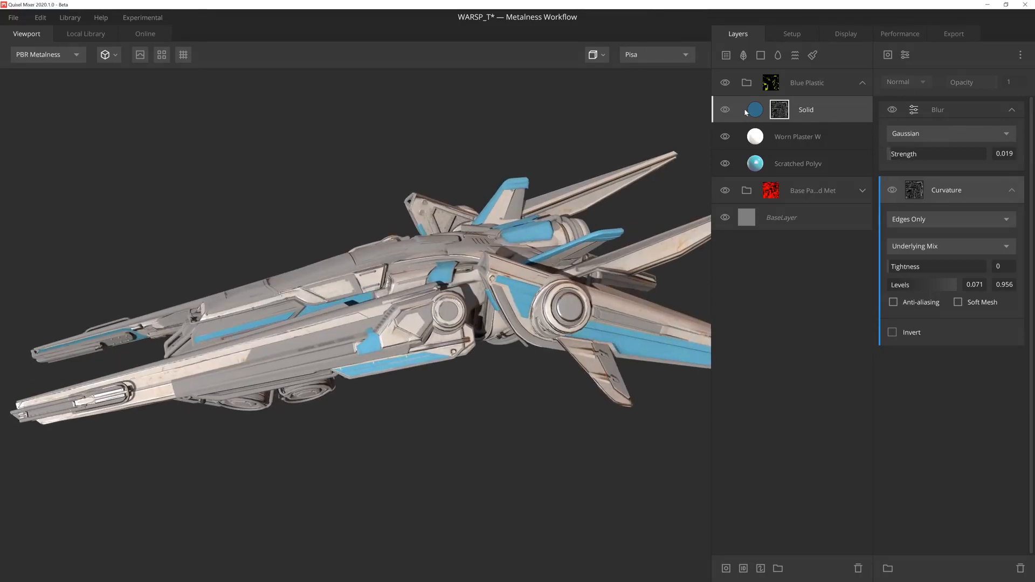
# Step: Check the Solid layer's material properties and return to the full material preview
pyautogui.click(778, 109)
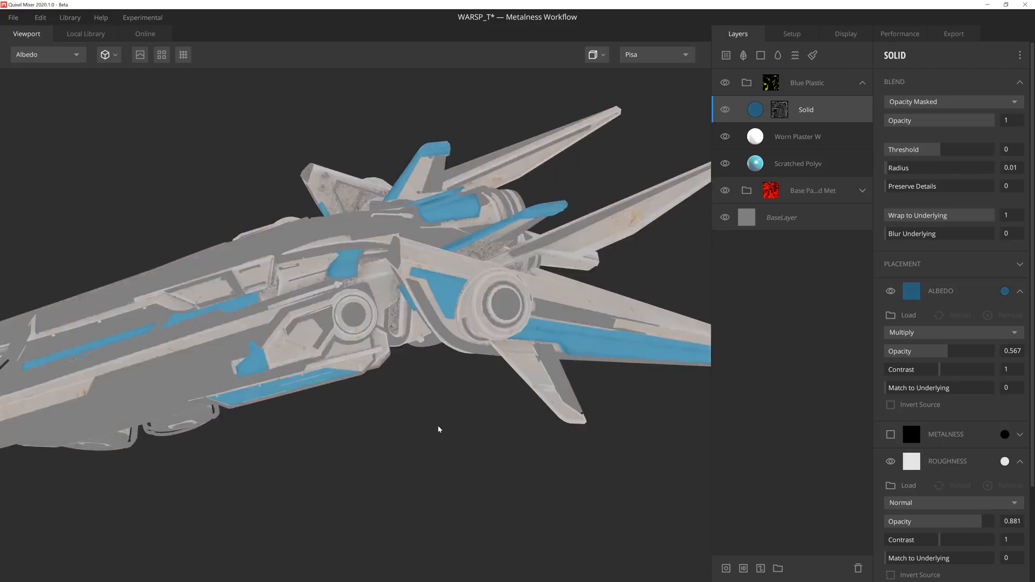
pyautogui.click(47, 53)
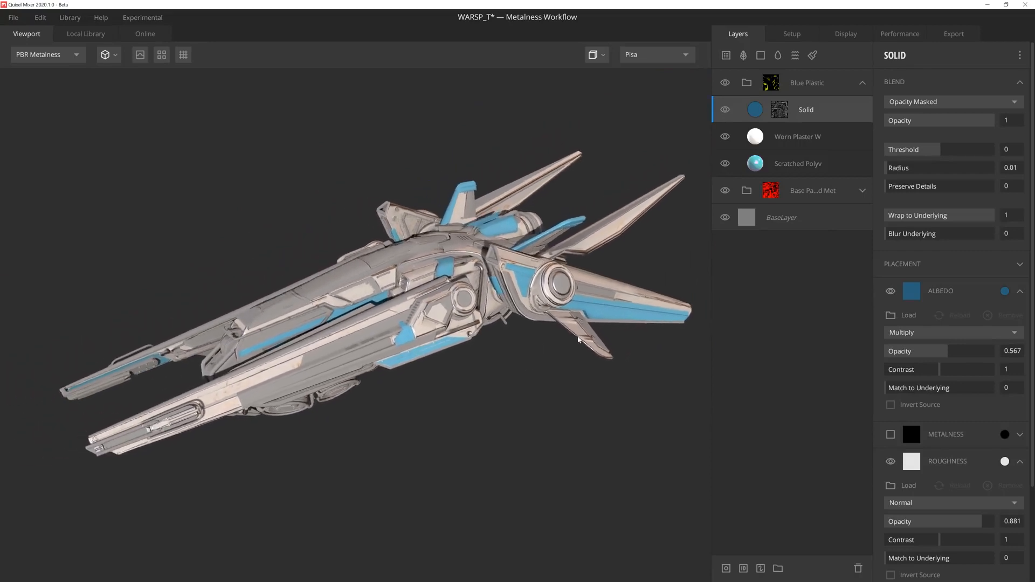
# Step: Give the raw and coated metal groups grey albedo colours and a scratched painted surface layer
pyautogui.moveTo(578, 340); pyautogui.dragTo(571, 355)
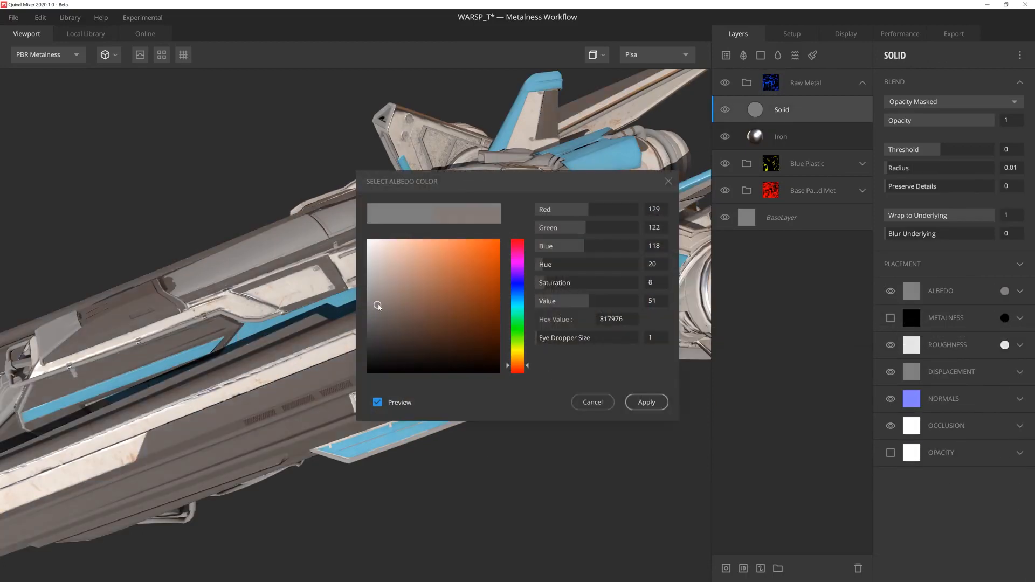
pyautogui.click(645, 402)
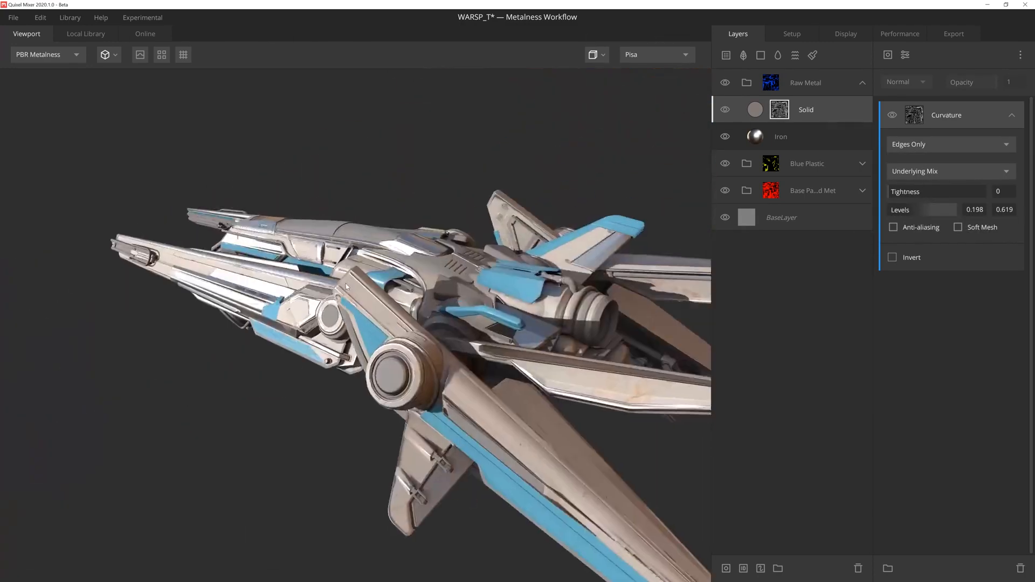
pyautogui.click(85, 33)
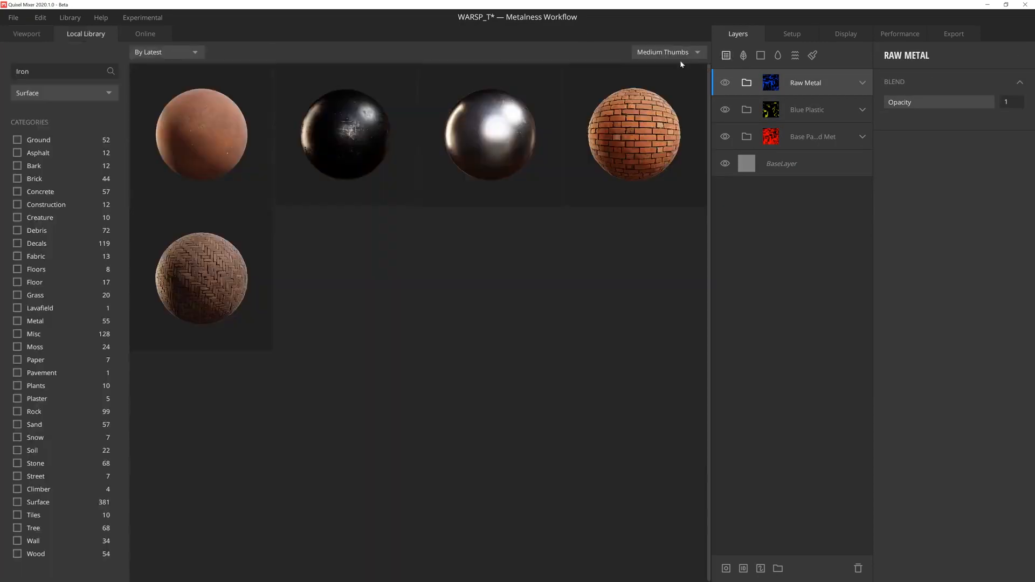
pyautogui.click(26, 34)
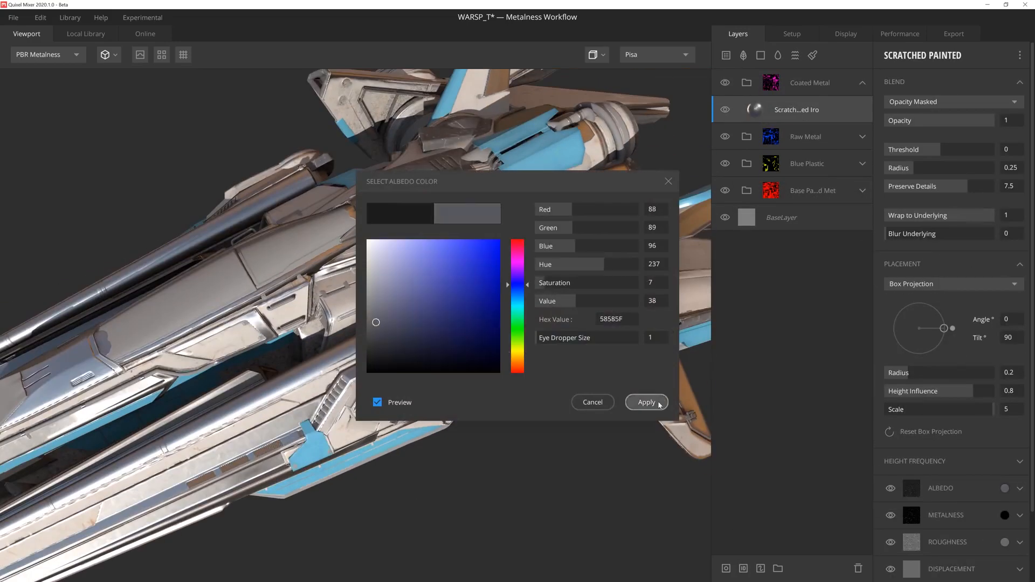
pyautogui.click(646, 402)
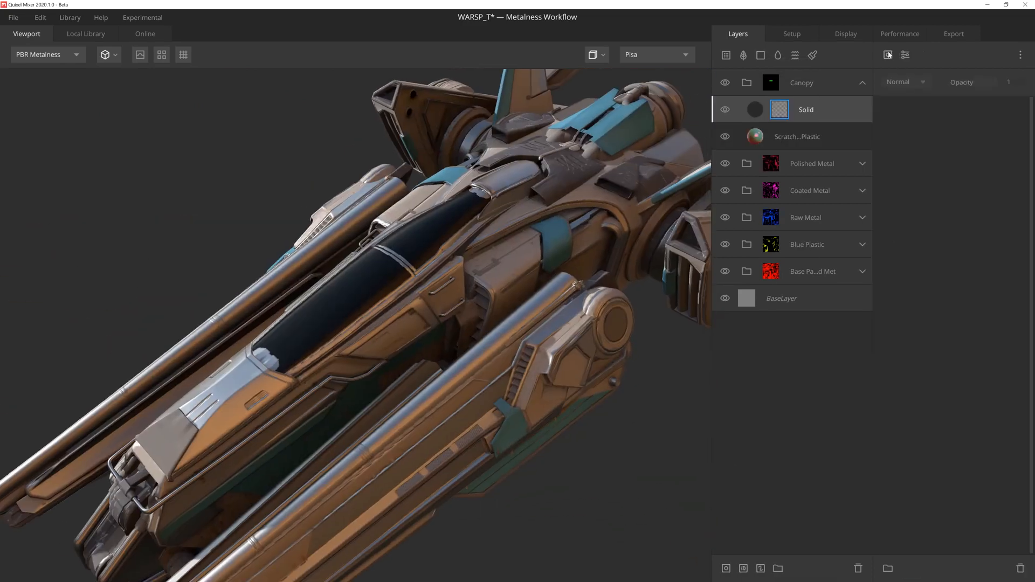
# Step: Mask the Canopy solid layer with a Layer Map and adjust its range
pyautogui.click(778, 109)
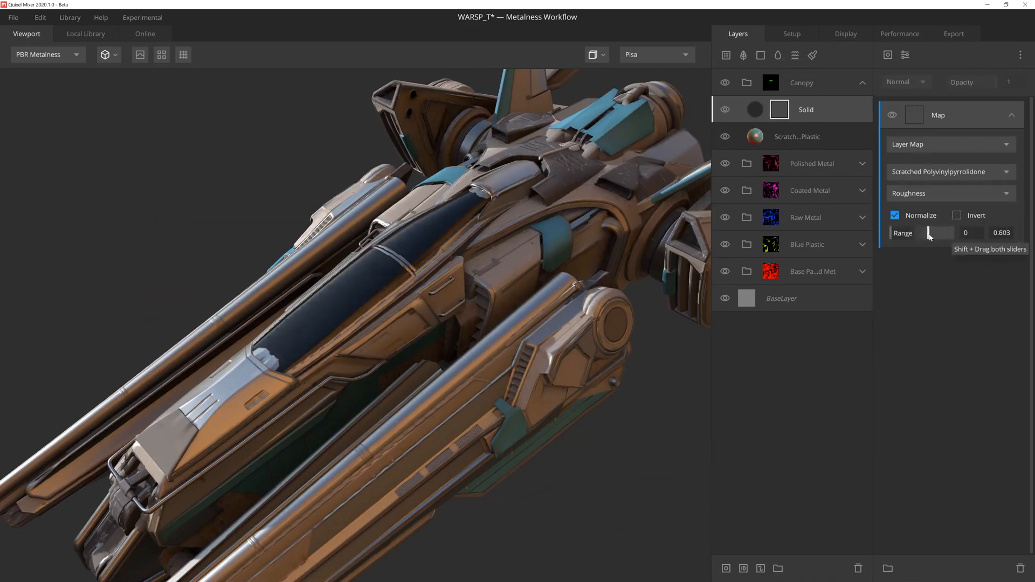
pyautogui.click(945, 172)
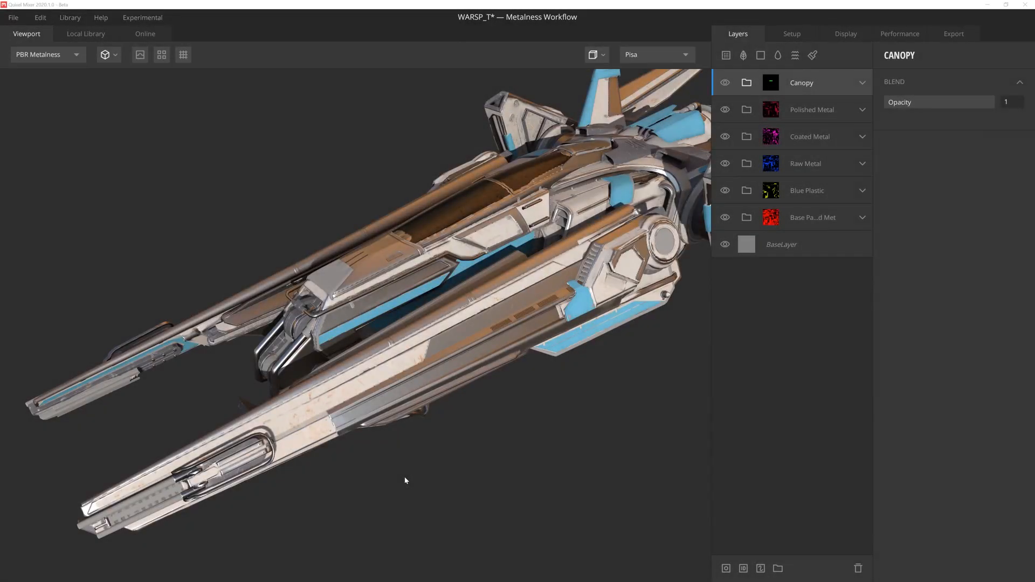
pyautogui.moveTo(499, 435)
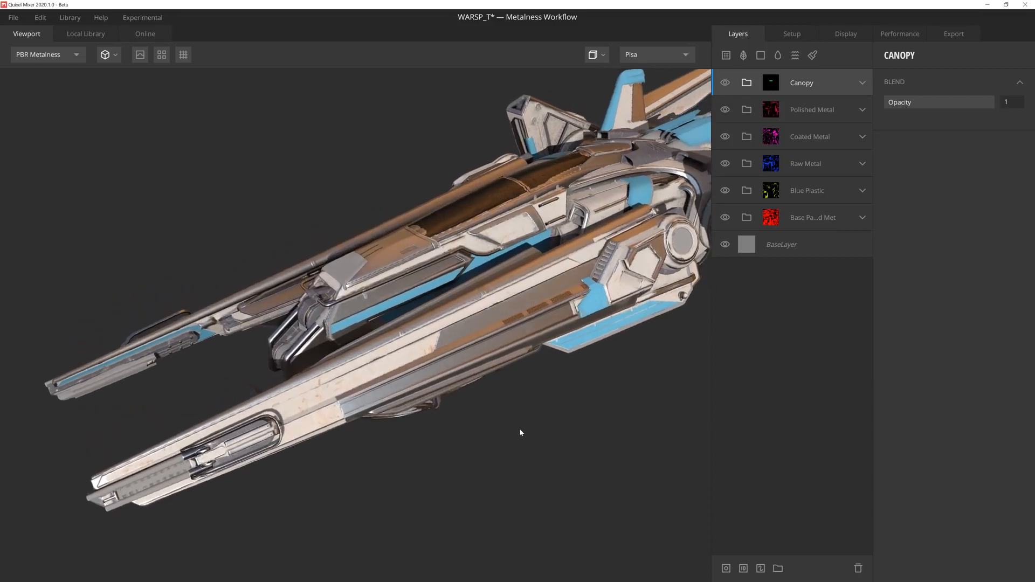
pyautogui.moveTo(519, 432); pyautogui.dragTo(516, 422)
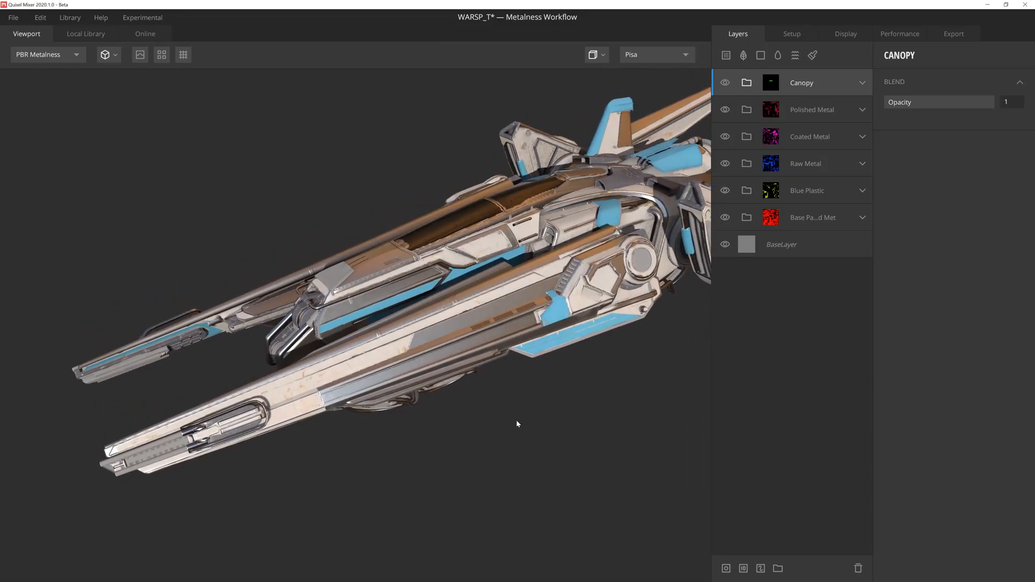
pyautogui.moveTo(516, 424); pyautogui.dragTo(509, 415)
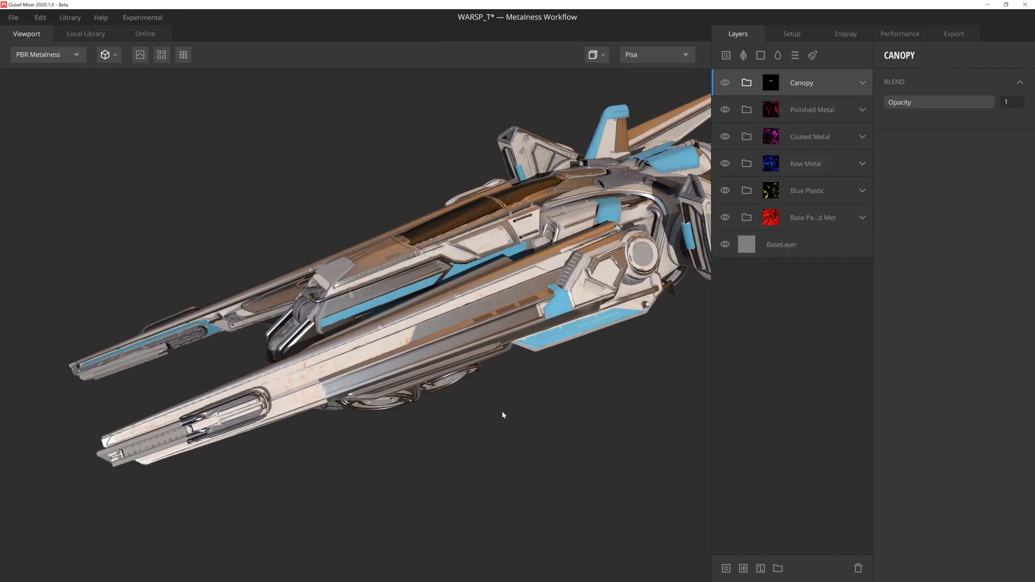
pyautogui.moveTo(402, 443)
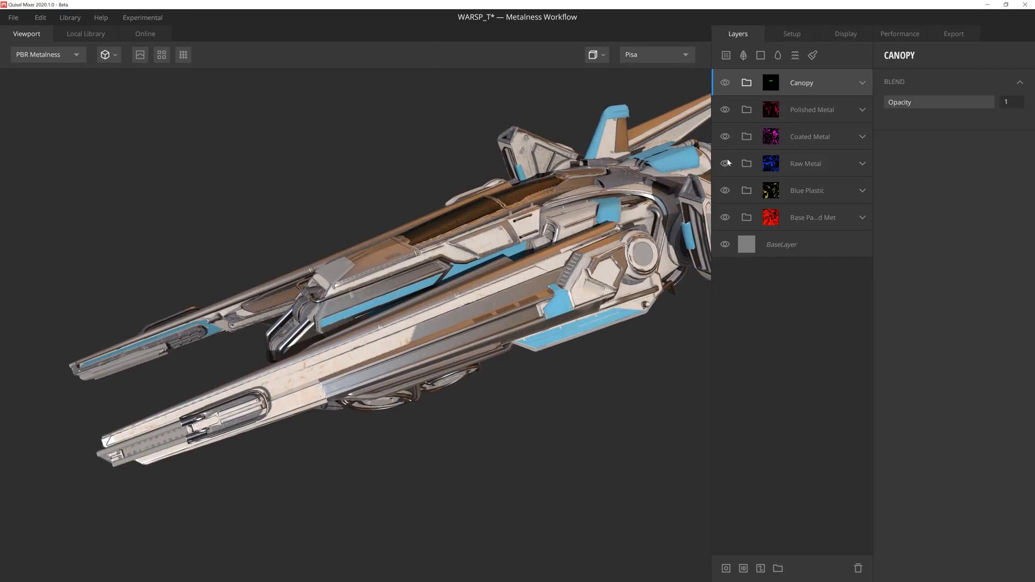
# Step: Create a Decal Stripe folder holding a Solid layer with yellow-orange albedo
pyautogui.click(760, 55)
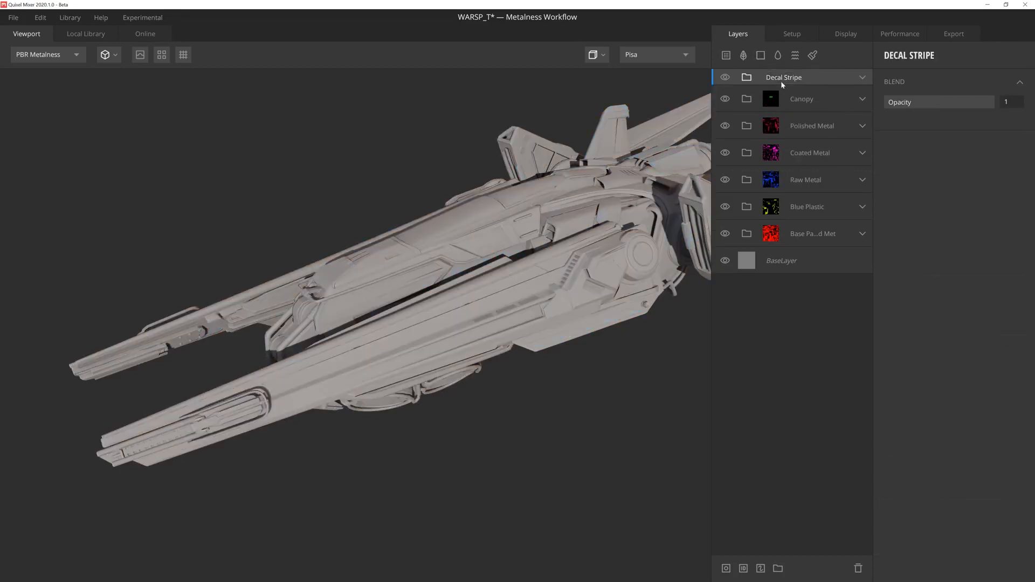
pyautogui.click(46, 54)
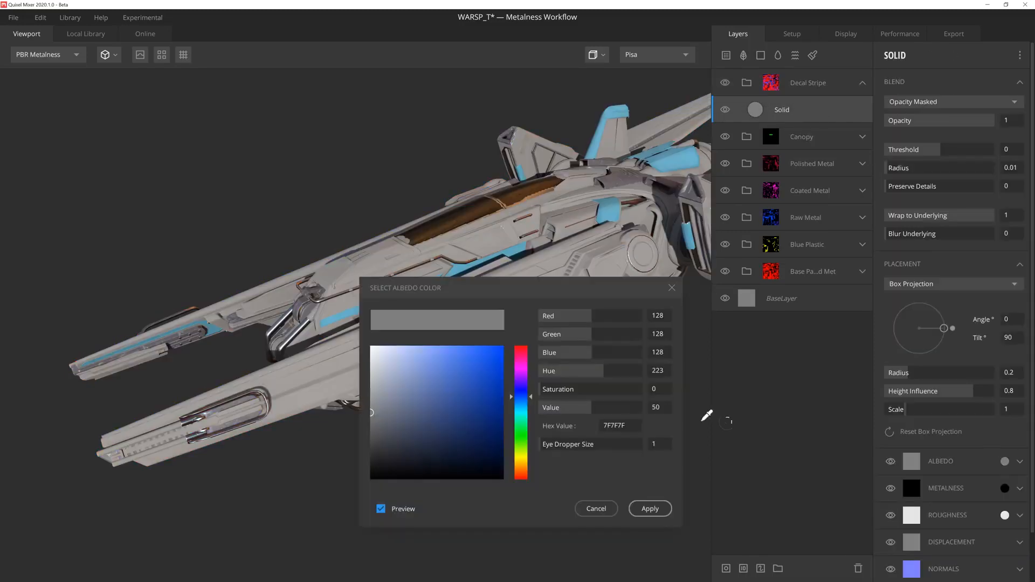
pyautogui.click(520, 465)
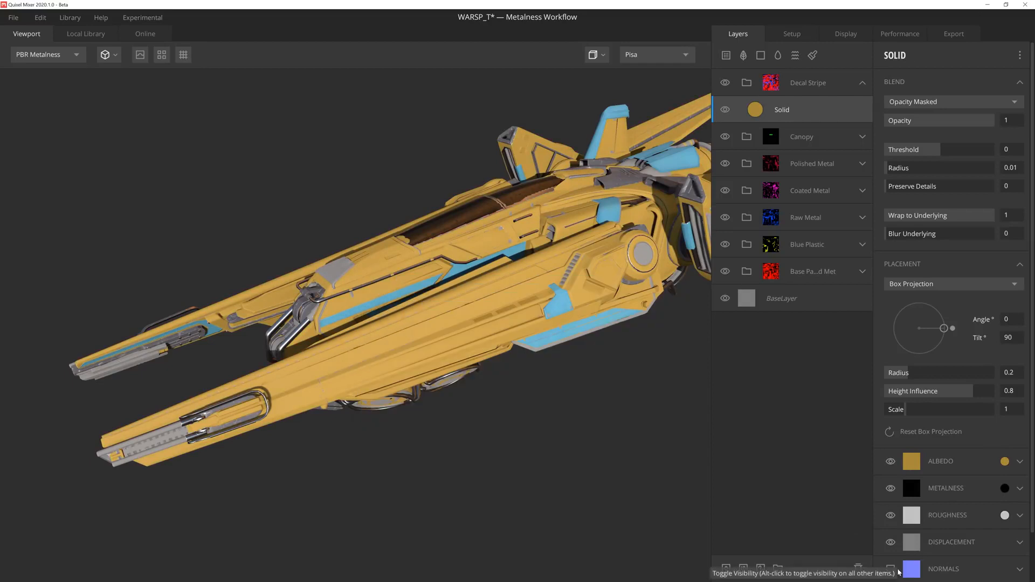
pyautogui.moveTo(763, 527)
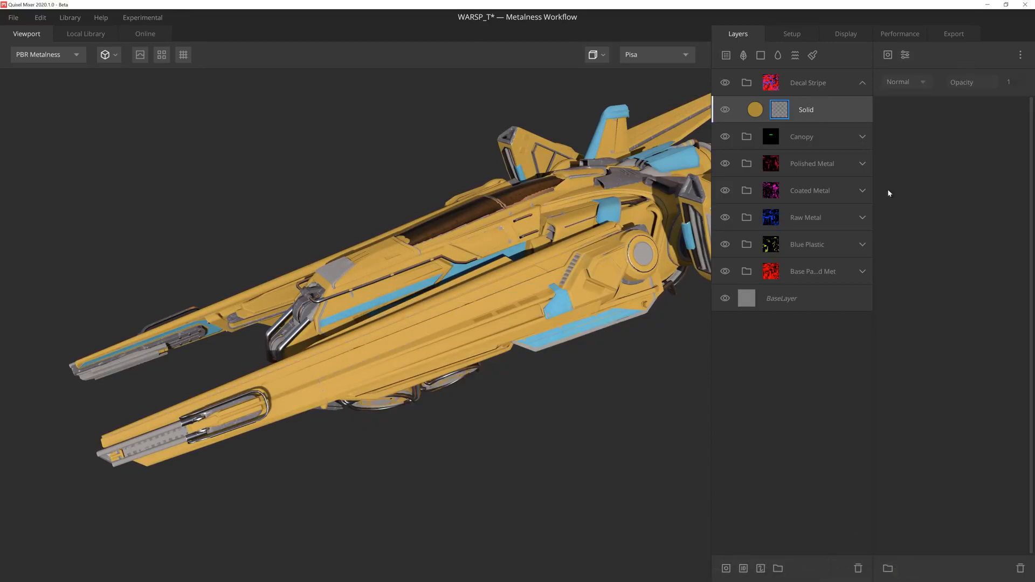
# Step: Add a Position Gradient mask with range 0.667/0.667 angled to about -46°
pyautogui.click(779, 109)
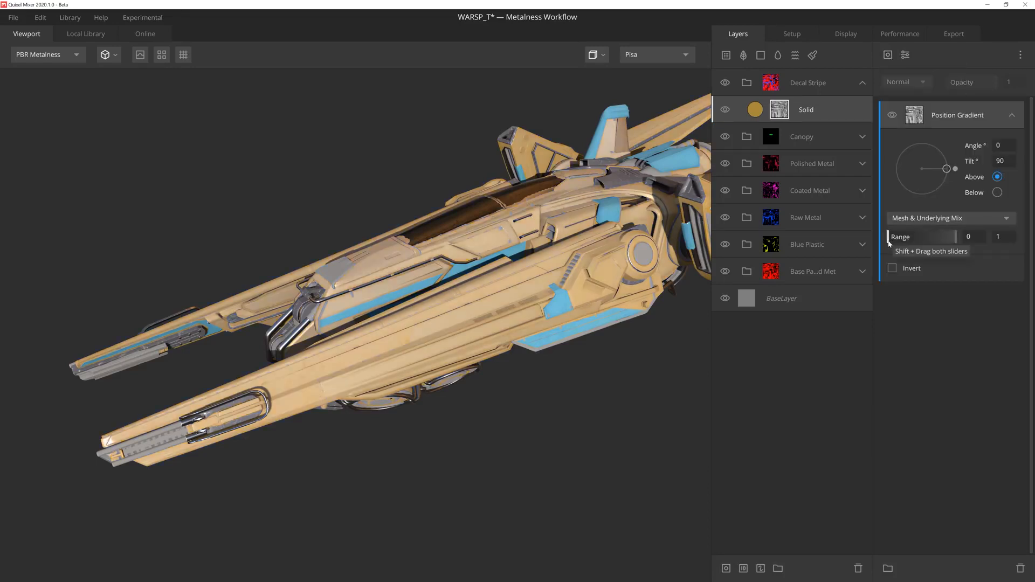
pyautogui.moveTo(906, 236); pyautogui.dragTo(958, 236)
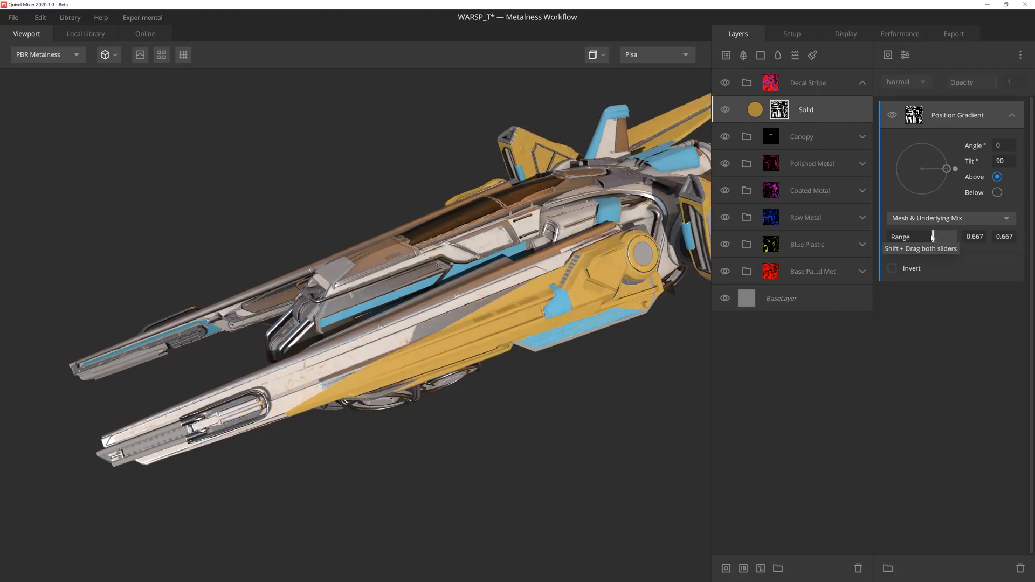
pyautogui.moveTo(954, 168); pyautogui.dragTo(939, 187)
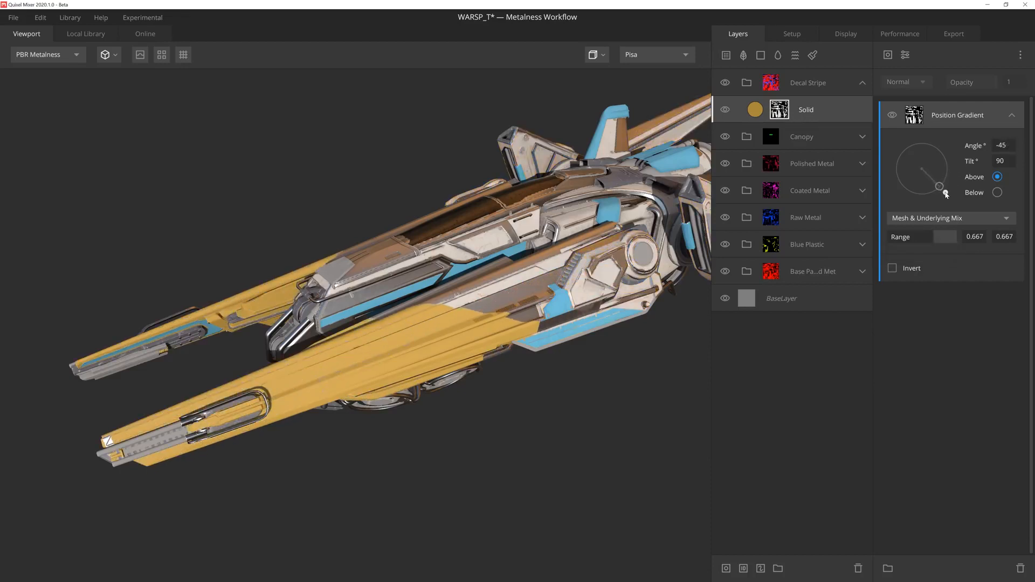
pyautogui.moveTo(939, 185); pyautogui.dragTo(945, 195)
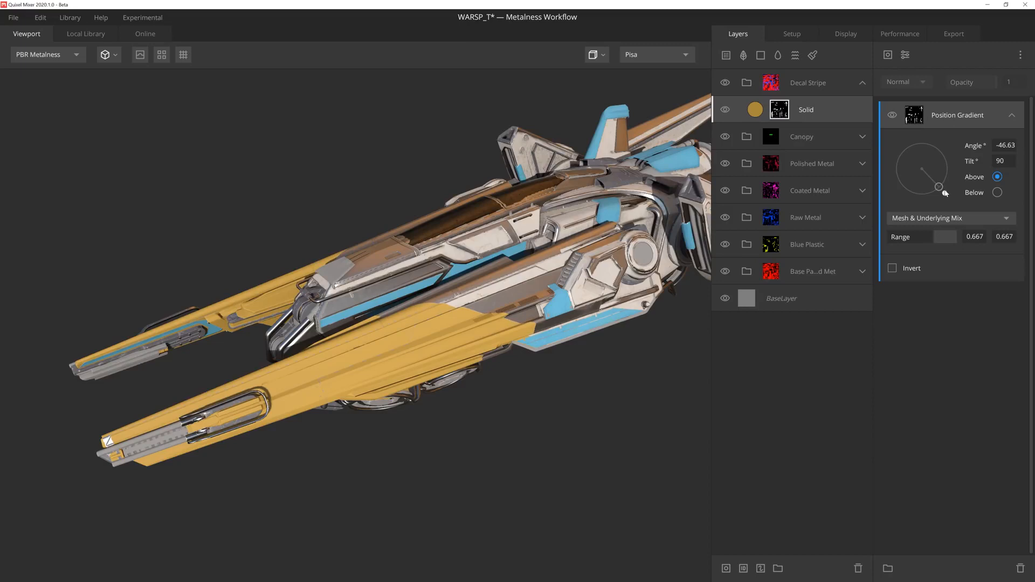
# Step: Add a Map component sourced from the Scratched Painted Metal imperfection library asset
pyautogui.click(887, 55)
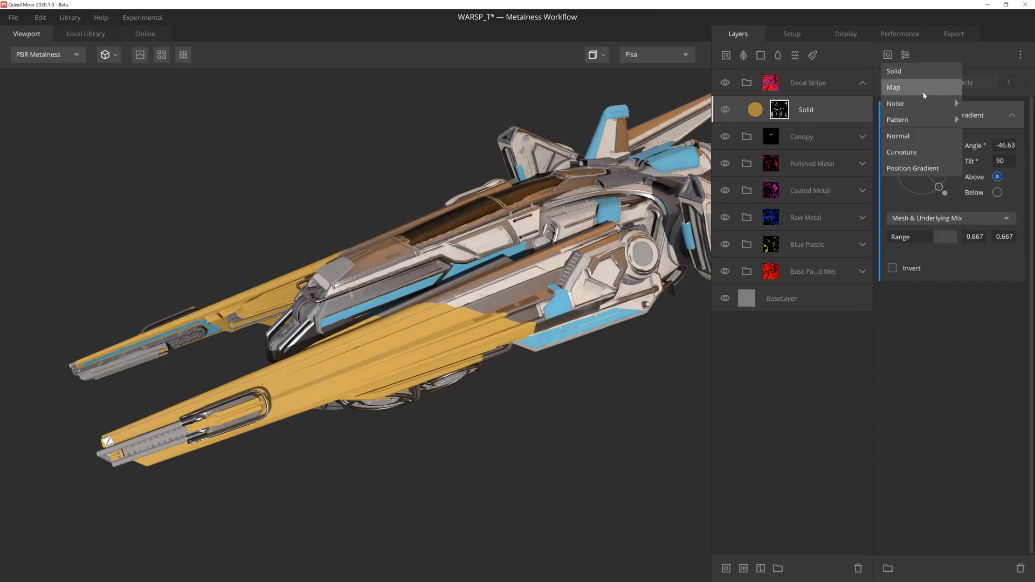
pyautogui.click(892, 86)
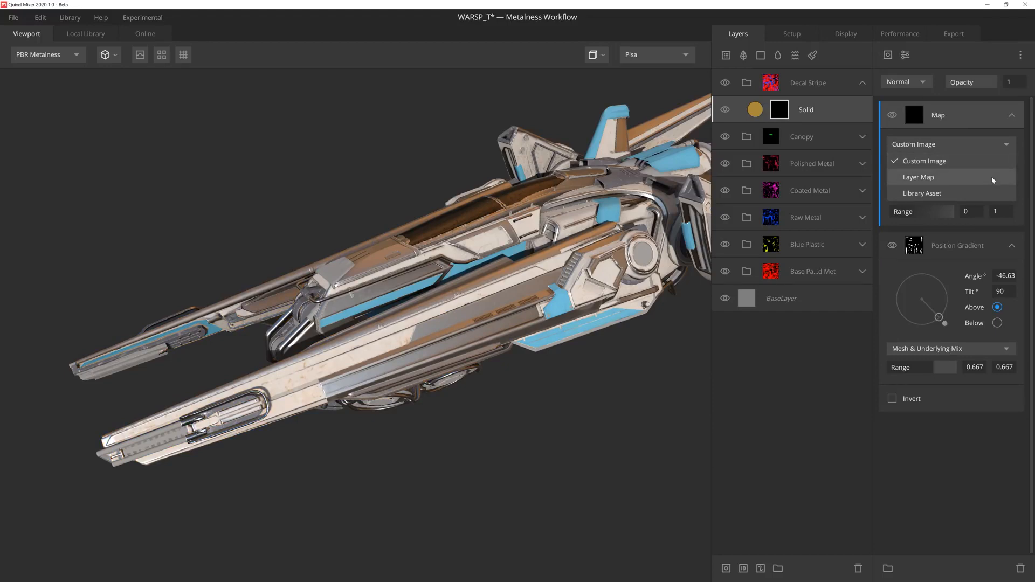
pyautogui.click(922, 193)
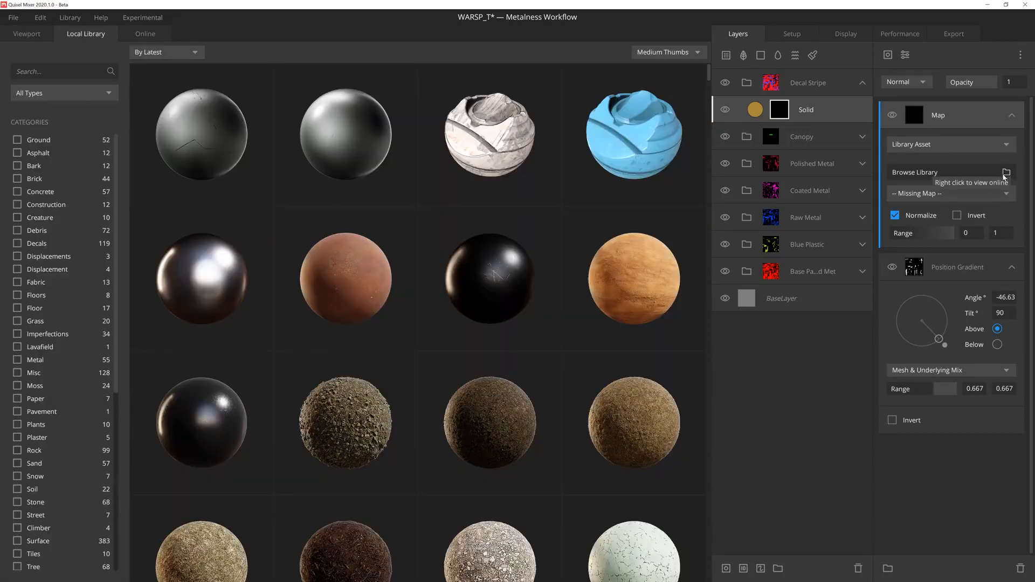
pyautogui.click(64, 93)
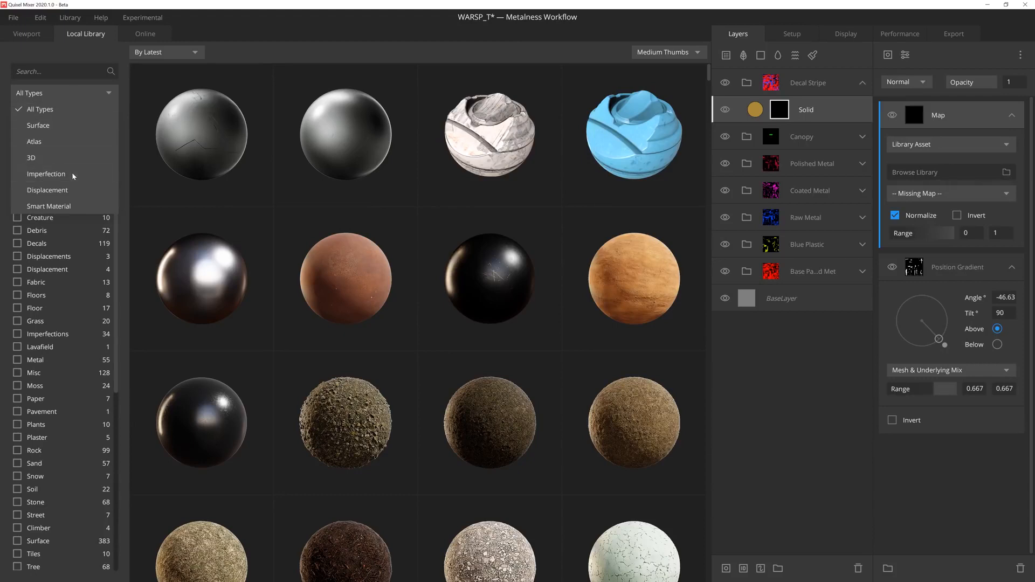
pyautogui.click(45, 174)
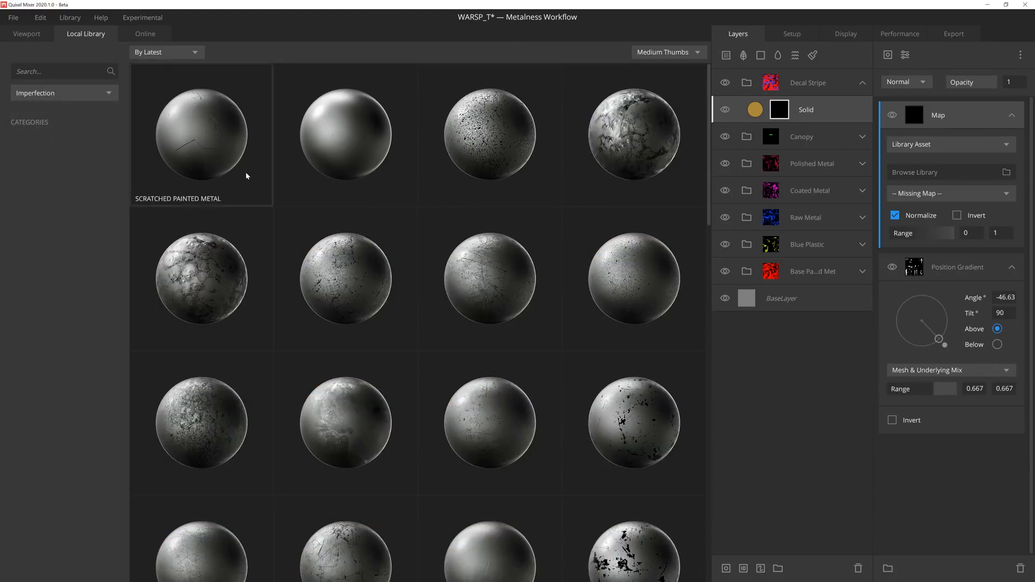
pyautogui.doubleClick(201, 133)
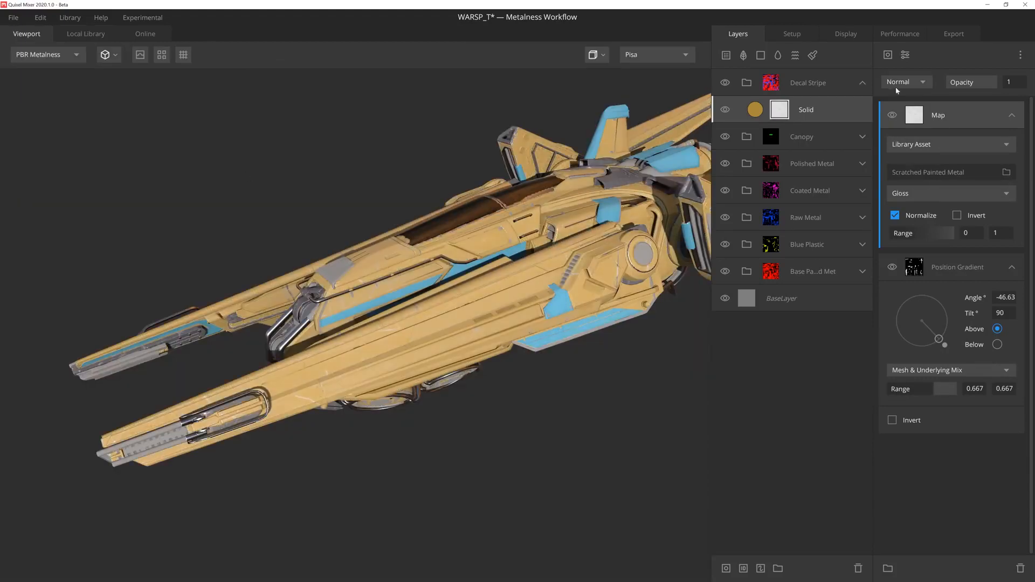
# Step: Multiply the scratch gloss map into the mask with range about 0.237–0.892
pyautogui.click(902, 80)
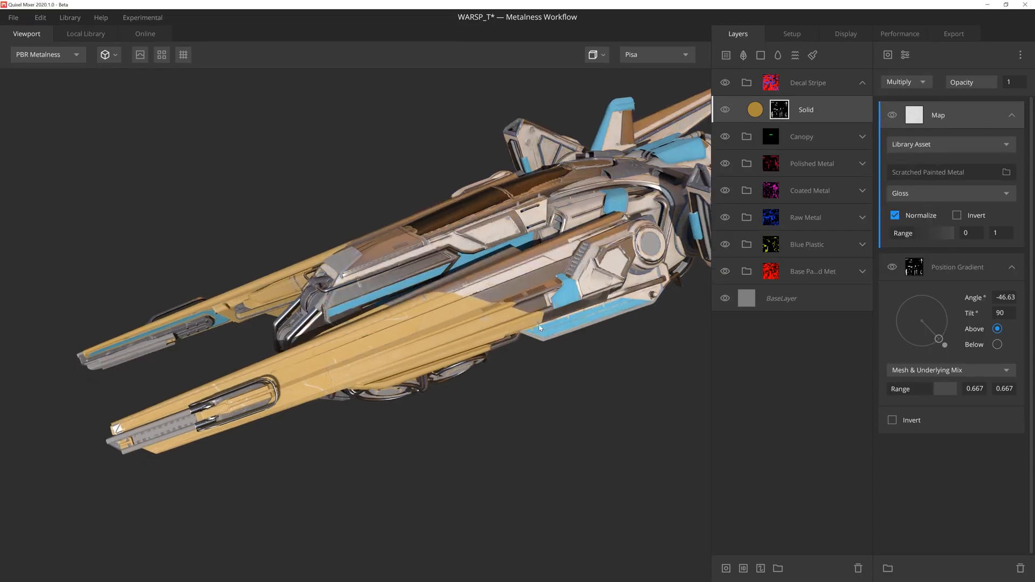
pyautogui.moveTo(998, 233); pyautogui.dragTo(945, 233)
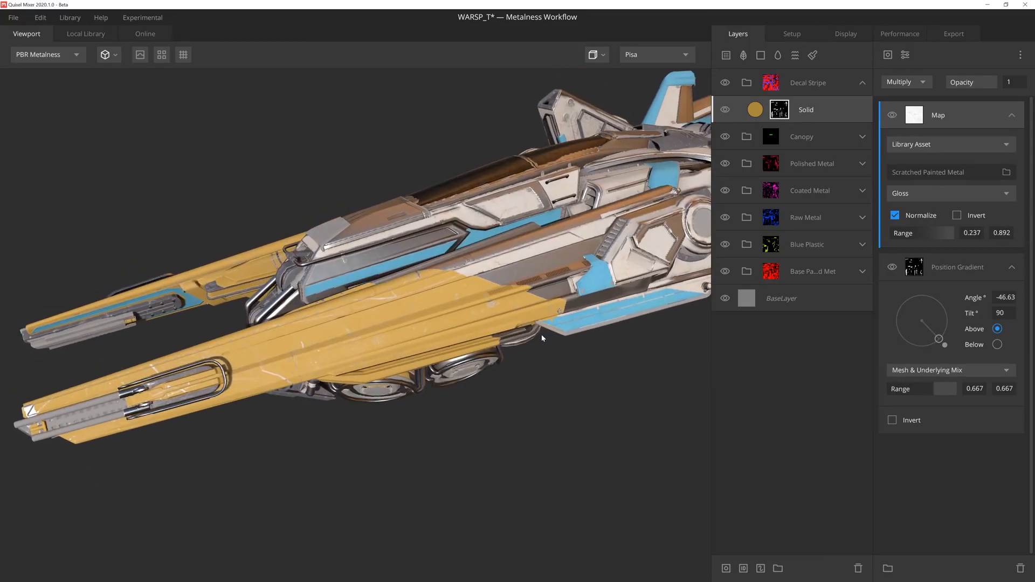
pyautogui.moveTo(760, 58)
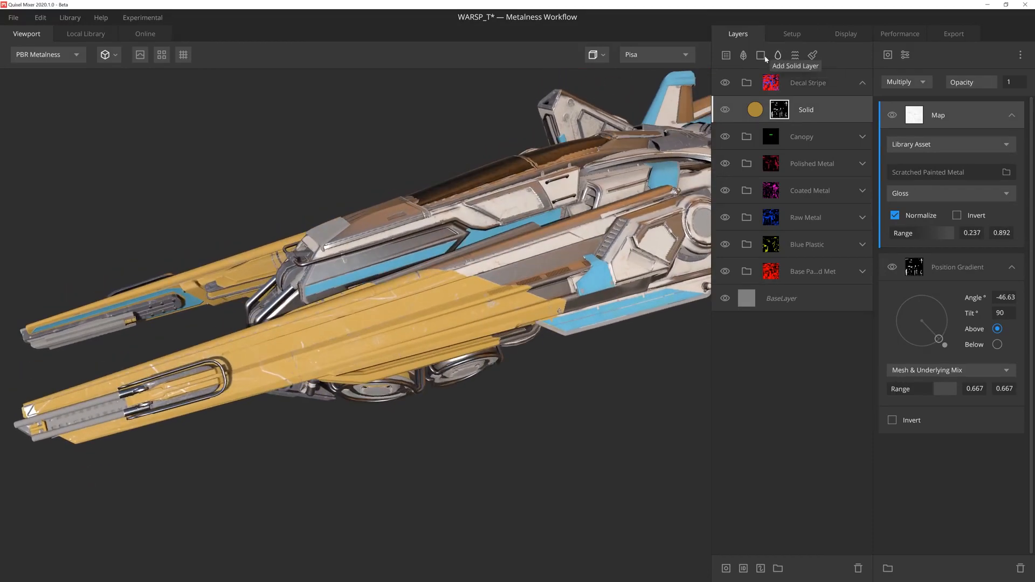
# Step: Add a blue Solid layer inside Decal Stripe
pyautogui.click(760, 55)
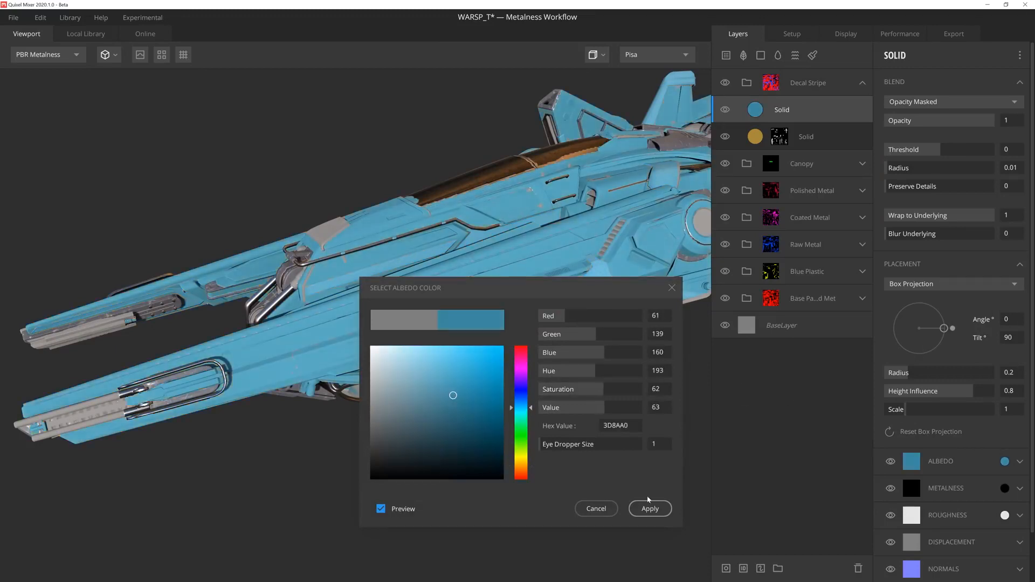
pyautogui.click(649, 508)
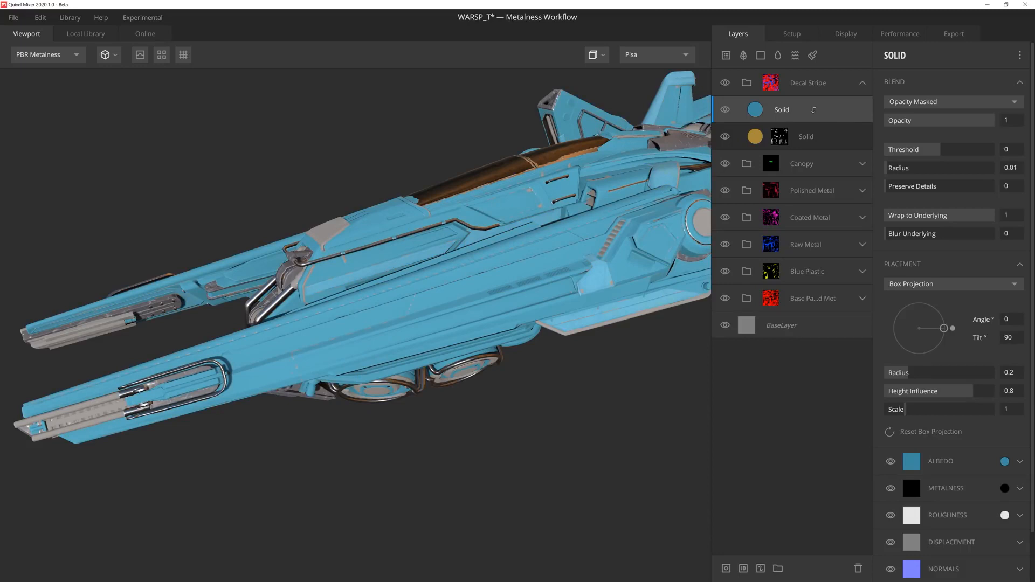
pyautogui.click(725, 110)
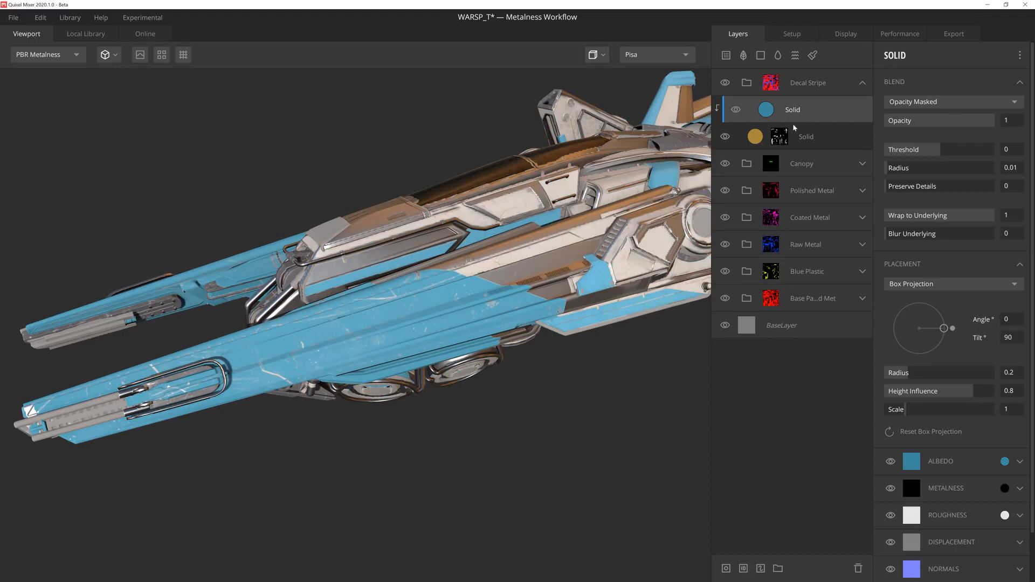
# Step: Paste the orange layer's mask stack onto the blue Solid layer and inspect its Map mask
pyautogui.rightClick(778, 136)
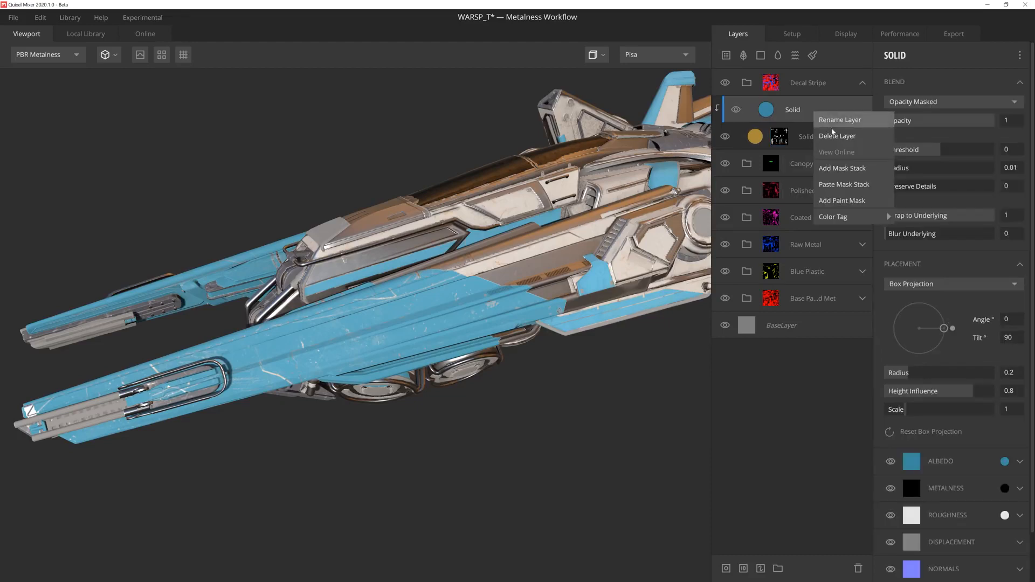
pyautogui.moveTo(843, 185)
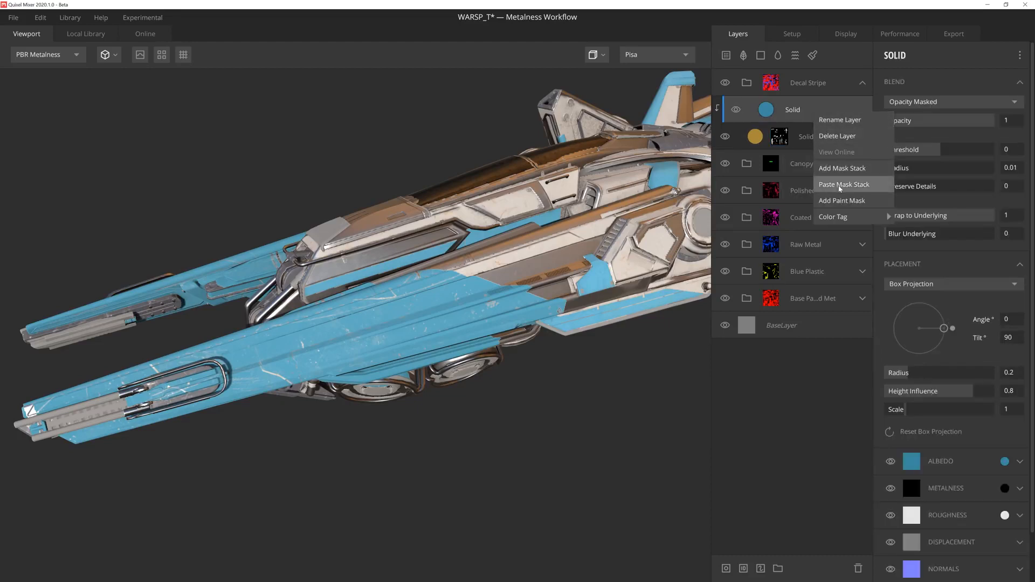
pyautogui.click(841, 169)
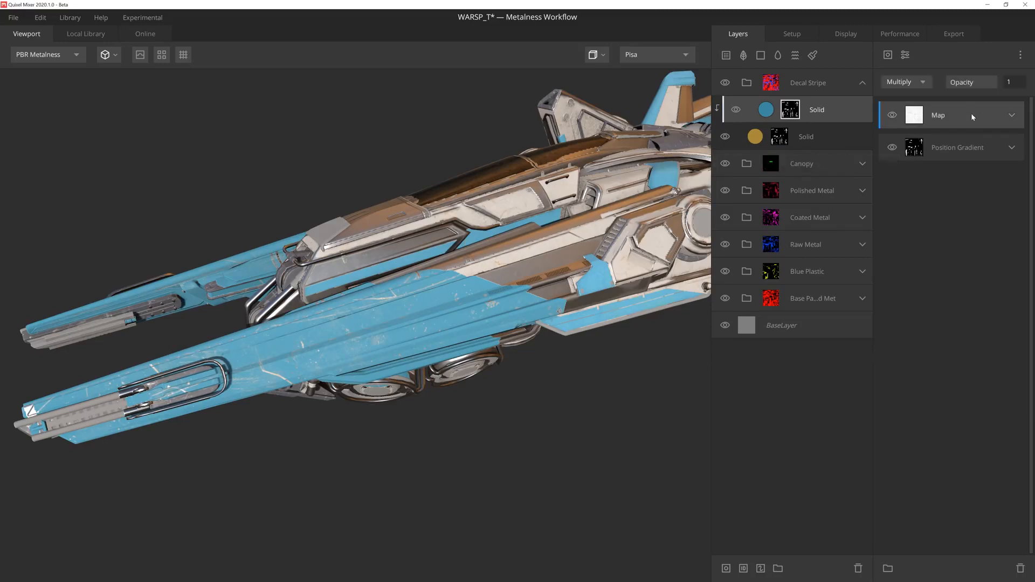
pyautogui.click(958, 148)
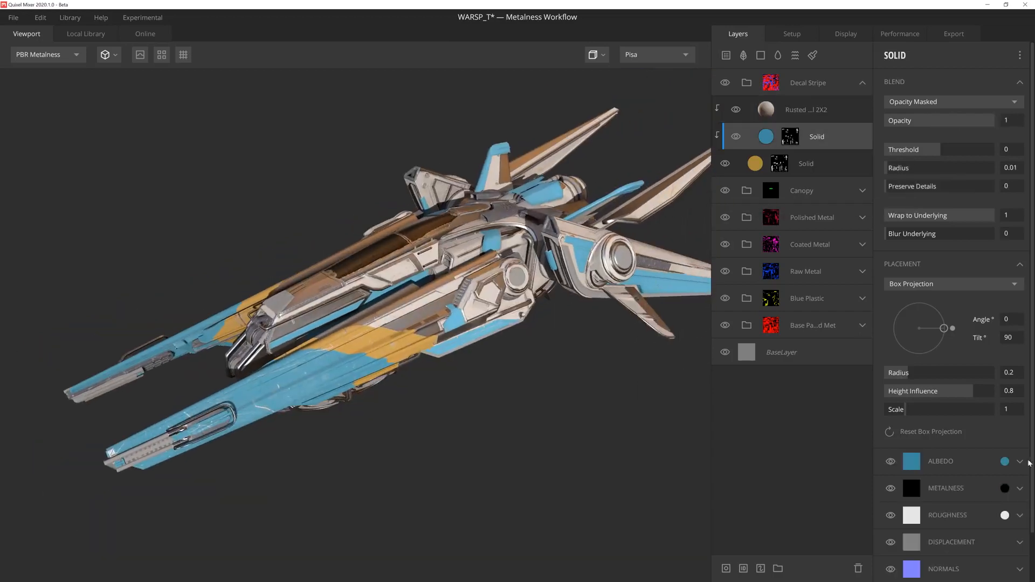
# Step: Check the blue Solid's albedo, then give the Decal Stripe folder a Curvature mask
pyautogui.click(1004, 460)
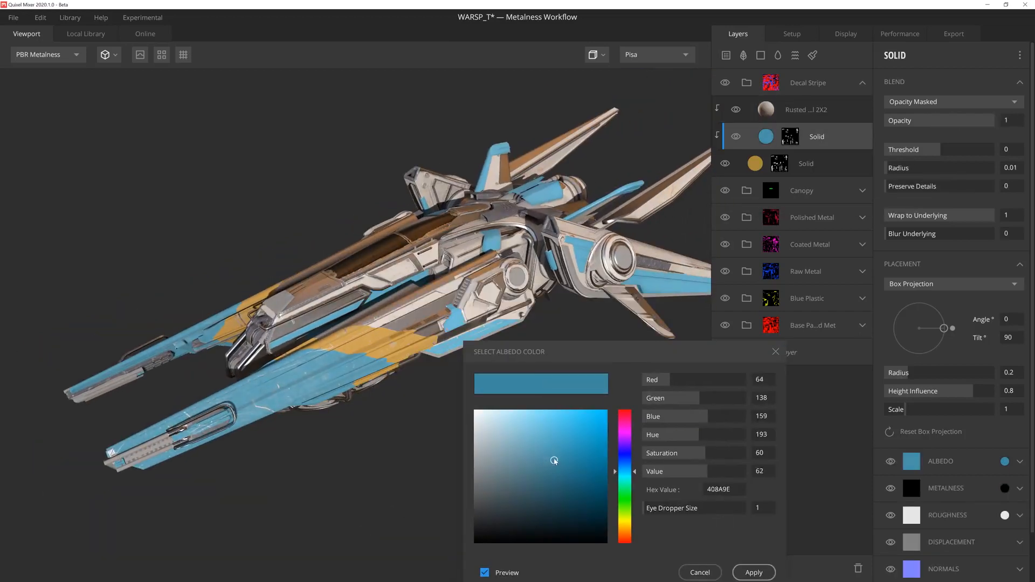
pyautogui.click(561, 455)
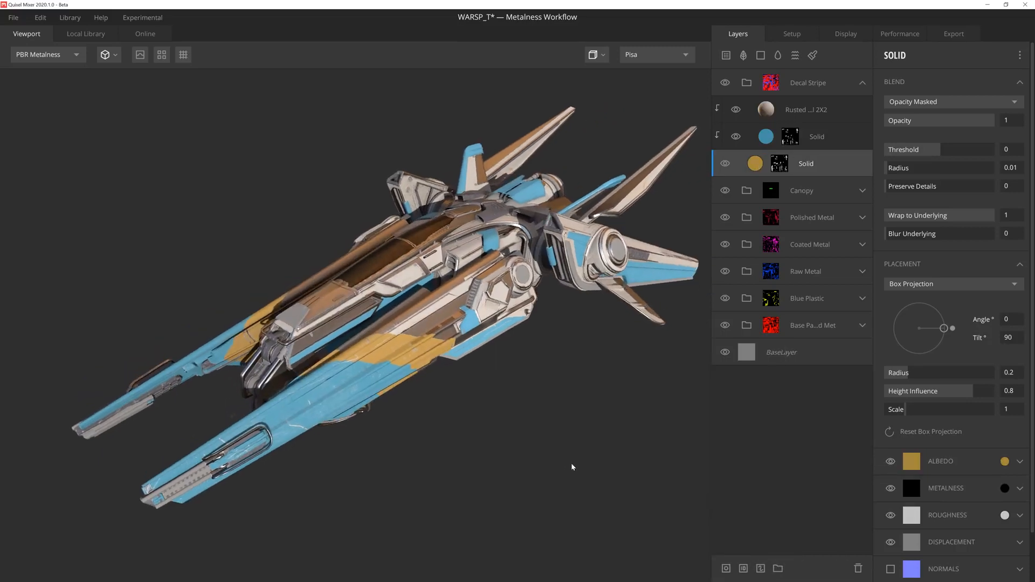
pyautogui.click(807, 83)
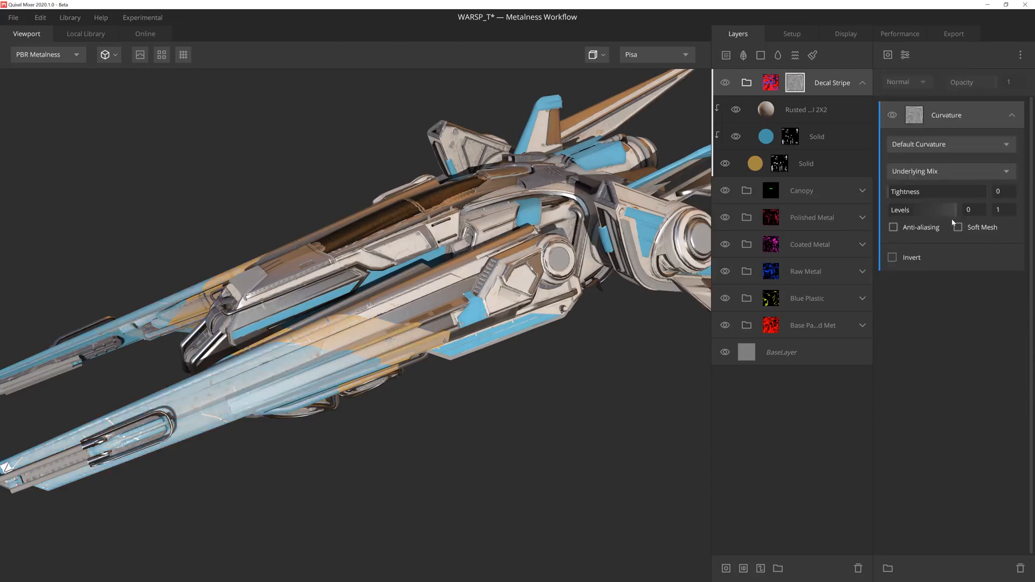
pyautogui.click(893, 257)
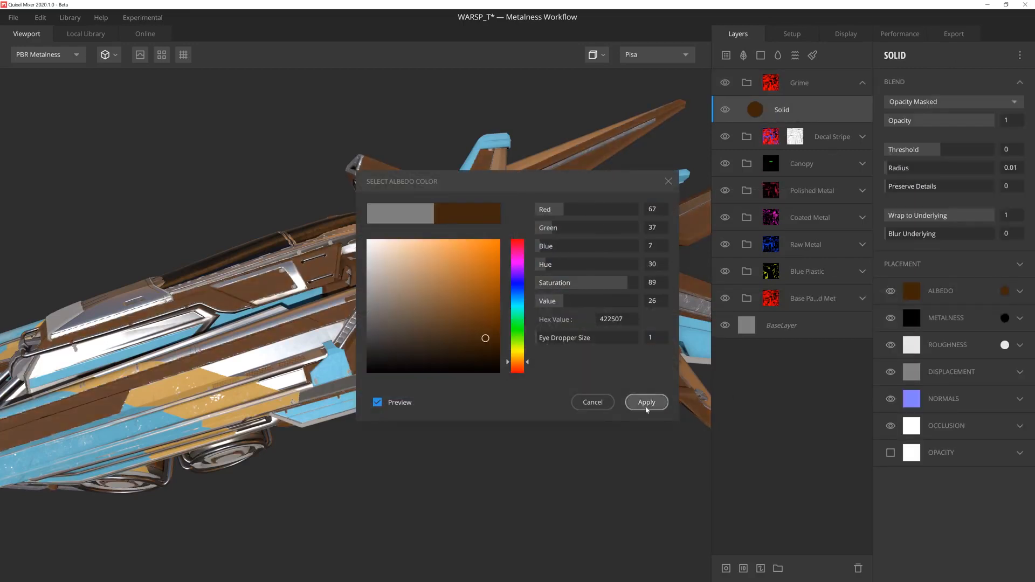
# Step: Colour the Grime solid dark brown and mask it with Cavities Only curvature plus a Map set to Add
pyautogui.click(646, 402)
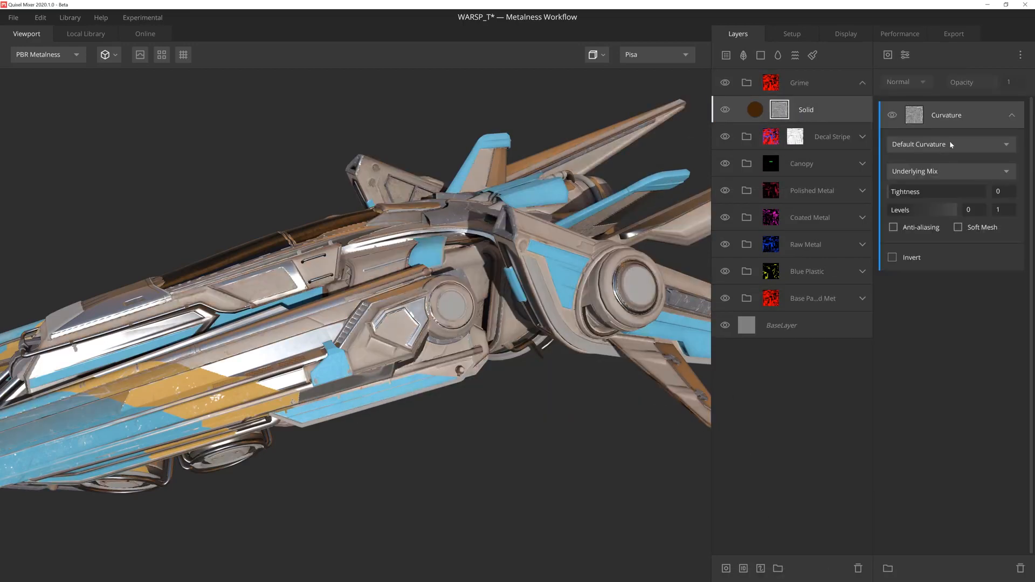
pyautogui.click(948, 144)
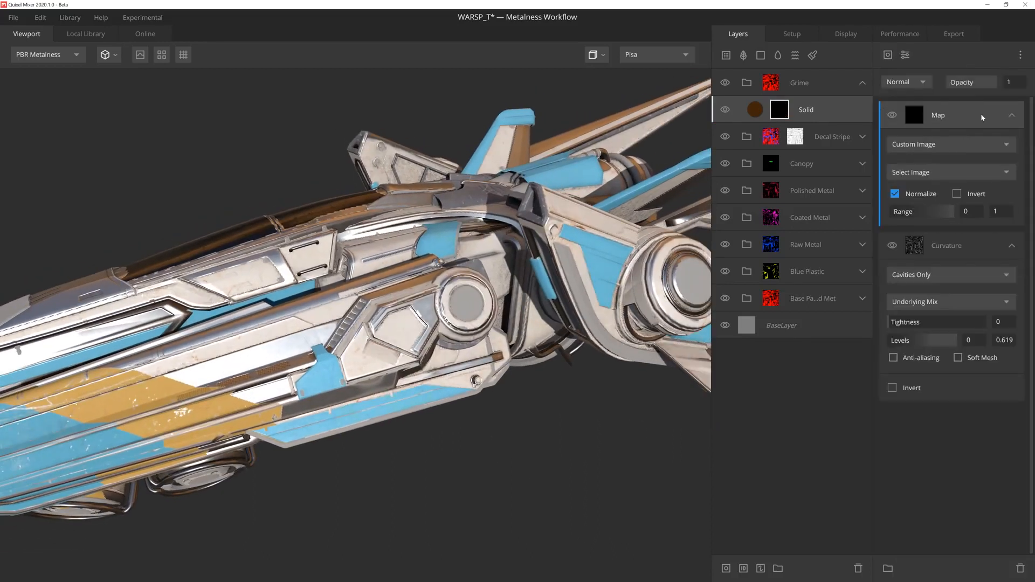
pyautogui.click(905, 82)
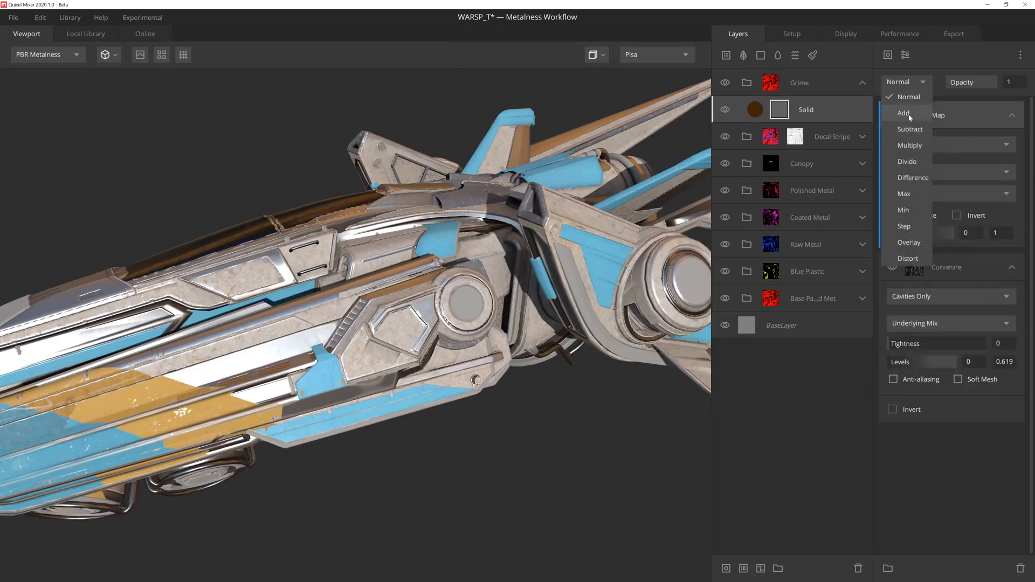
pyautogui.click(910, 144)
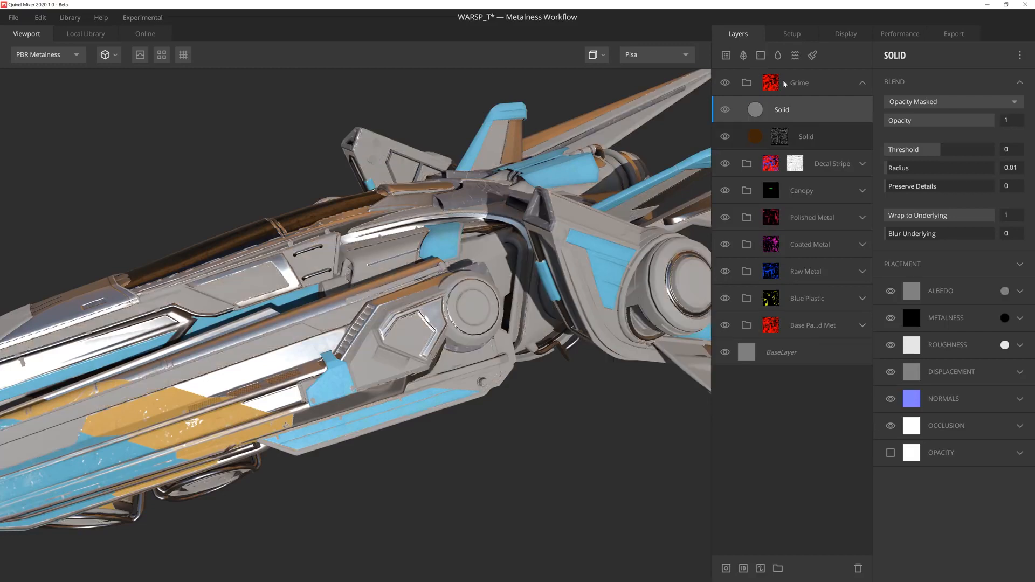
# Step: Add a yellow Solid to Grime with its own mask and a changed albedo blend mode
pyautogui.click(911, 290)
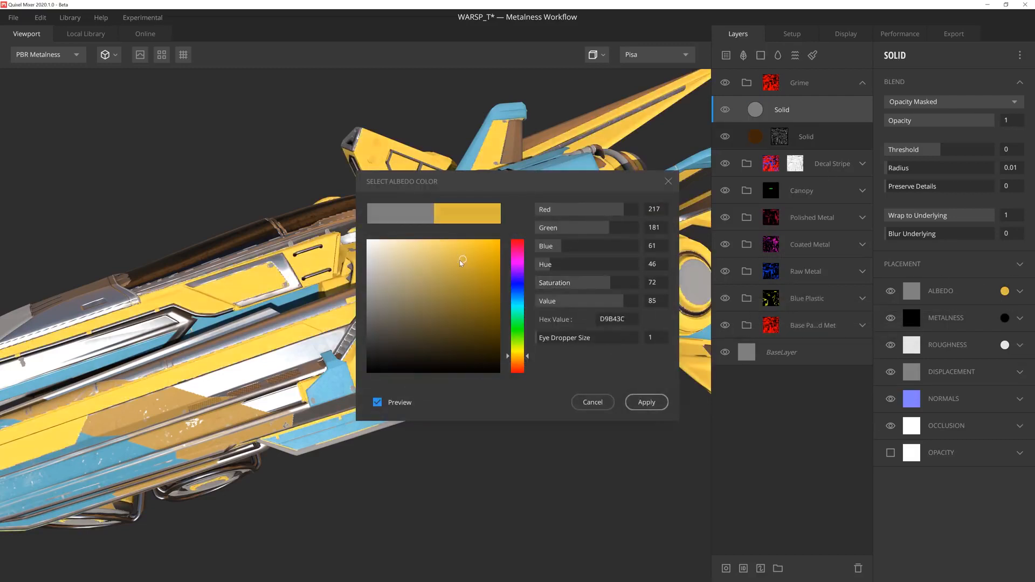
pyautogui.click(646, 402)
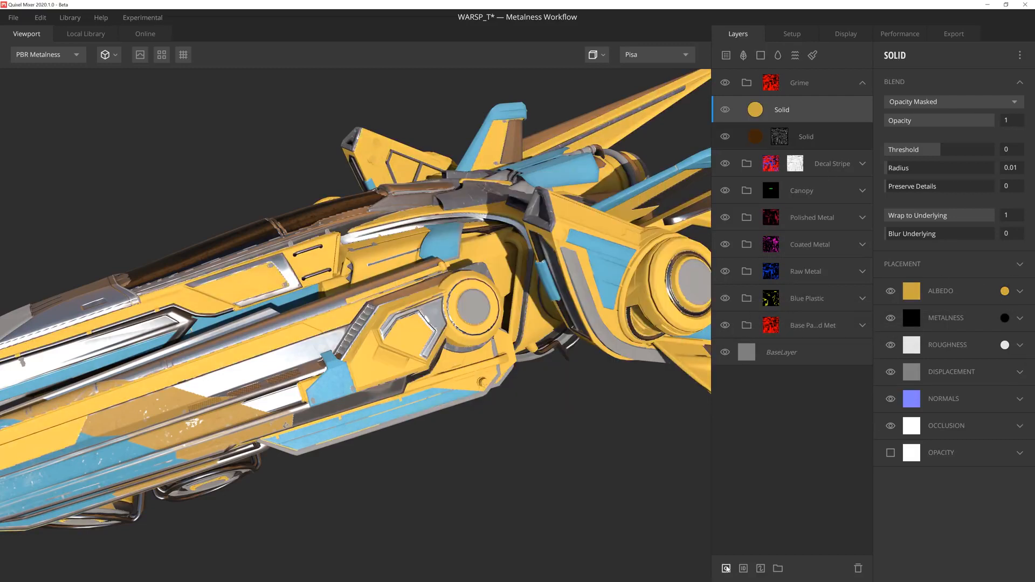
pyautogui.click(778, 109)
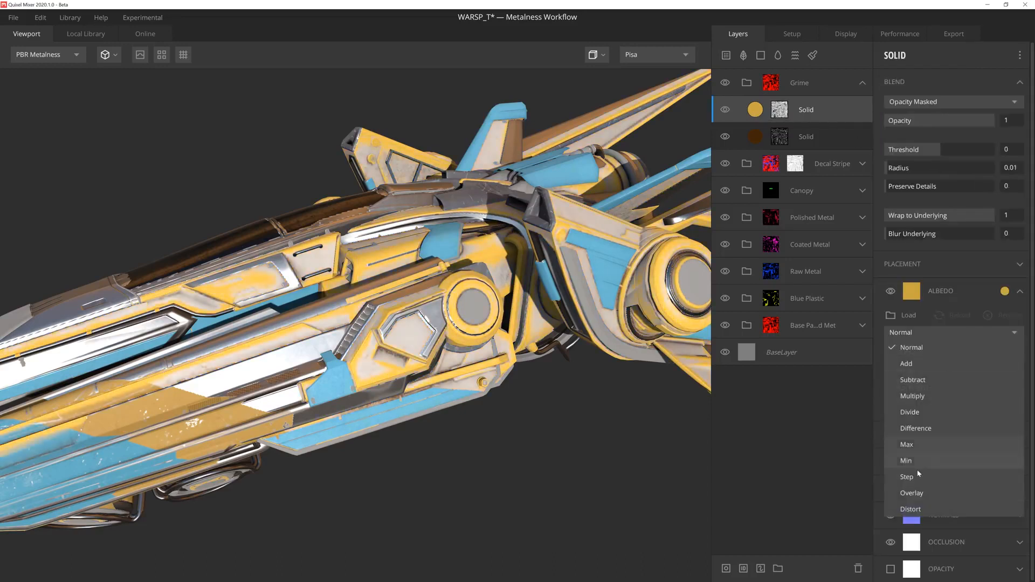
pyautogui.click(911, 492)
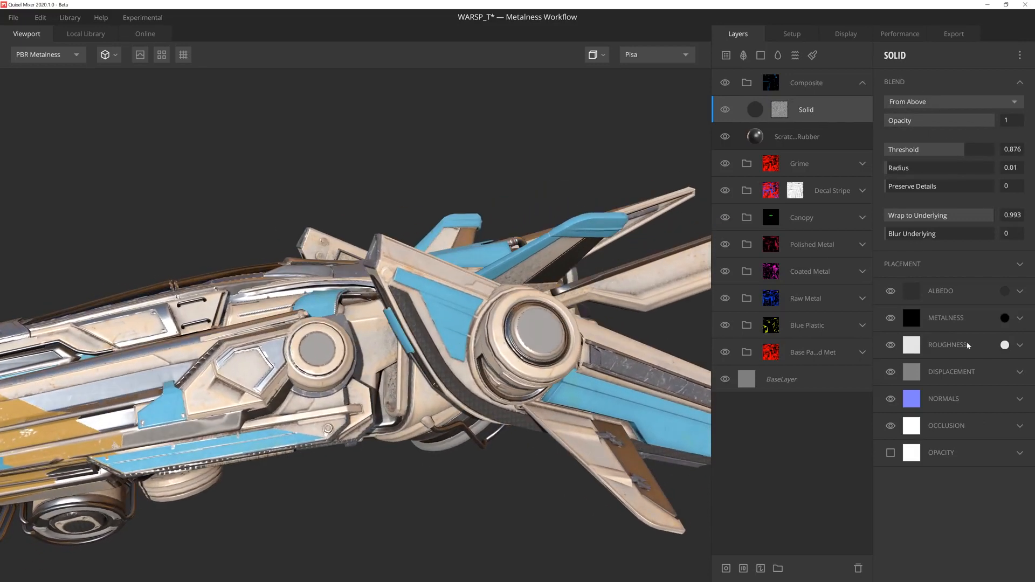
# Step: Give the Composite Solid a mid-grey roughness and collapse the Composite folder
pyautogui.click(1004, 345)
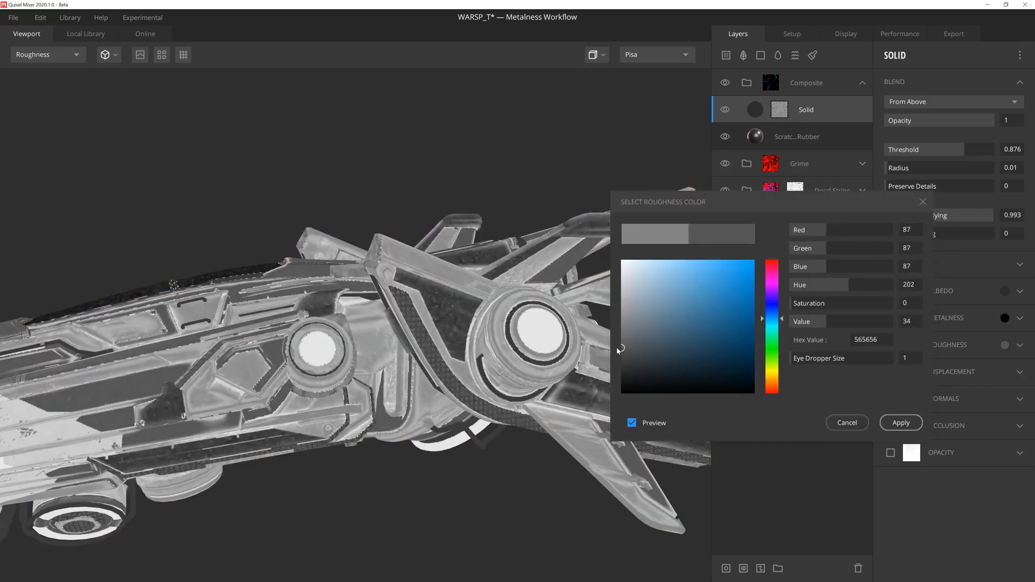
pyautogui.click(899, 422)
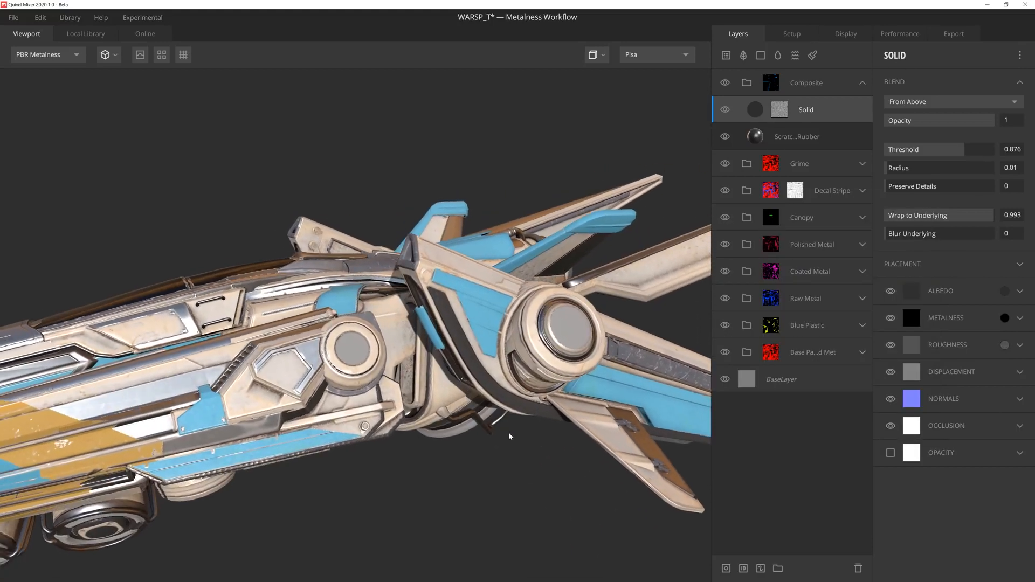
pyautogui.click(804, 83)
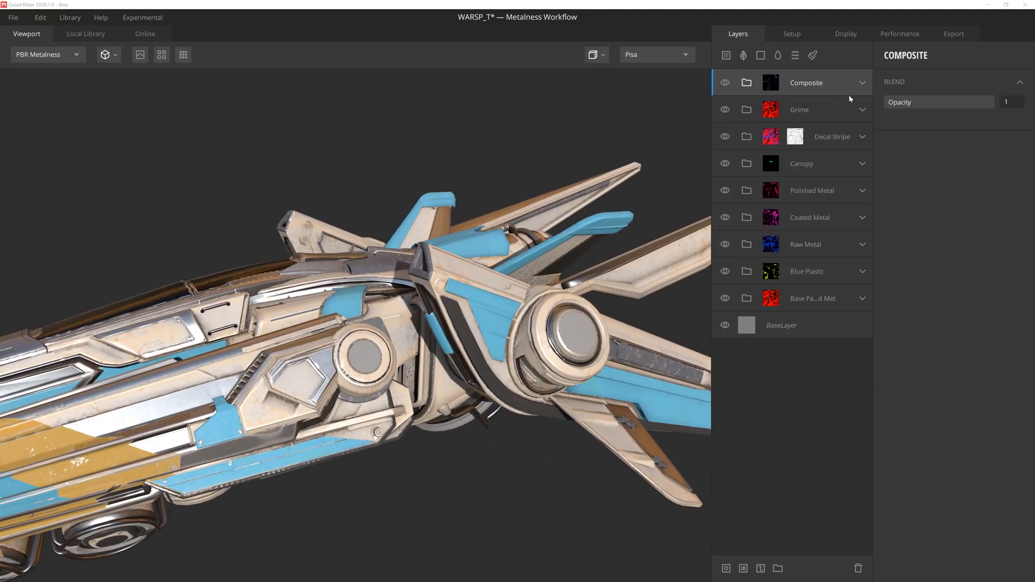
# Step: Add the scratched painted iron from the Local Library tinted orange, with a pale orange Solid above it
pyautogui.click(87, 33)
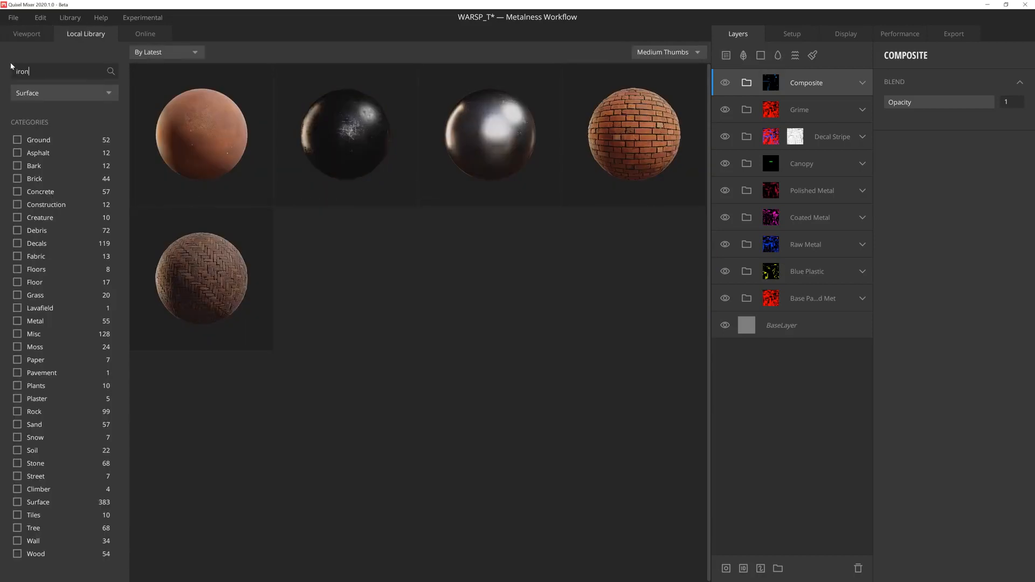
pyautogui.click(25, 33)
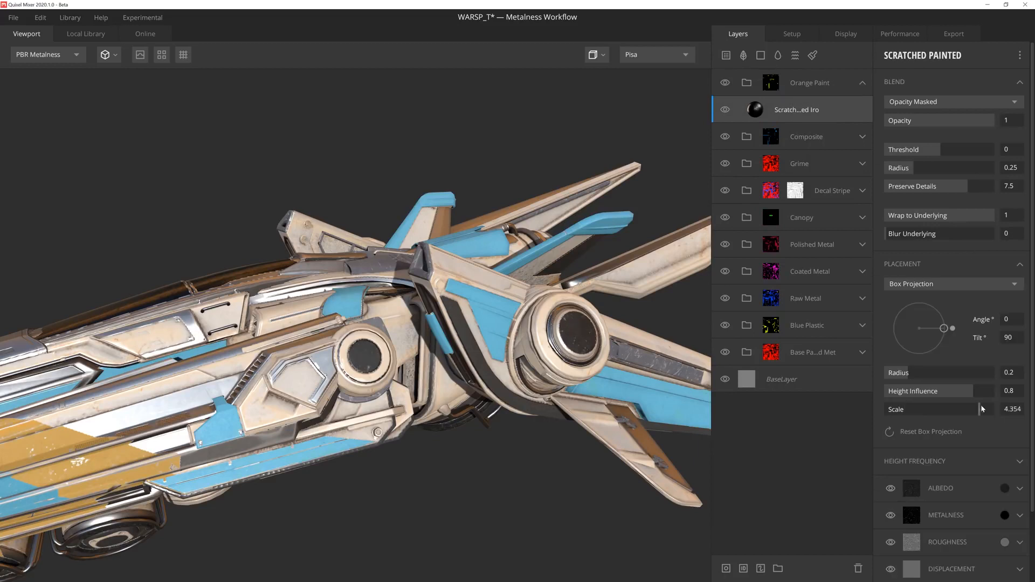
pyautogui.click(1004, 488)
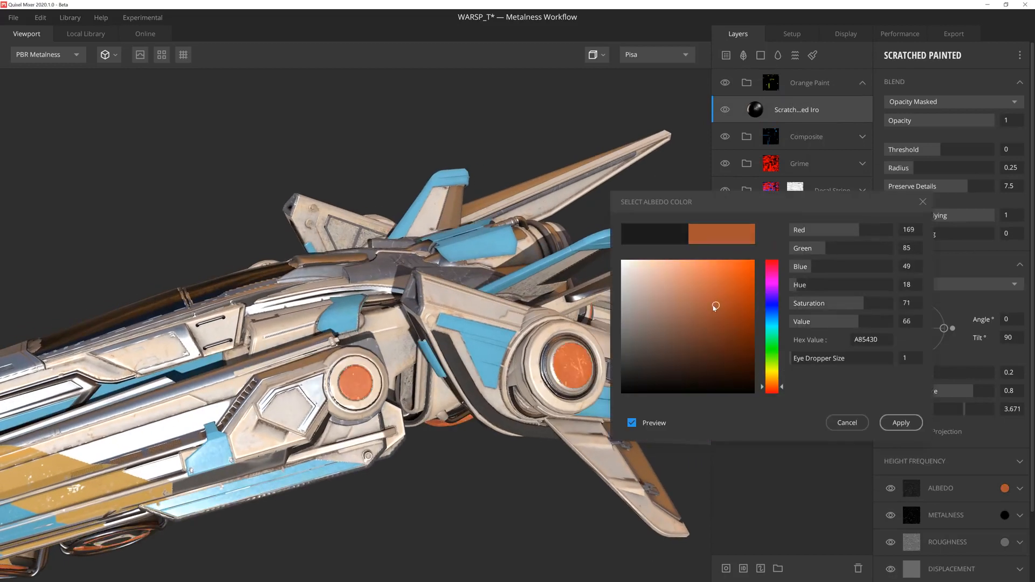
pyautogui.moveTo(714, 307); pyautogui.dragTo(695, 293)
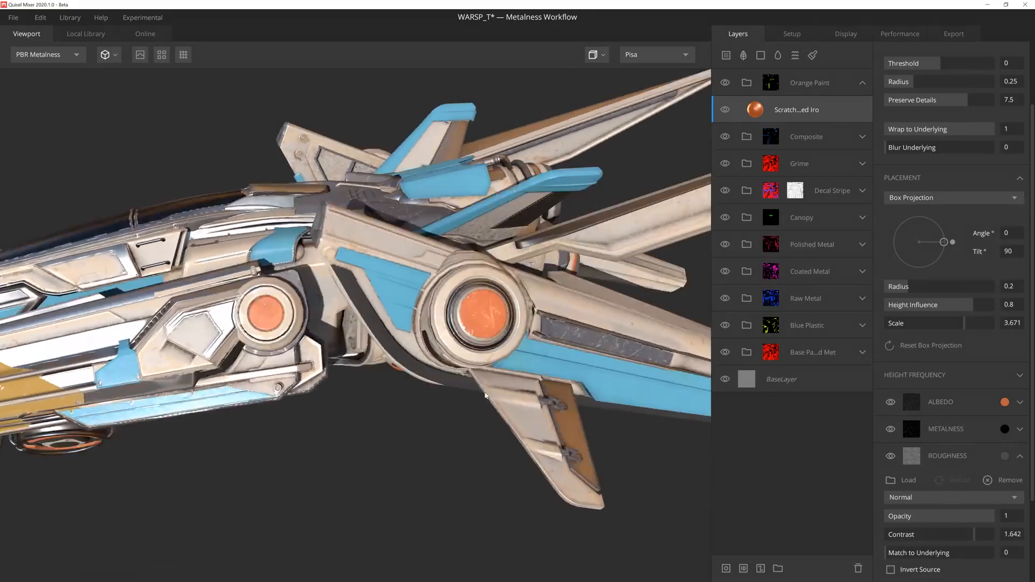
pyautogui.click(1004, 401)
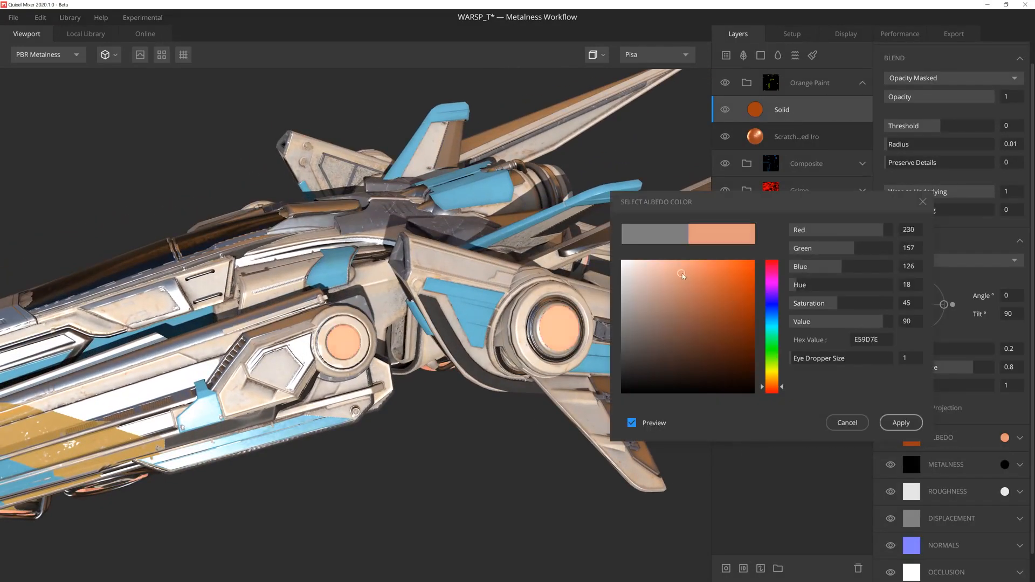
pyautogui.click(900, 422)
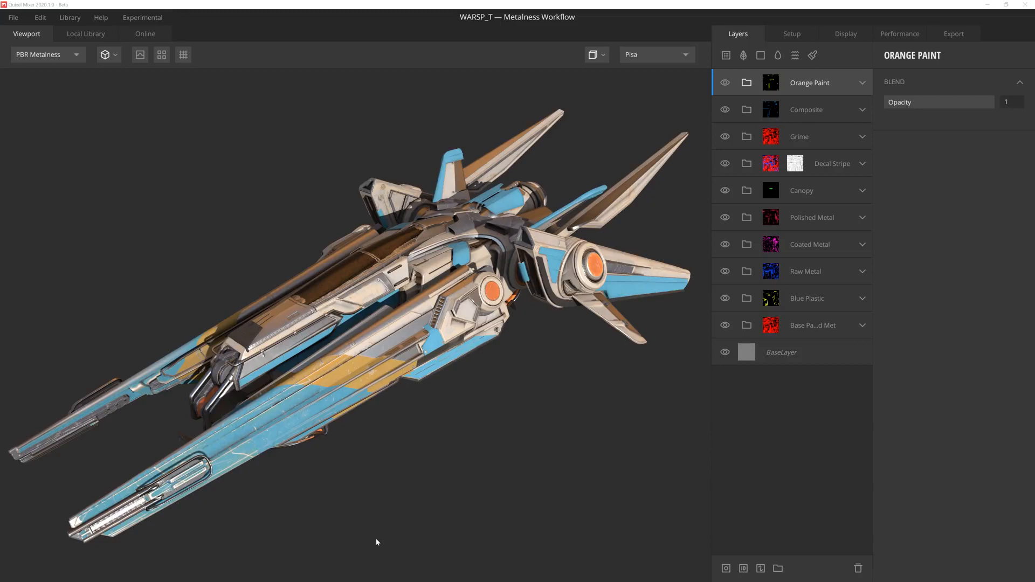
pyautogui.moveTo(710, 225)
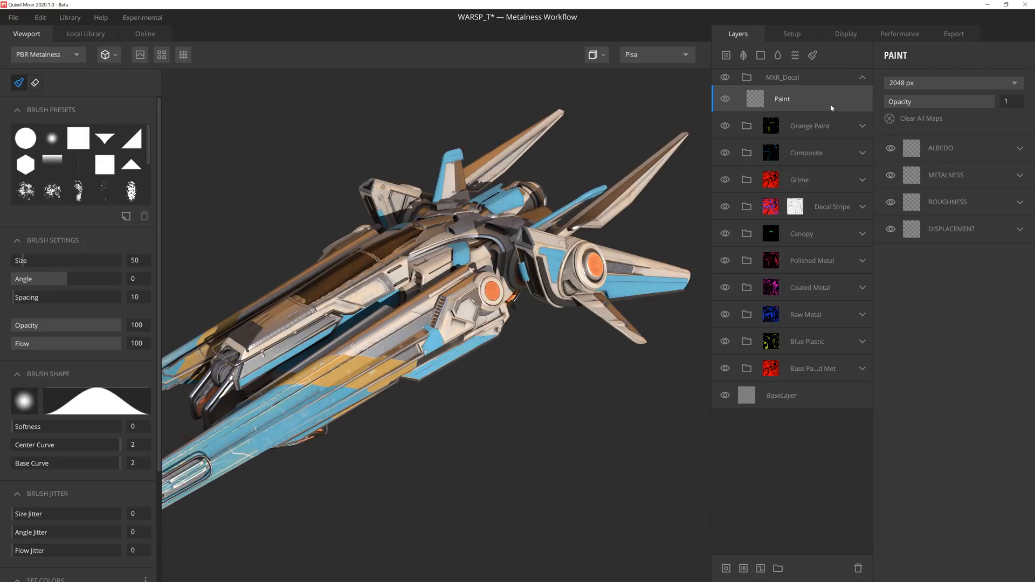
# Step: Stamp the MXR image brush onto the Paint layer, check roughness, and give MXR_Decal a mask
pyautogui.scroll(-3)
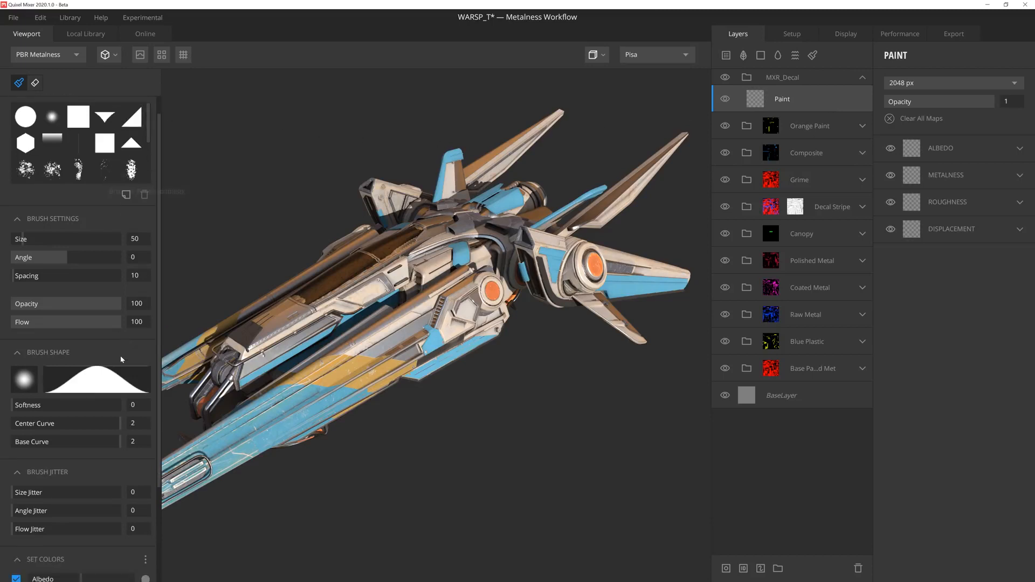
pyautogui.scroll(-3)
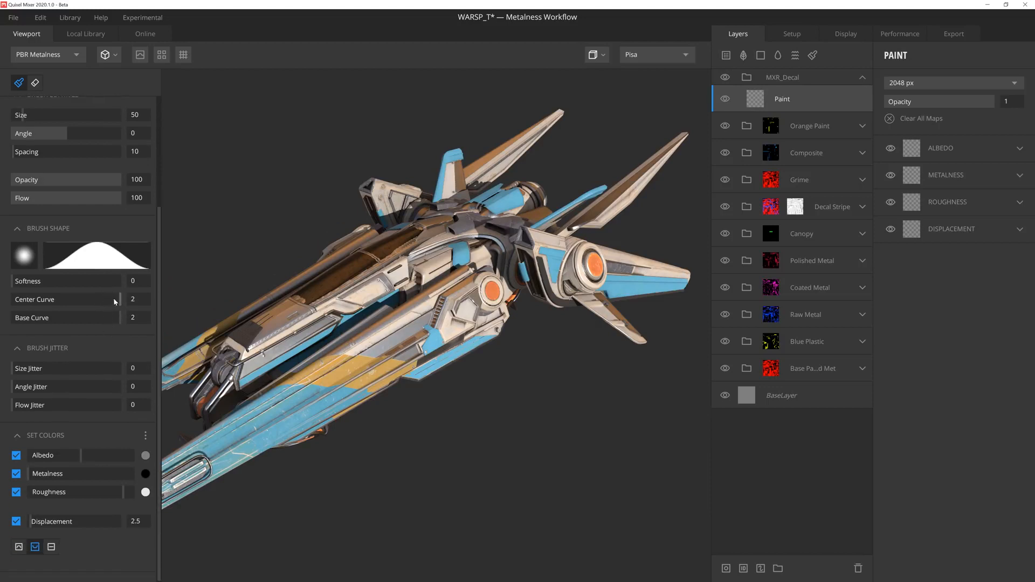
pyautogui.click(37, 259)
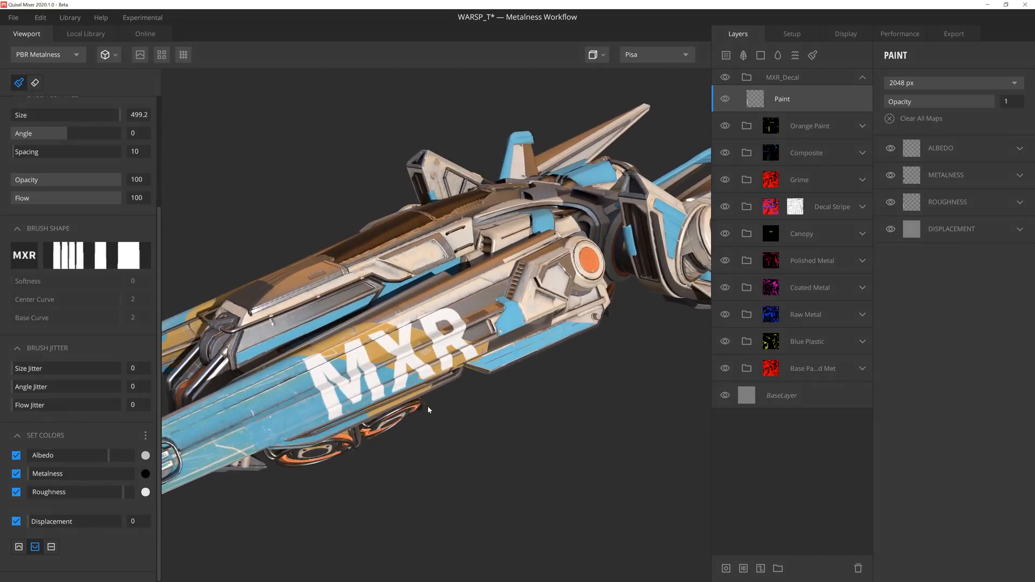
pyautogui.click(940, 148)
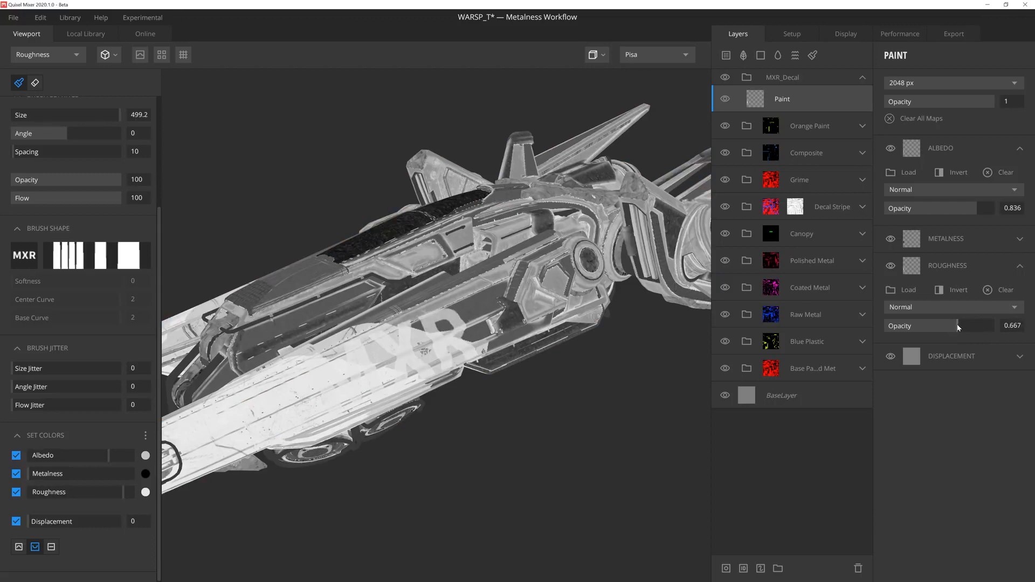
pyautogui.click(46, 54)
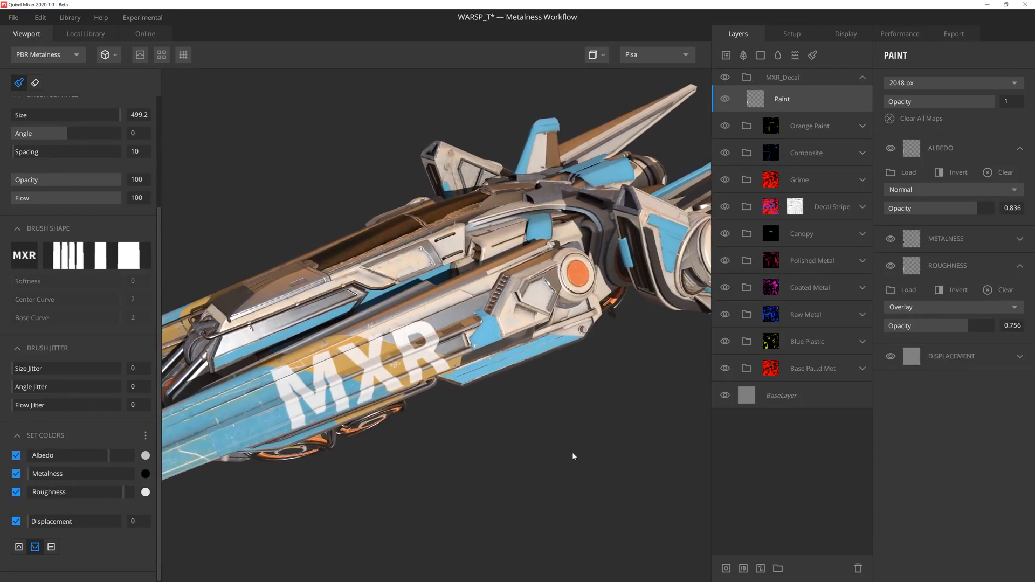
pyautogui.click(782, 78)
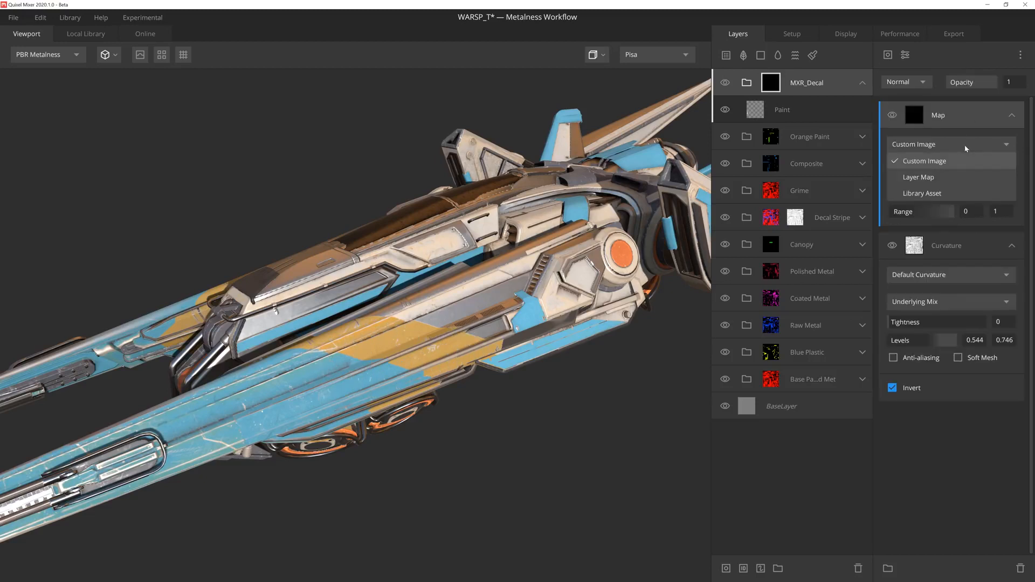
# Step: Set the MXR_Decal mask's Map source so a texture breaks up the decal
pyautogui.click(917, 177)
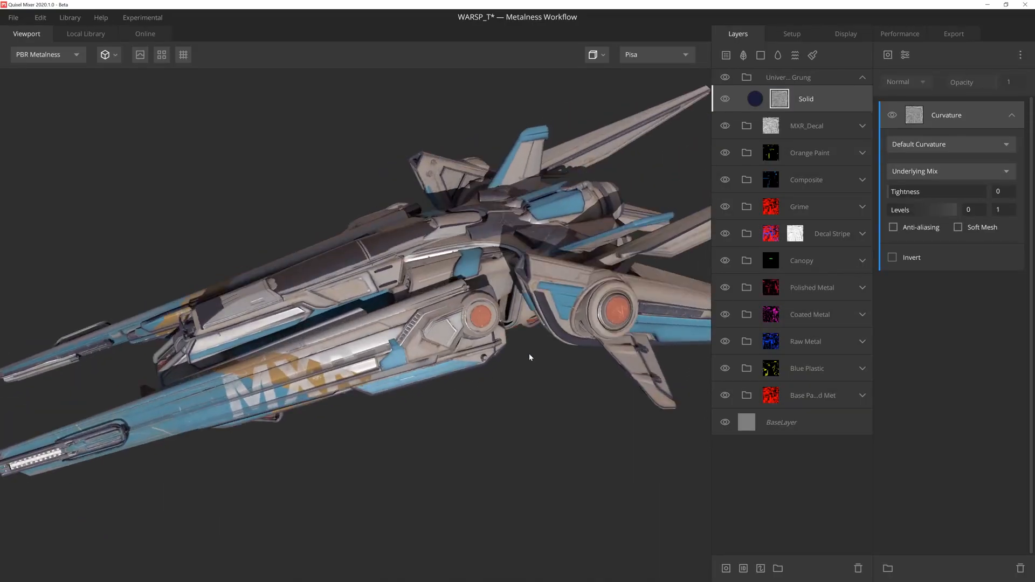
# Step: Limit the dark grime's curvature mask to Edges Only with adjusted Levels, and add a grey Solid
pyautogui.moveTo(930, 209); pyautogui.dragTo(951, 209)
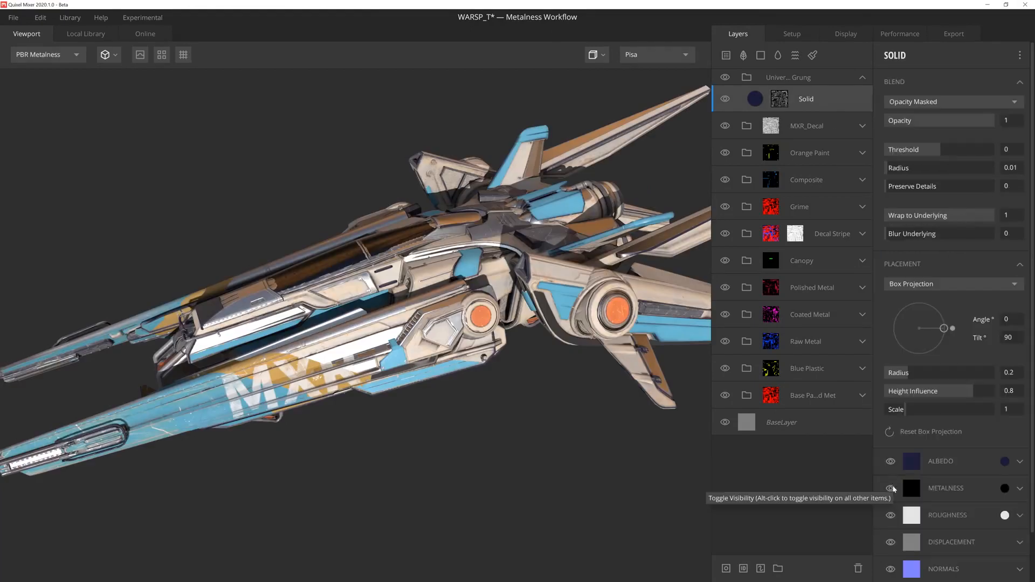
pyautogui.click(779, 98)
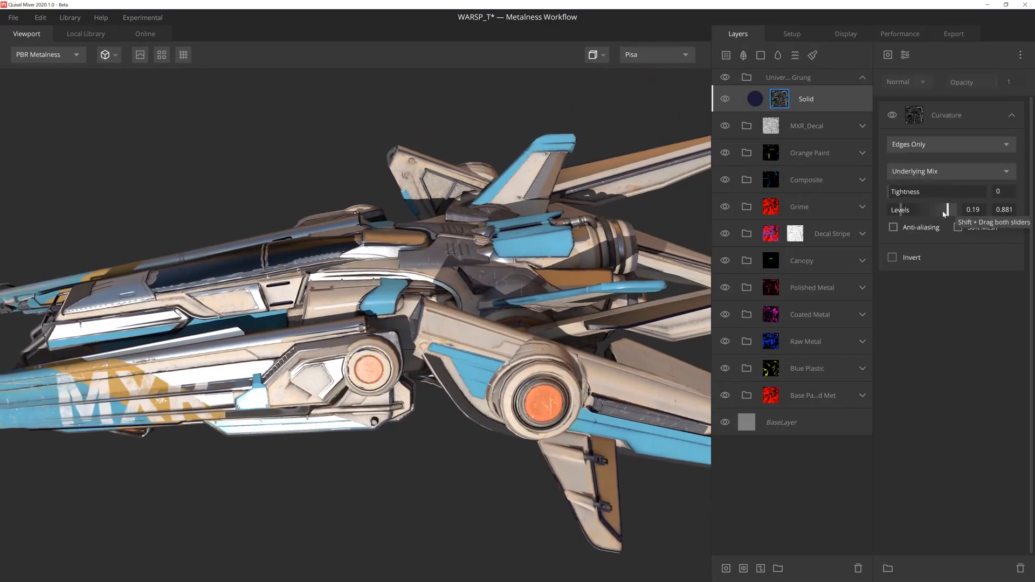
pyautogui.click(805, 98)
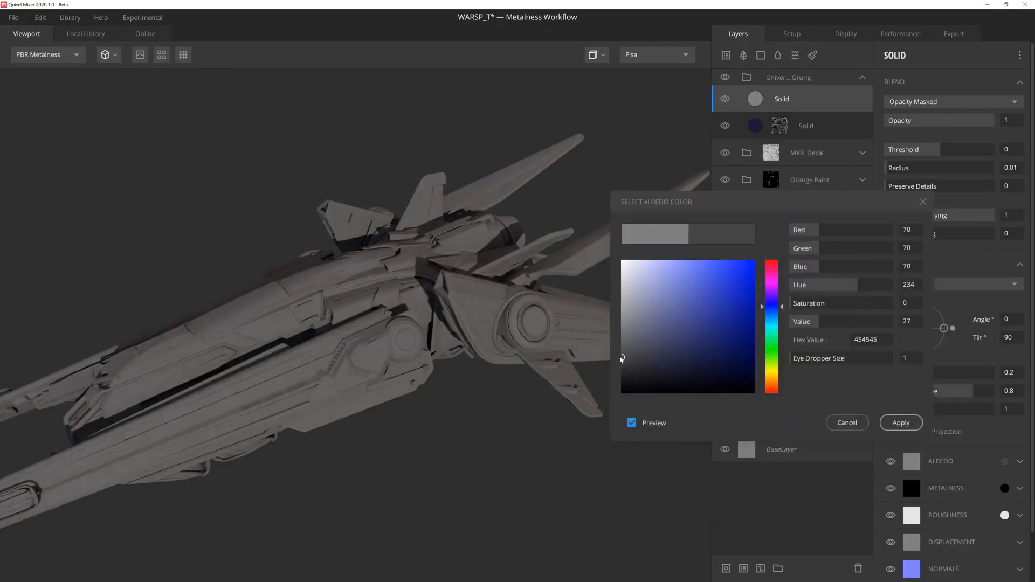
pyautogui.click(900, 422)
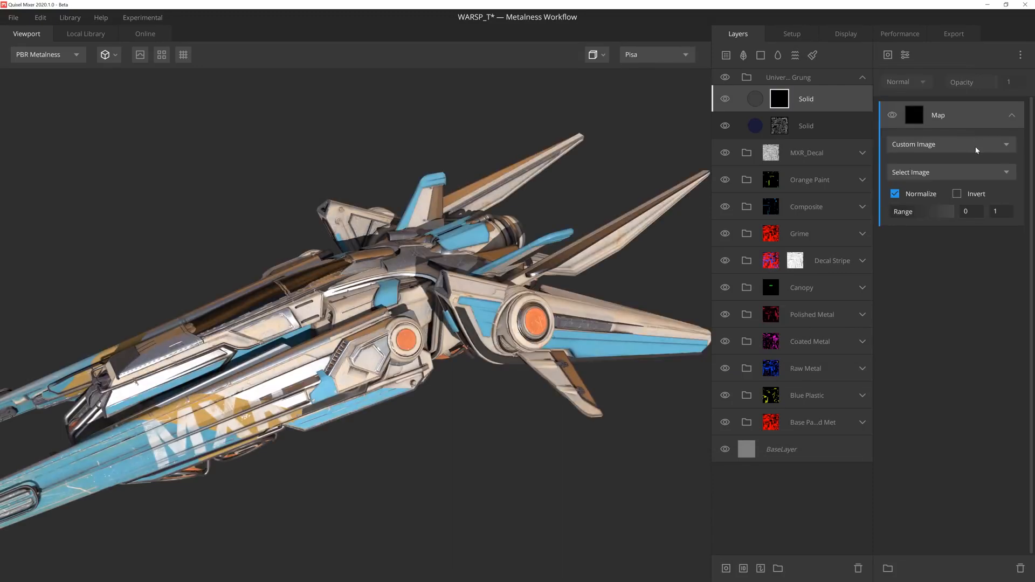
# Step: Mask the grey Solid with Scratched Plastic Gloss and Material ID, then add Thai Packed Clay
pyautogui.click(949, 143)
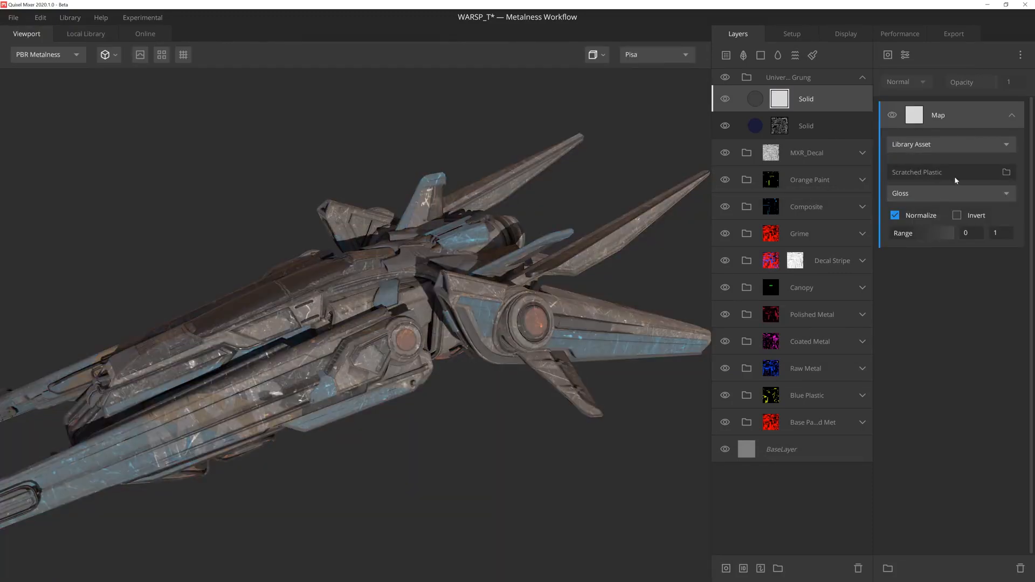
pyautogui.click(958, 216)
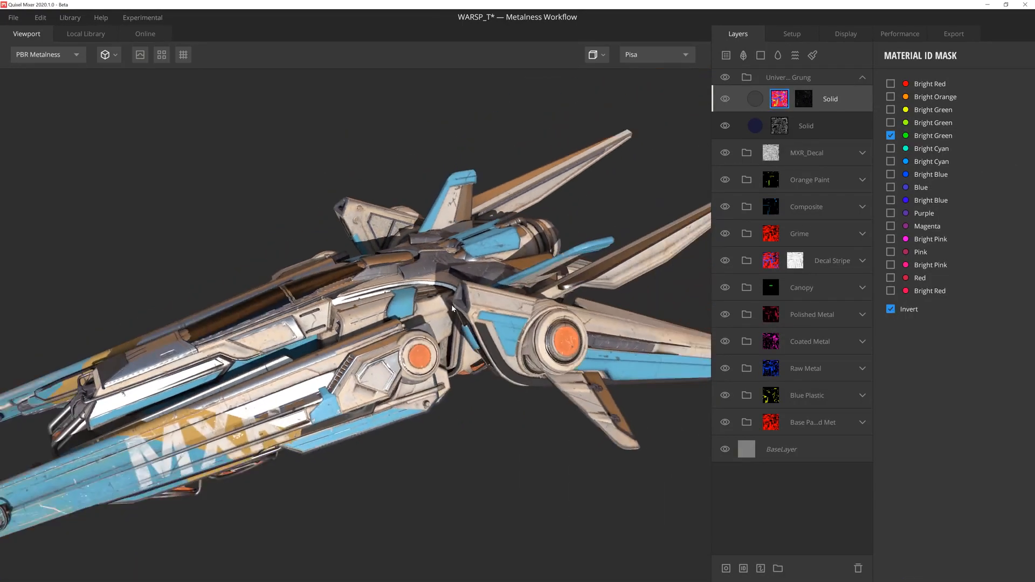
pyautogui.click(85, 33)
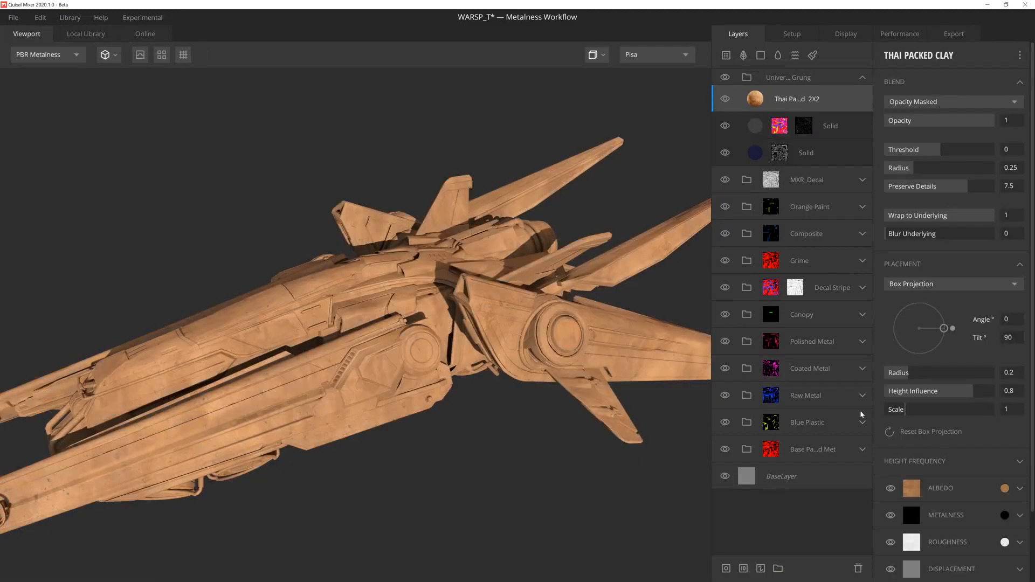
# Step: Mask the Thai Packed Clay with a Normal mask set to Below and a tuned Range
pyautogui.click(1004, 487)
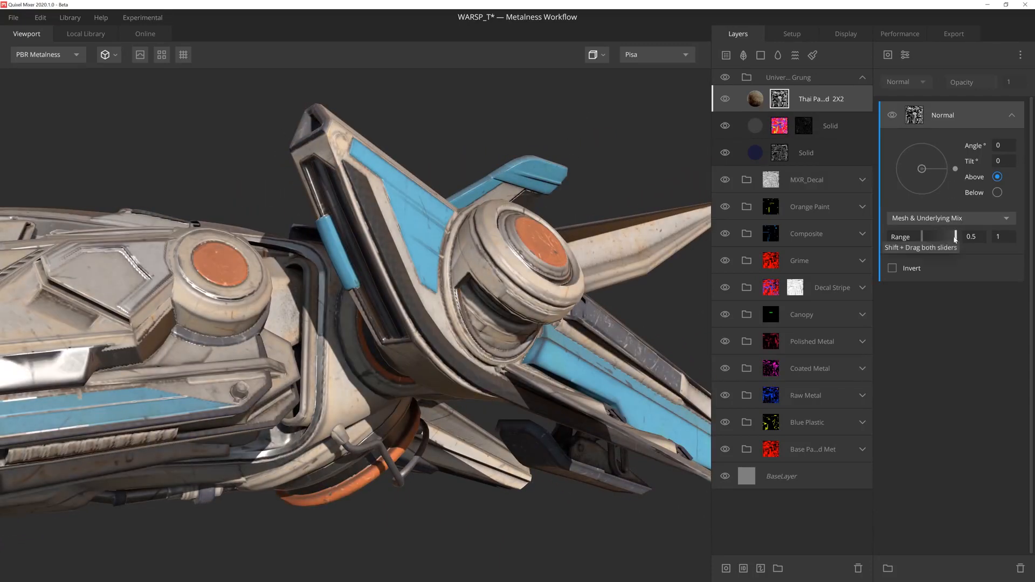
pyautogui.click(997, 192)
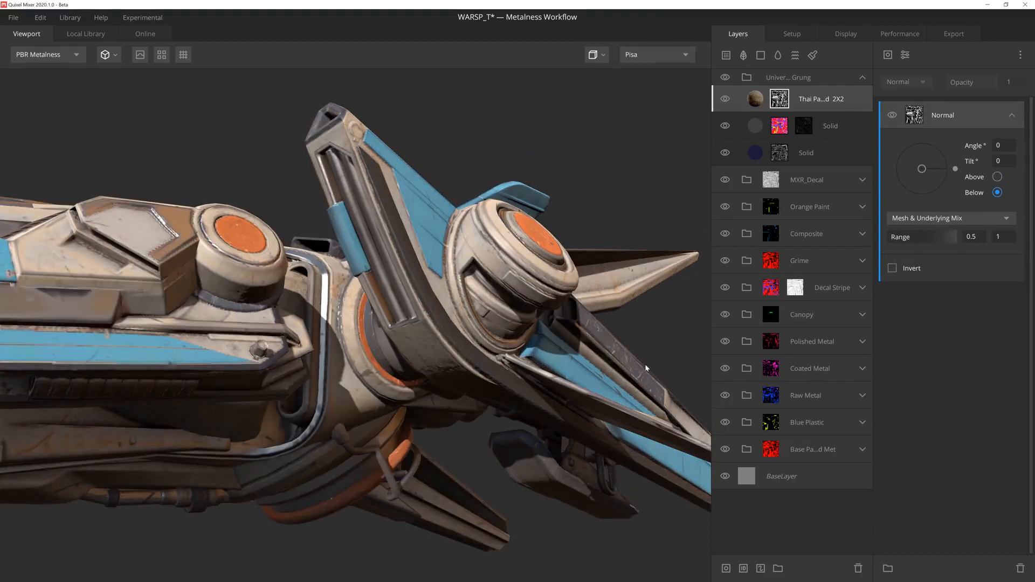
pyautogui.moveTo(1004, 236); pyautogui.dragTo(952, 236)
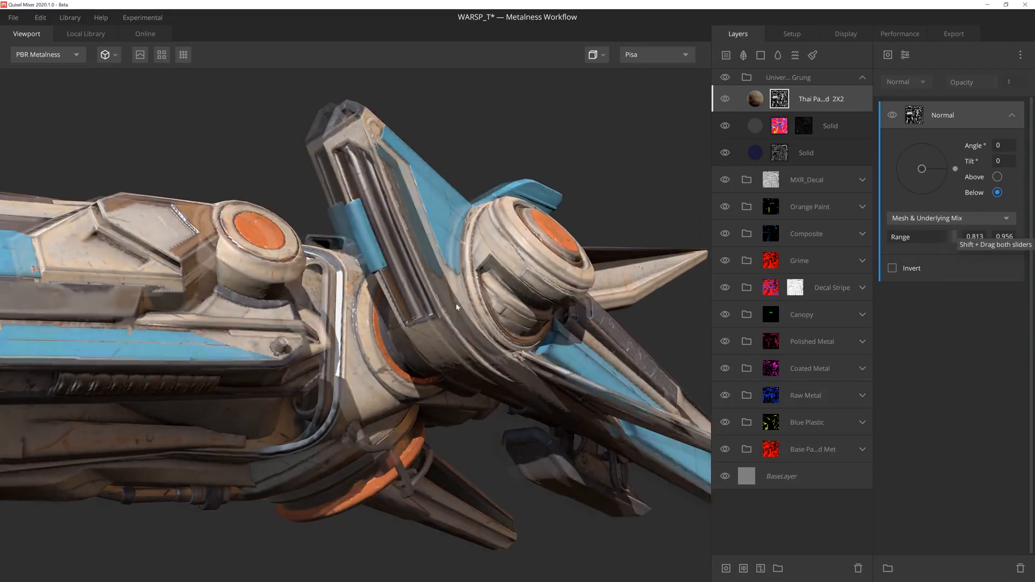
pyautogui.click(47, 53)
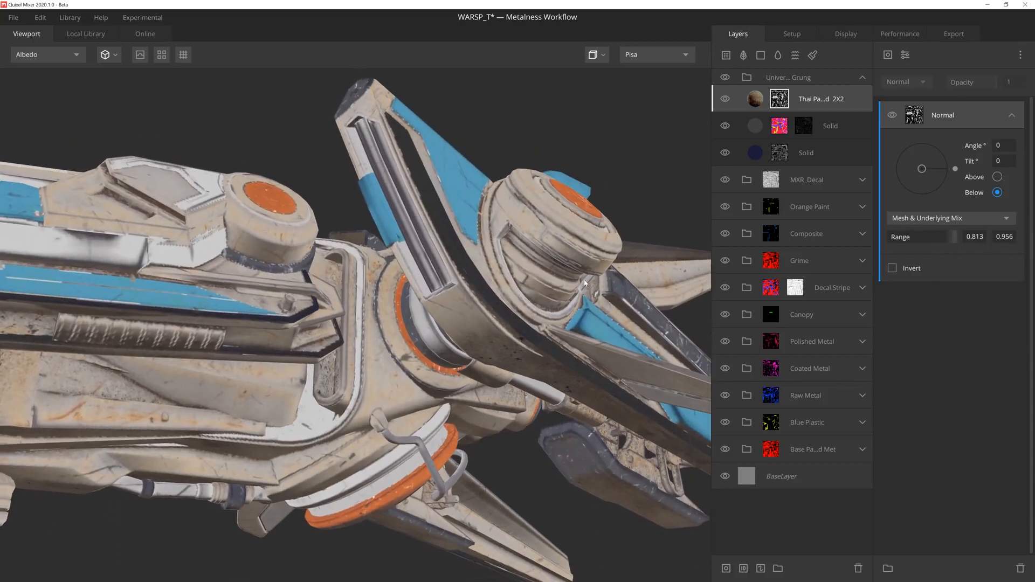
pyautogui.moveTo(954, 236); pyautogui.dragTo(942, 236)
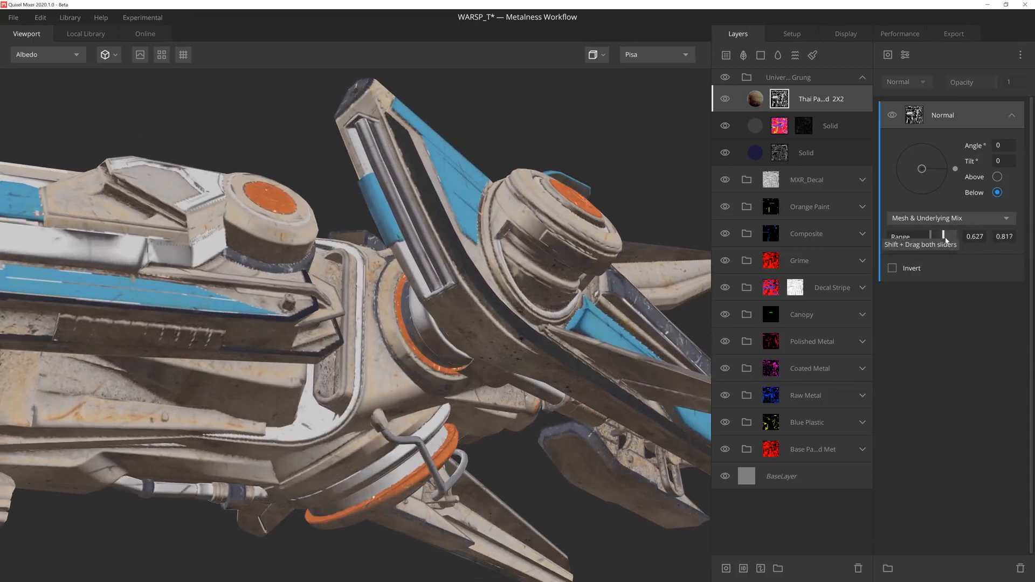
pyautogui.moveTo(943, 236); pyautogui.dragTo(954, 237)
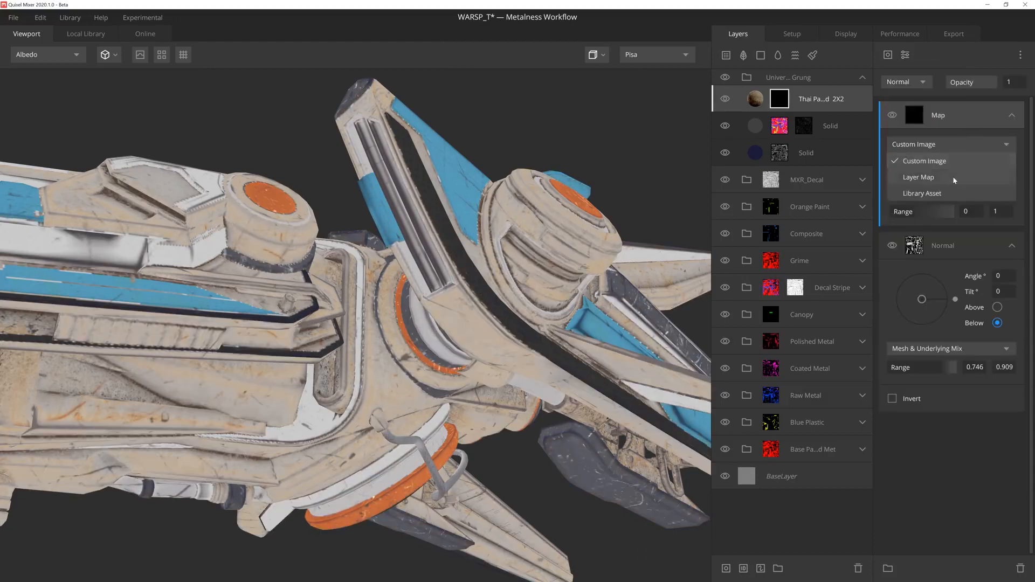
# Step: Break up the clay dirt with its own Roughness layer map and adjust its strength
pyautogui.click(918, 176)
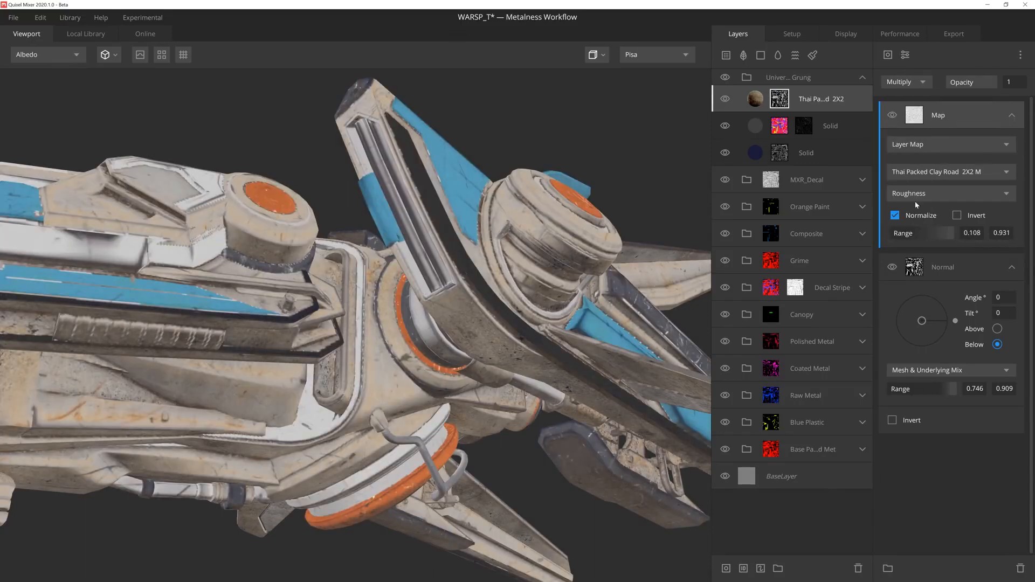
pyautogui.moveTo(924, 233); pyautogui.dragTo(951, 233)
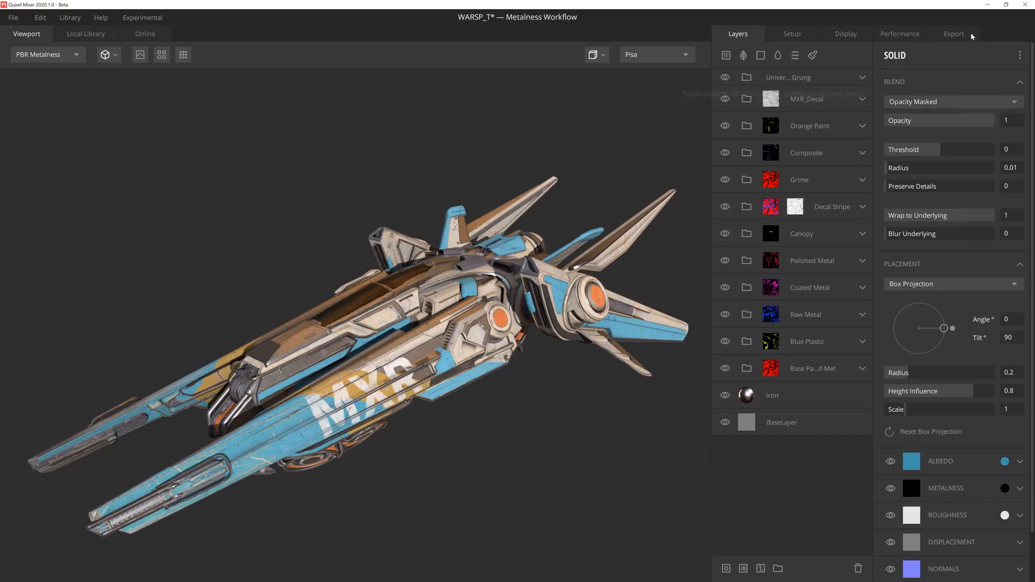
# Step: Set export to PNG at 4096 px and expand the Roughness map entry for renaming to MASK
pyautogui.click(953, 33)
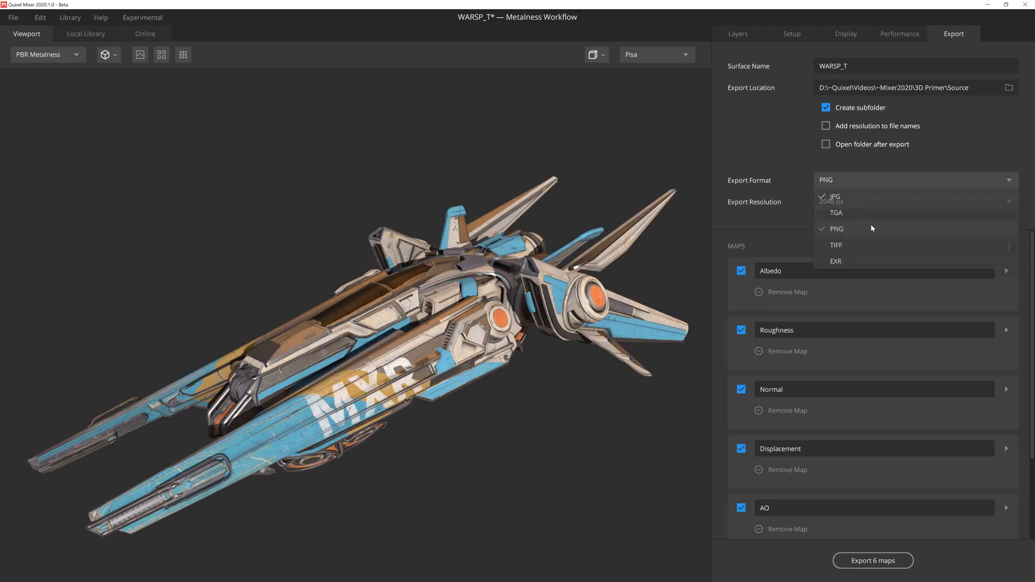
pyautogui.click(836, 229)
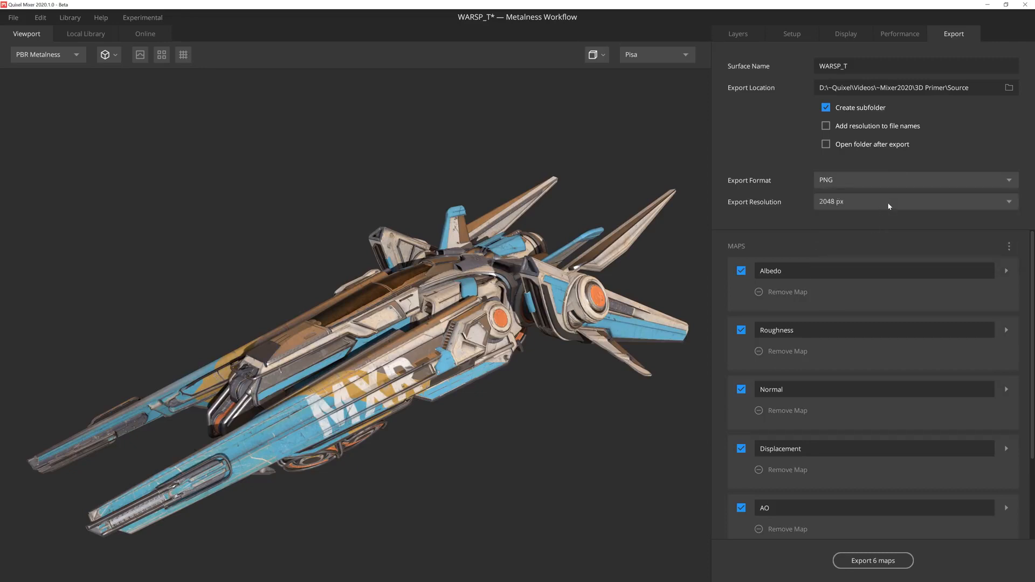
pyautogui.click(914, 202)
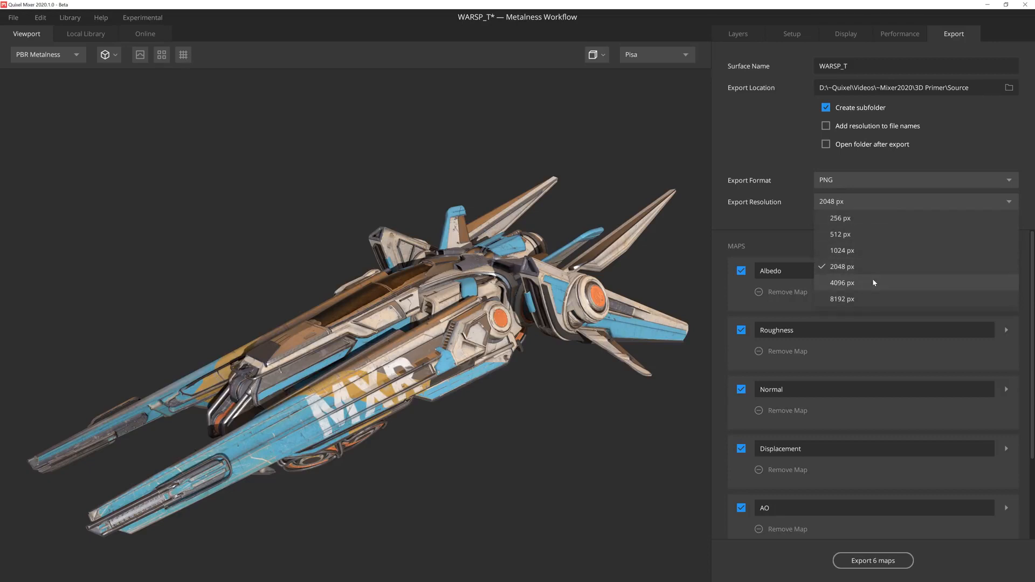
pyautogui.click(841, 282)
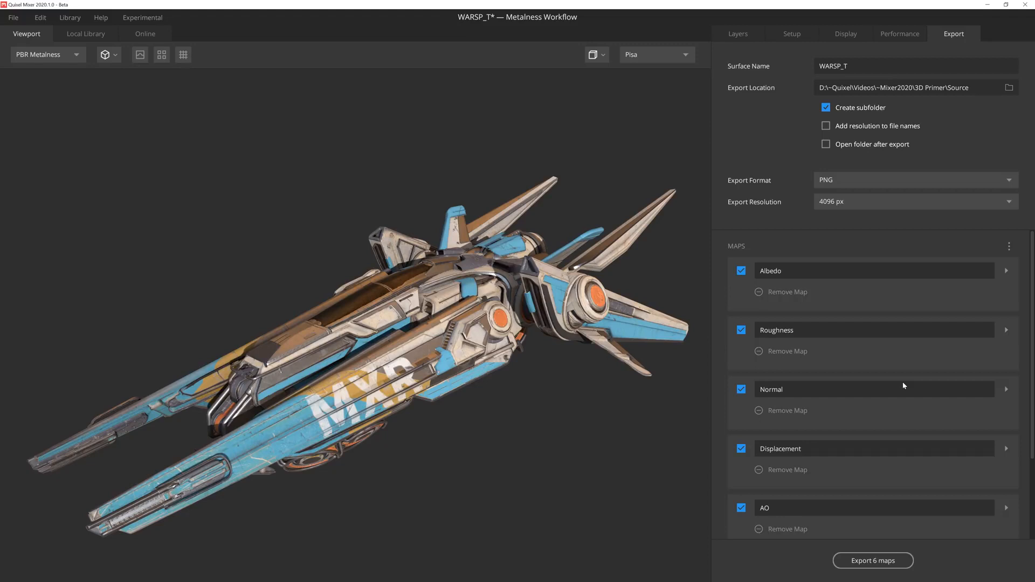
pyautogui.moveTo(1007, 333)
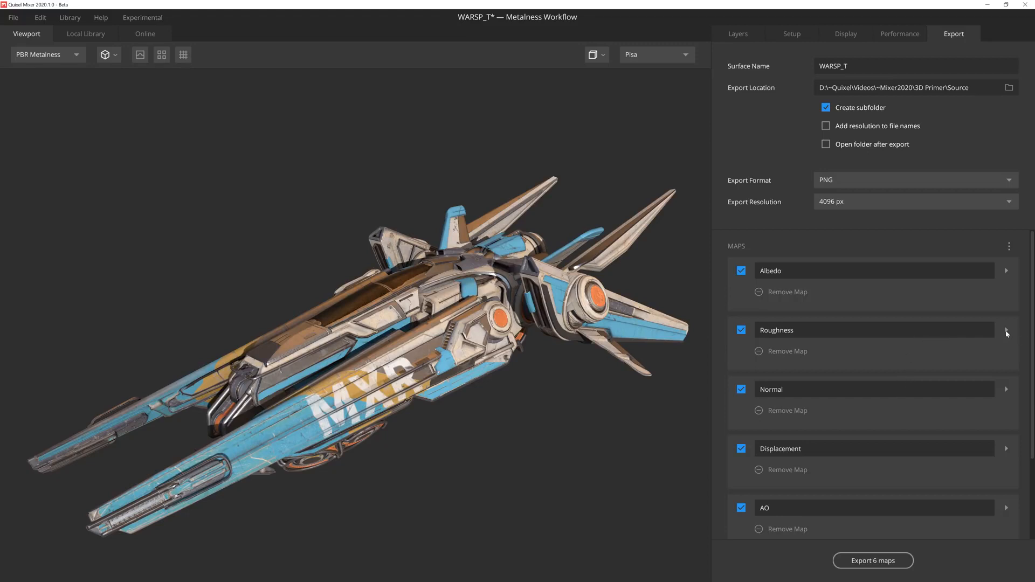
pyautogui.click(1006, 330)
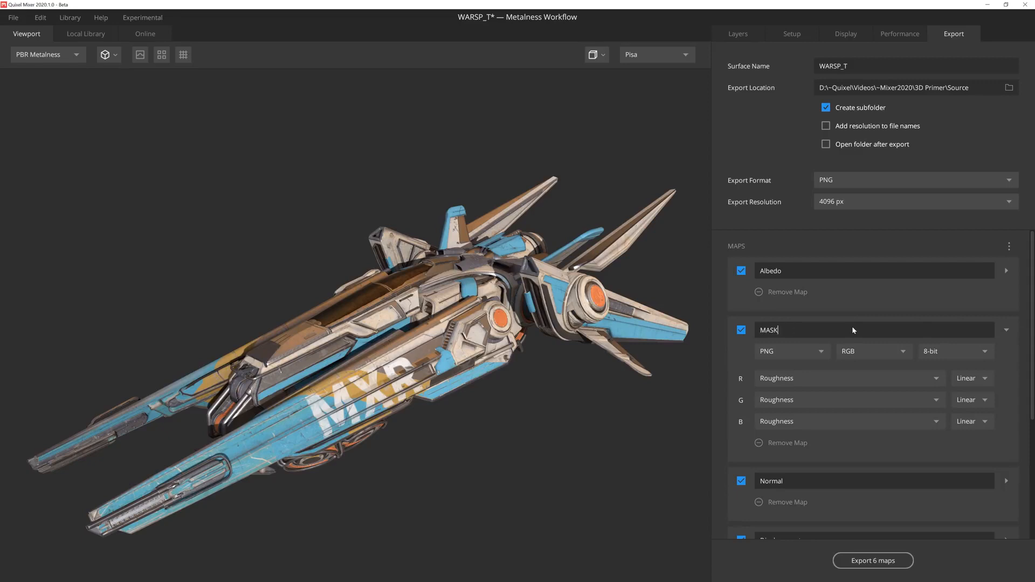
pyautogui.moveTo(838, 382)
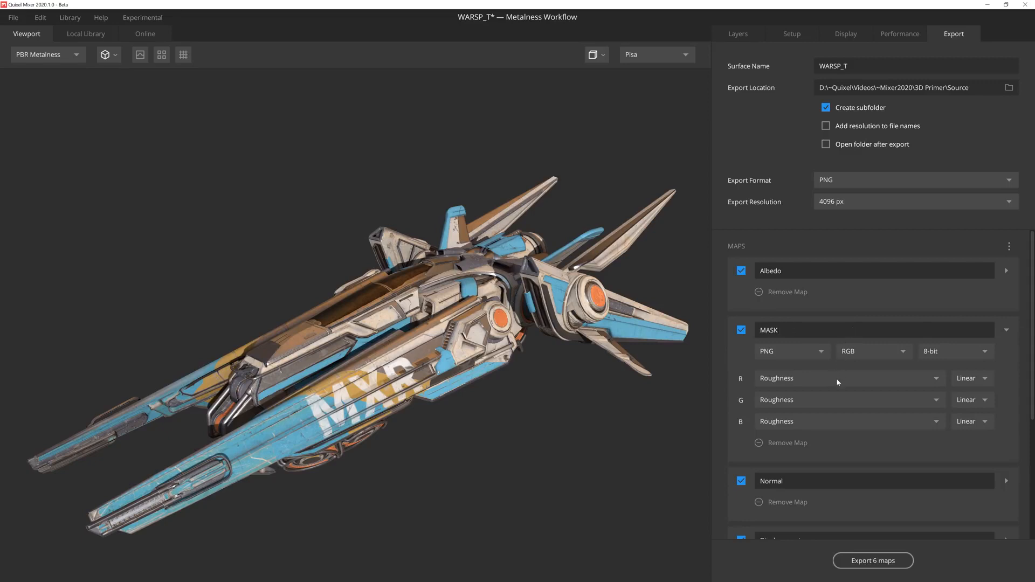